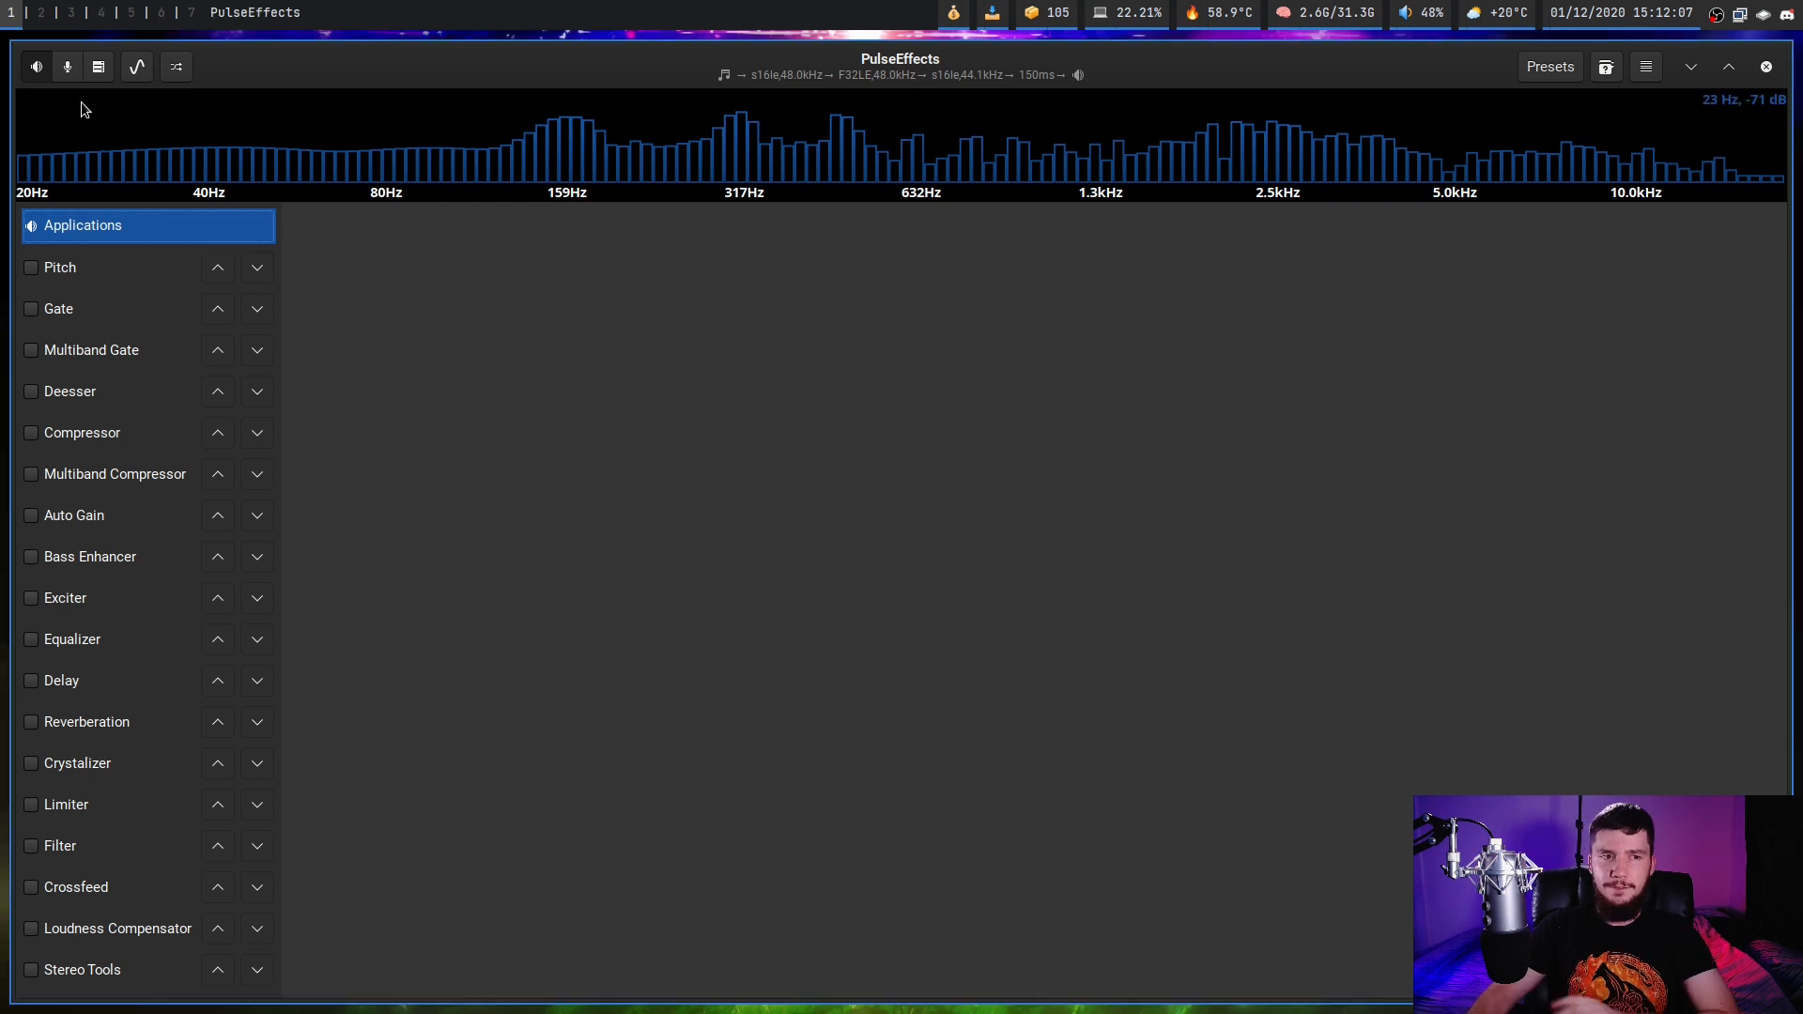
{"action": "mouse_move", "coordinate": [471, 245]}
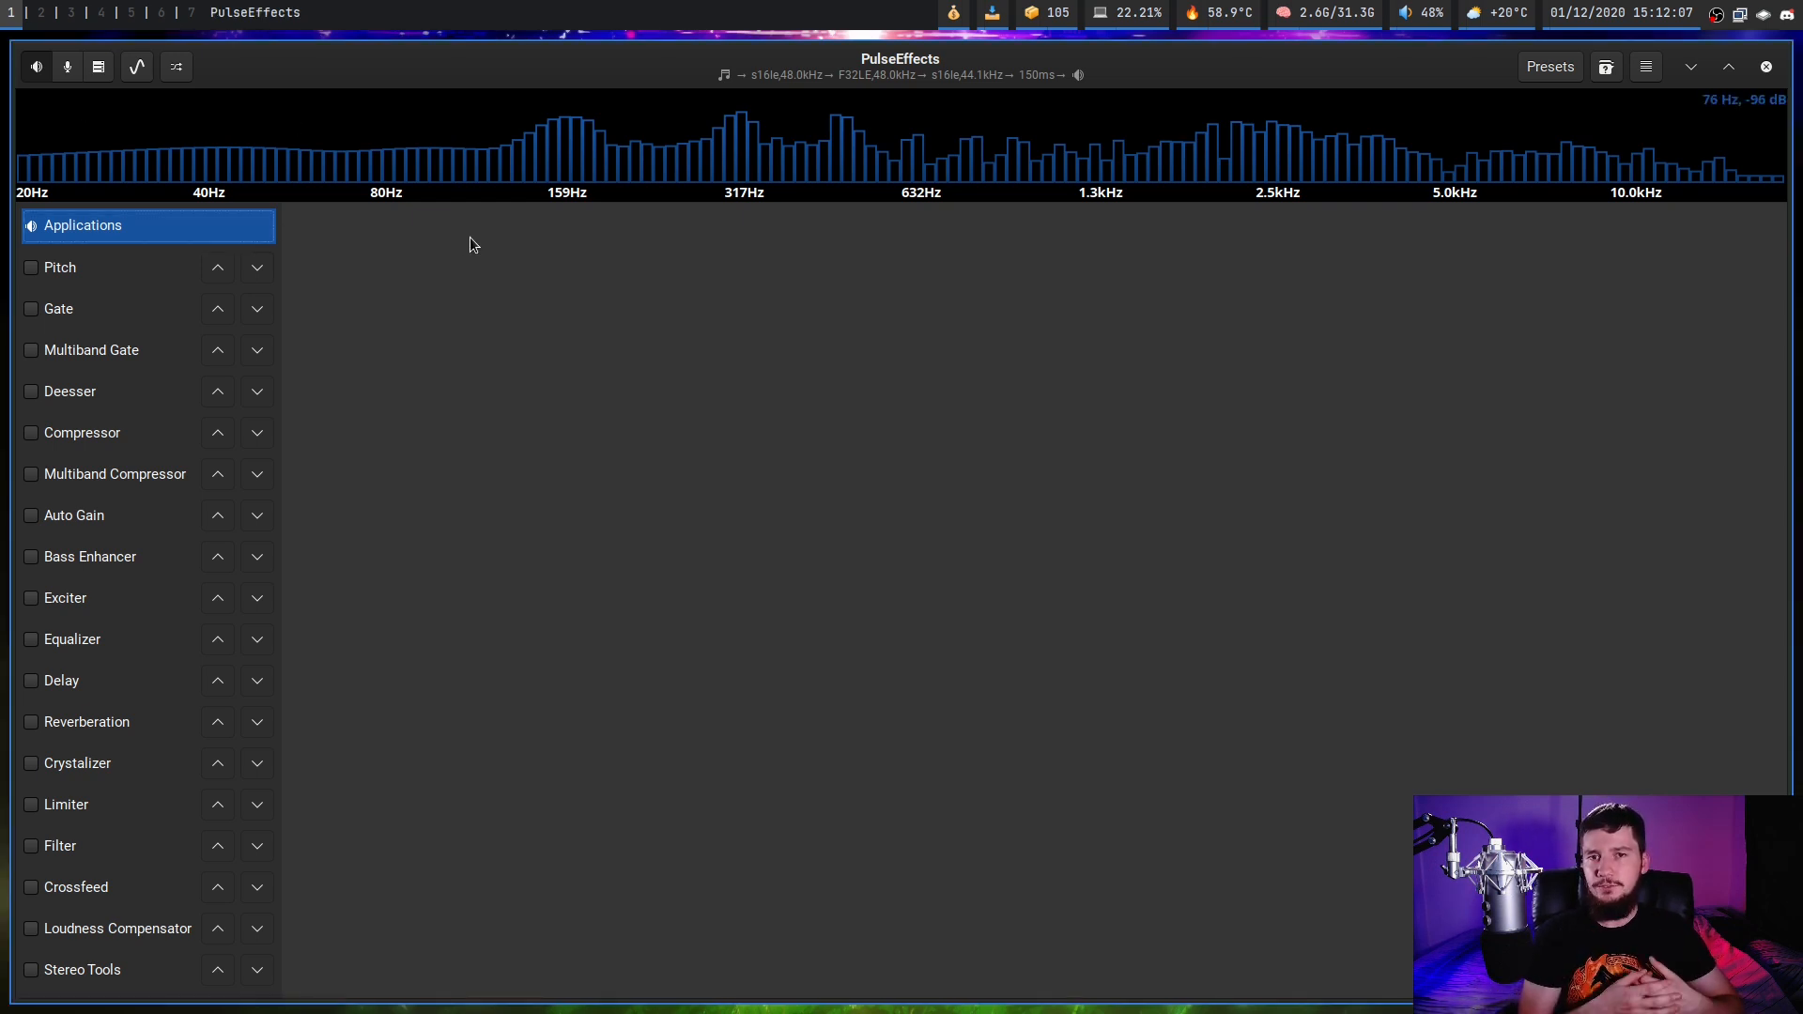
{"action": "mouse_move", "coordinate": [1296, 649]}
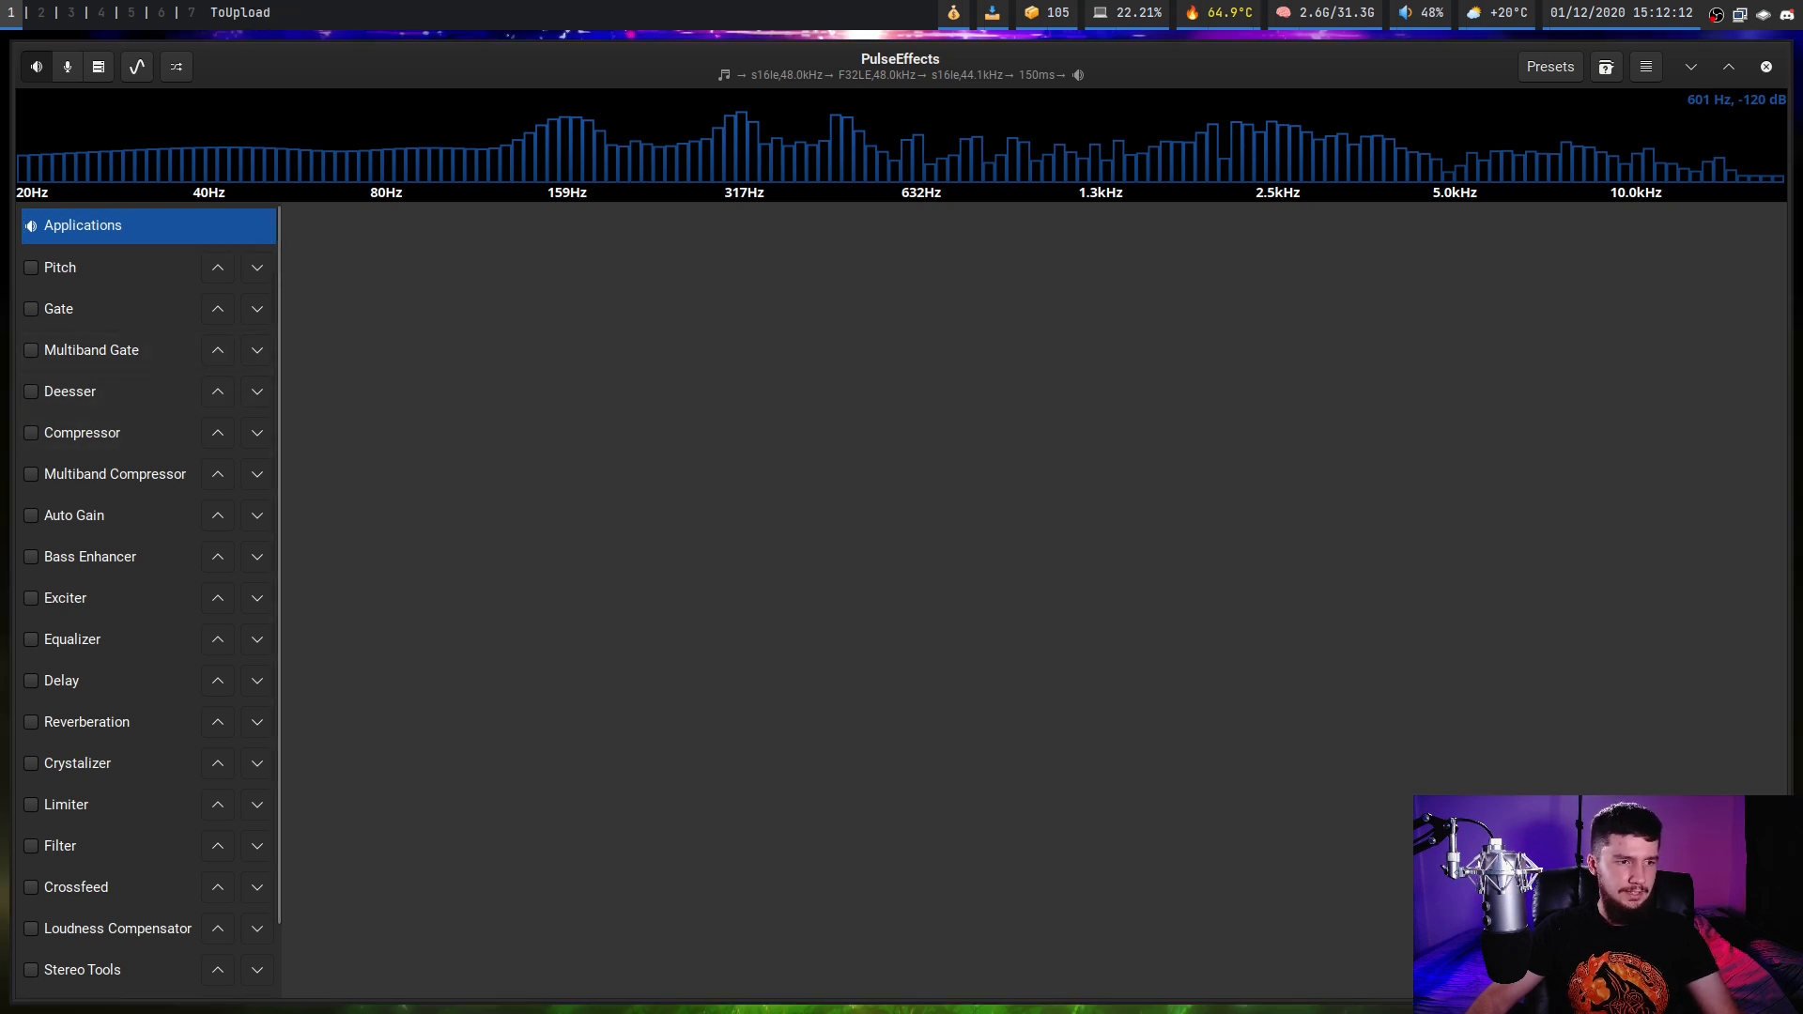
Switch PulseEffects to the microphone input effects page showing the OBS streams
{"action": "left_click", "coordinate": [83, 226]}
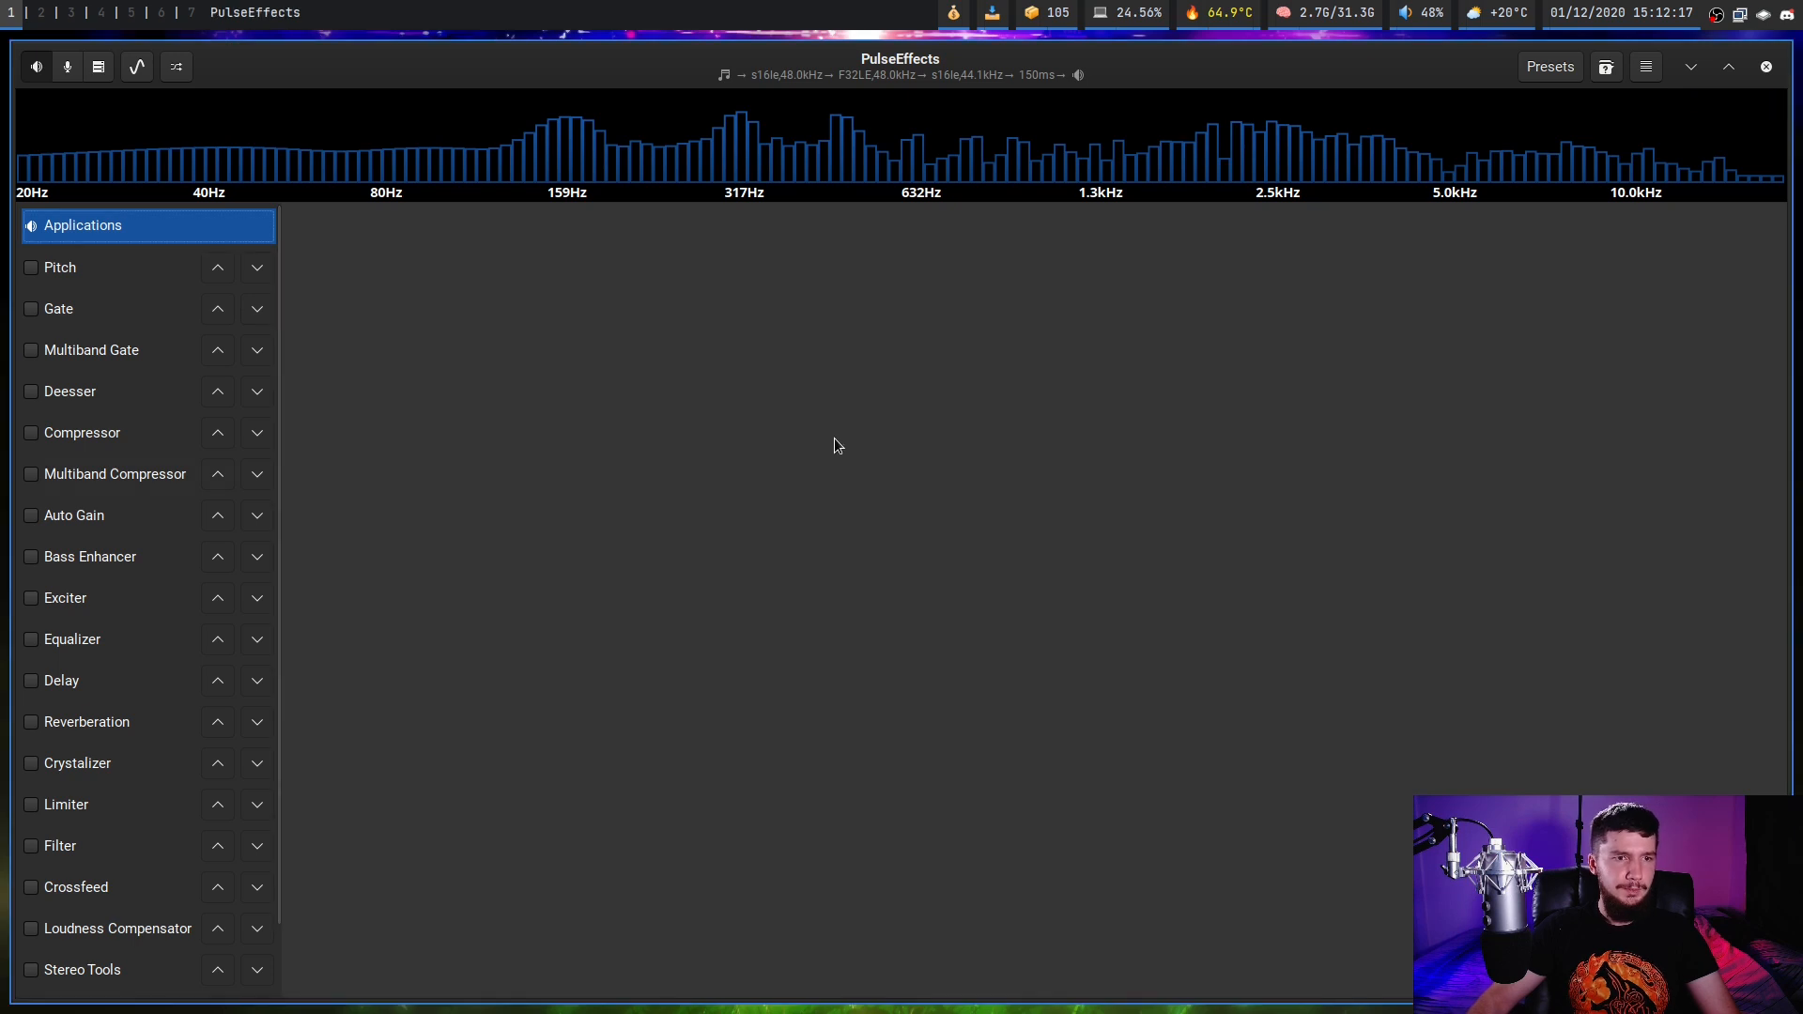
{"action": "left_click", "coordinate": [66, 66]}
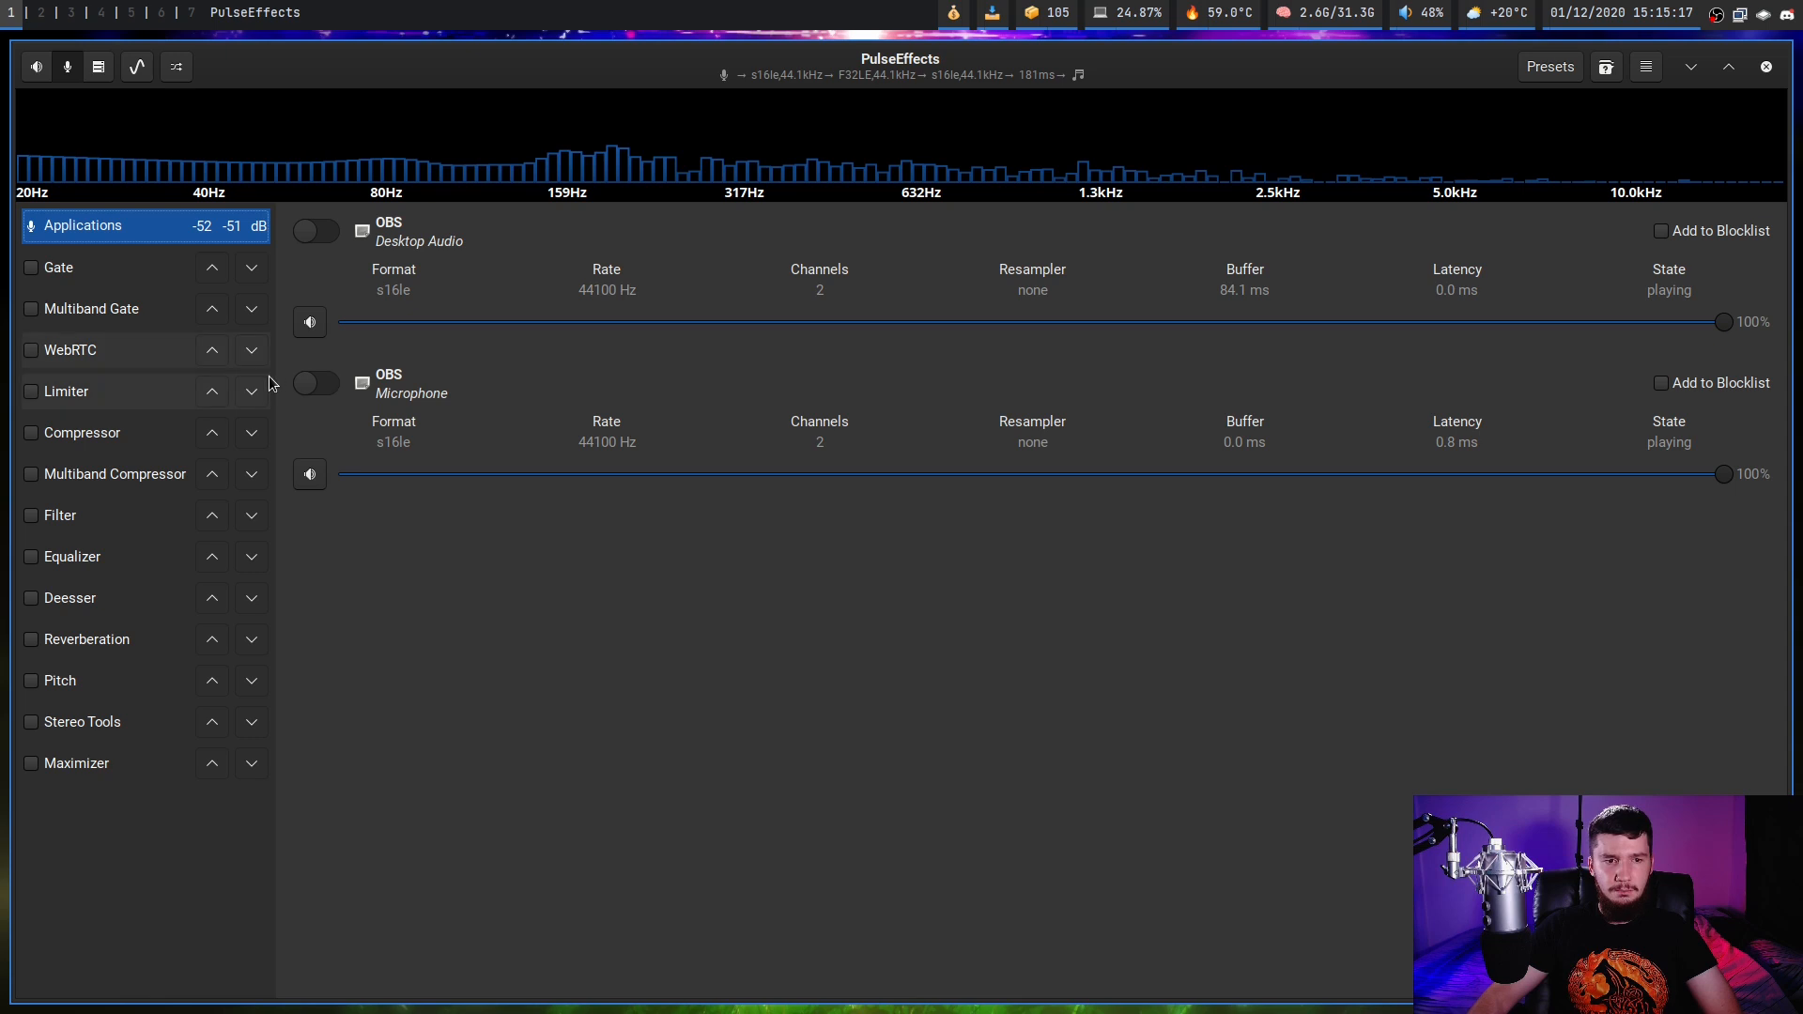
Route OBS Microphone through the effects and show the Gate settings
{"action": "left_click", "coordinate": [315, 382]}
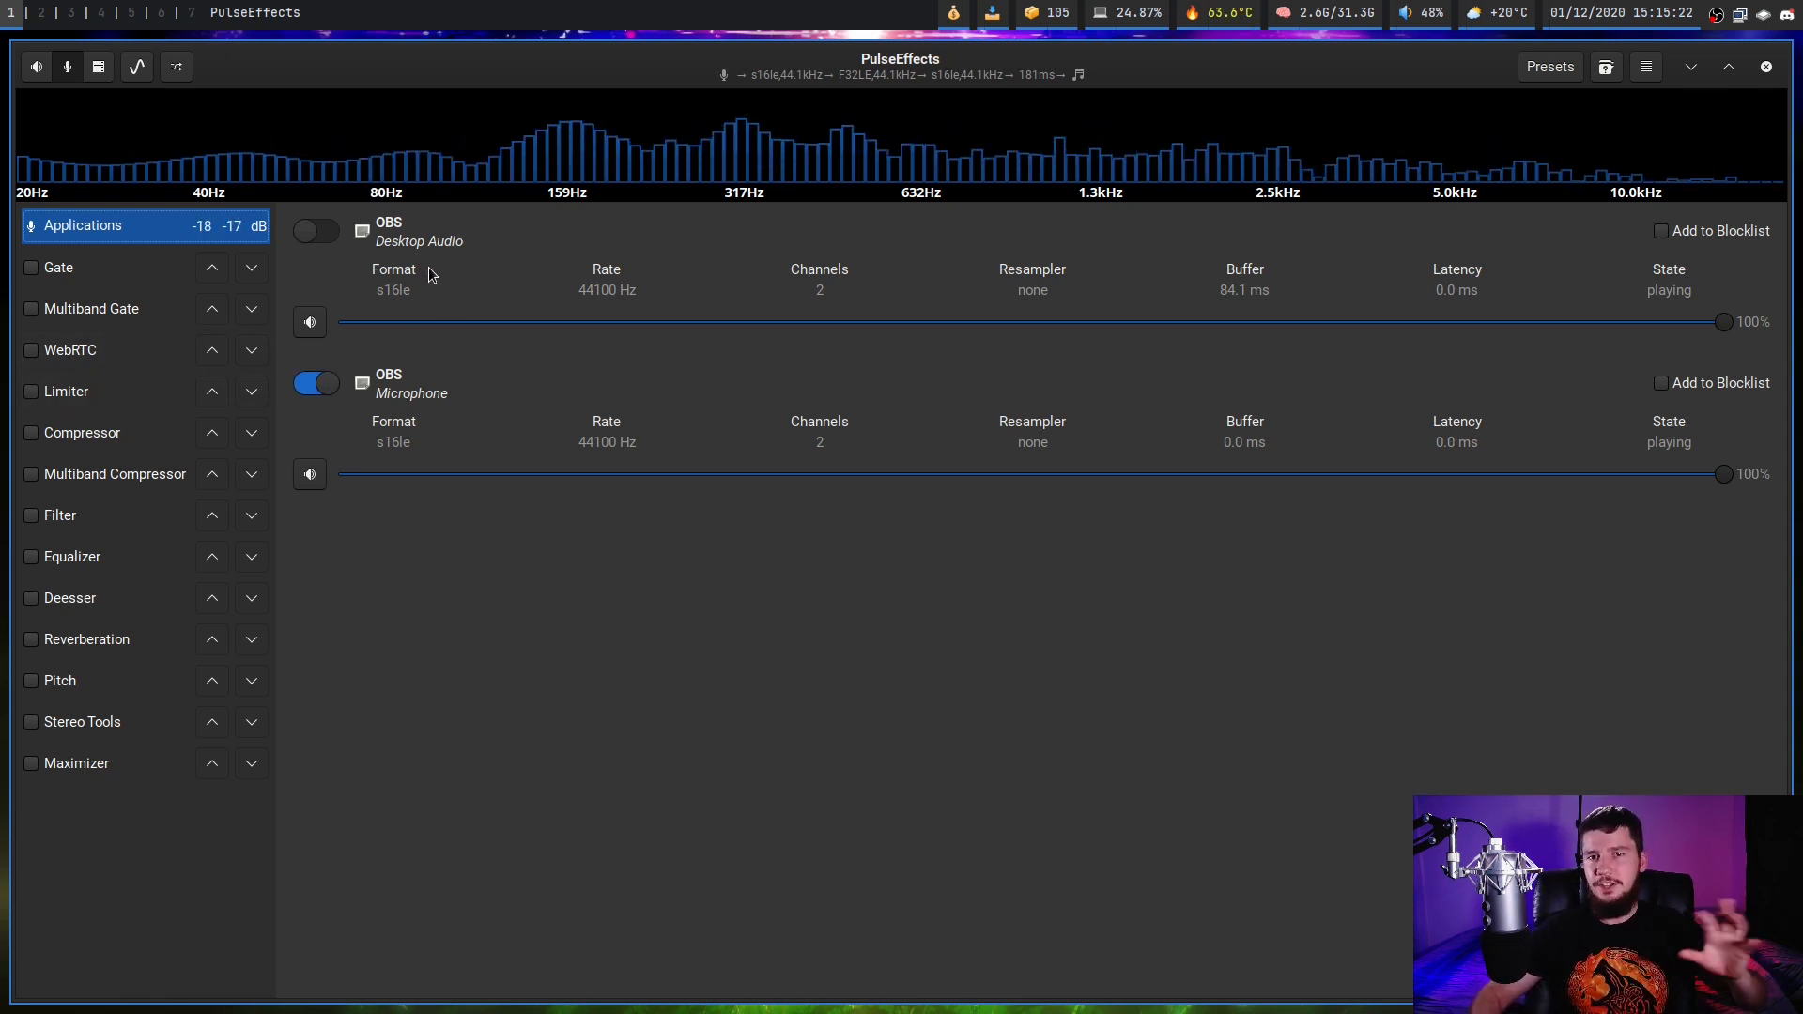
{"action": "mouse_move", "coordinate": [544, 140]}
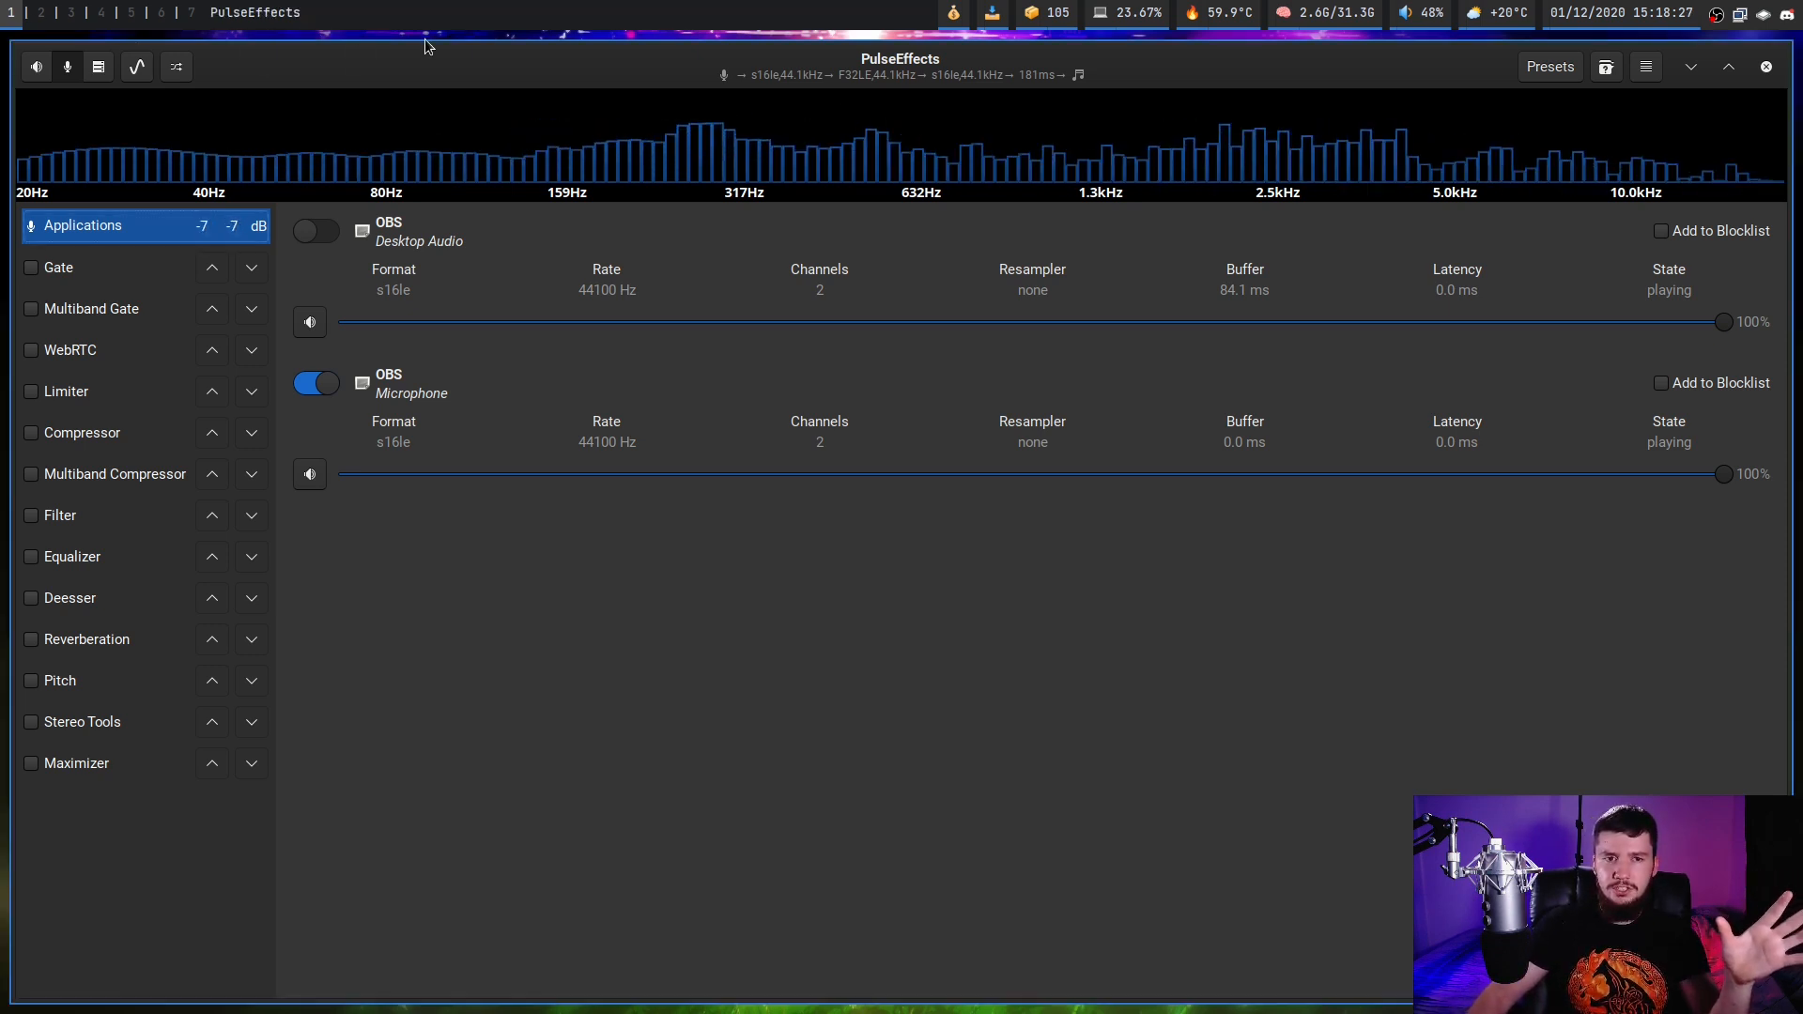
{"action": "mouse_move", "coordinate": [362, 147]}
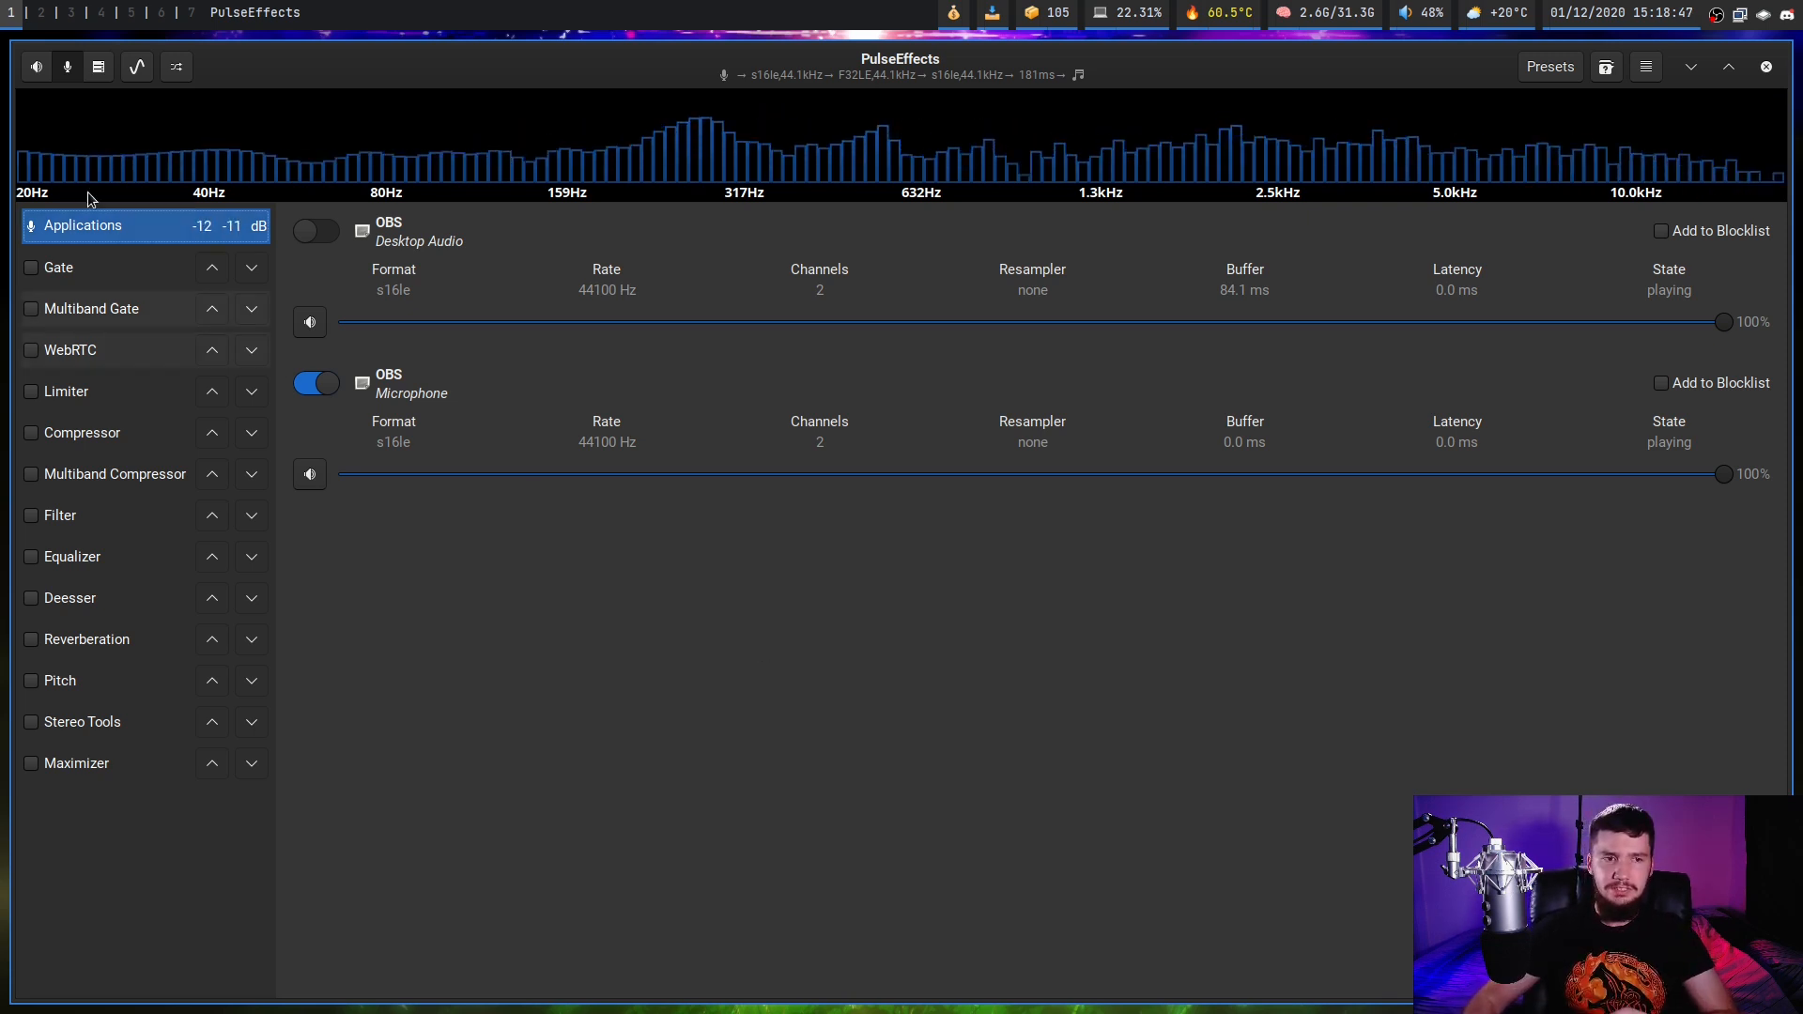
{"action": "left_click", "coordinate": [57, 267]}
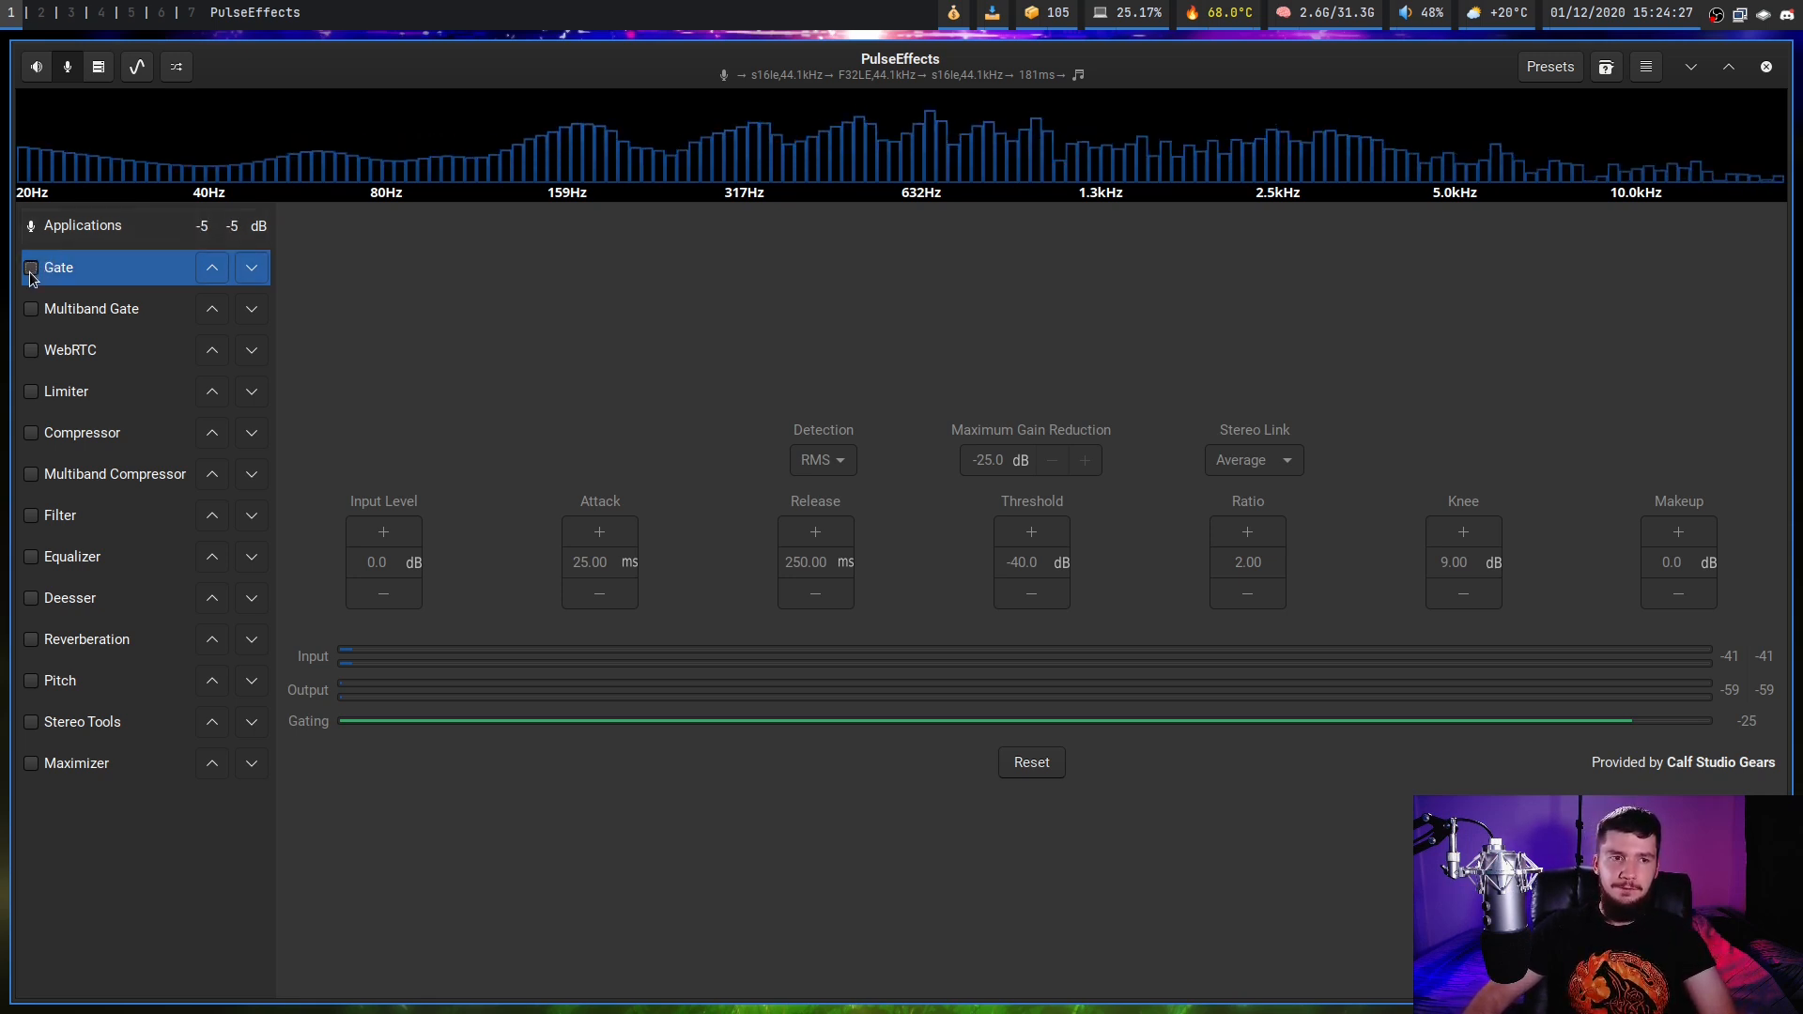
Enable the Gate effect and edit its threshold value
{"action": "left_click", "coordinate": [31, 267]}
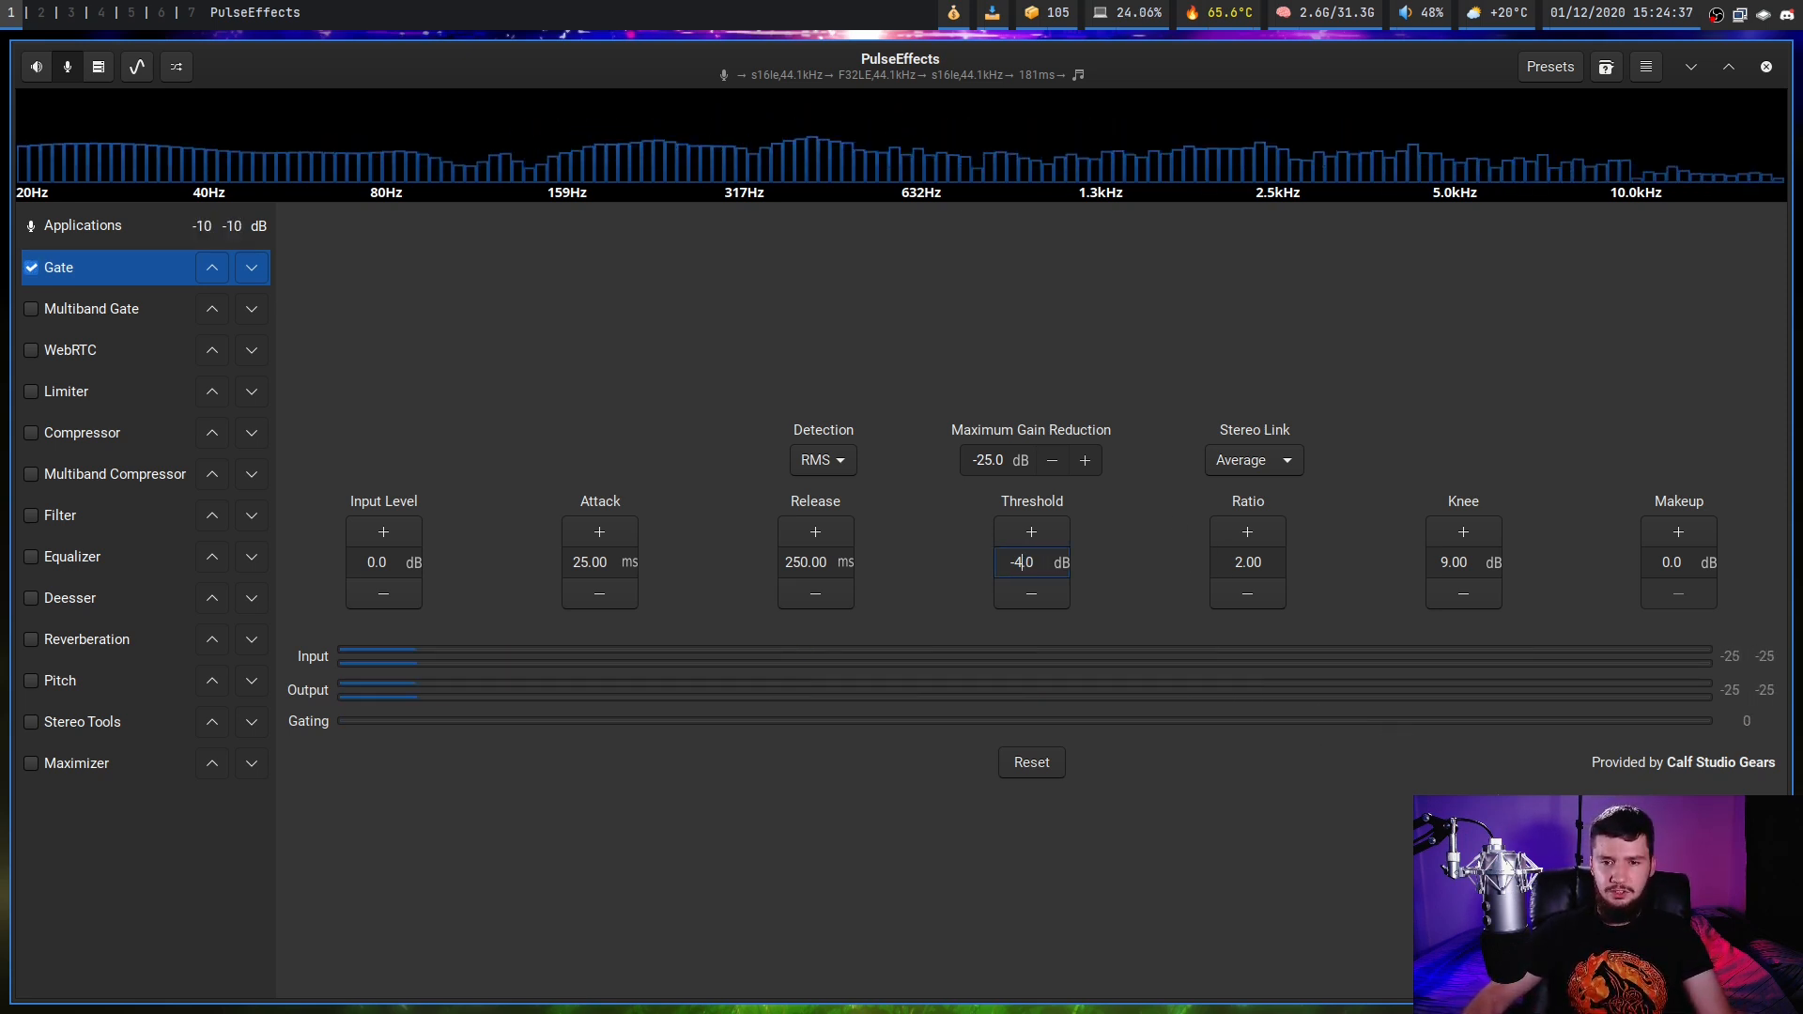
{"action": "left_click", "coordinate": [1029, 592]}
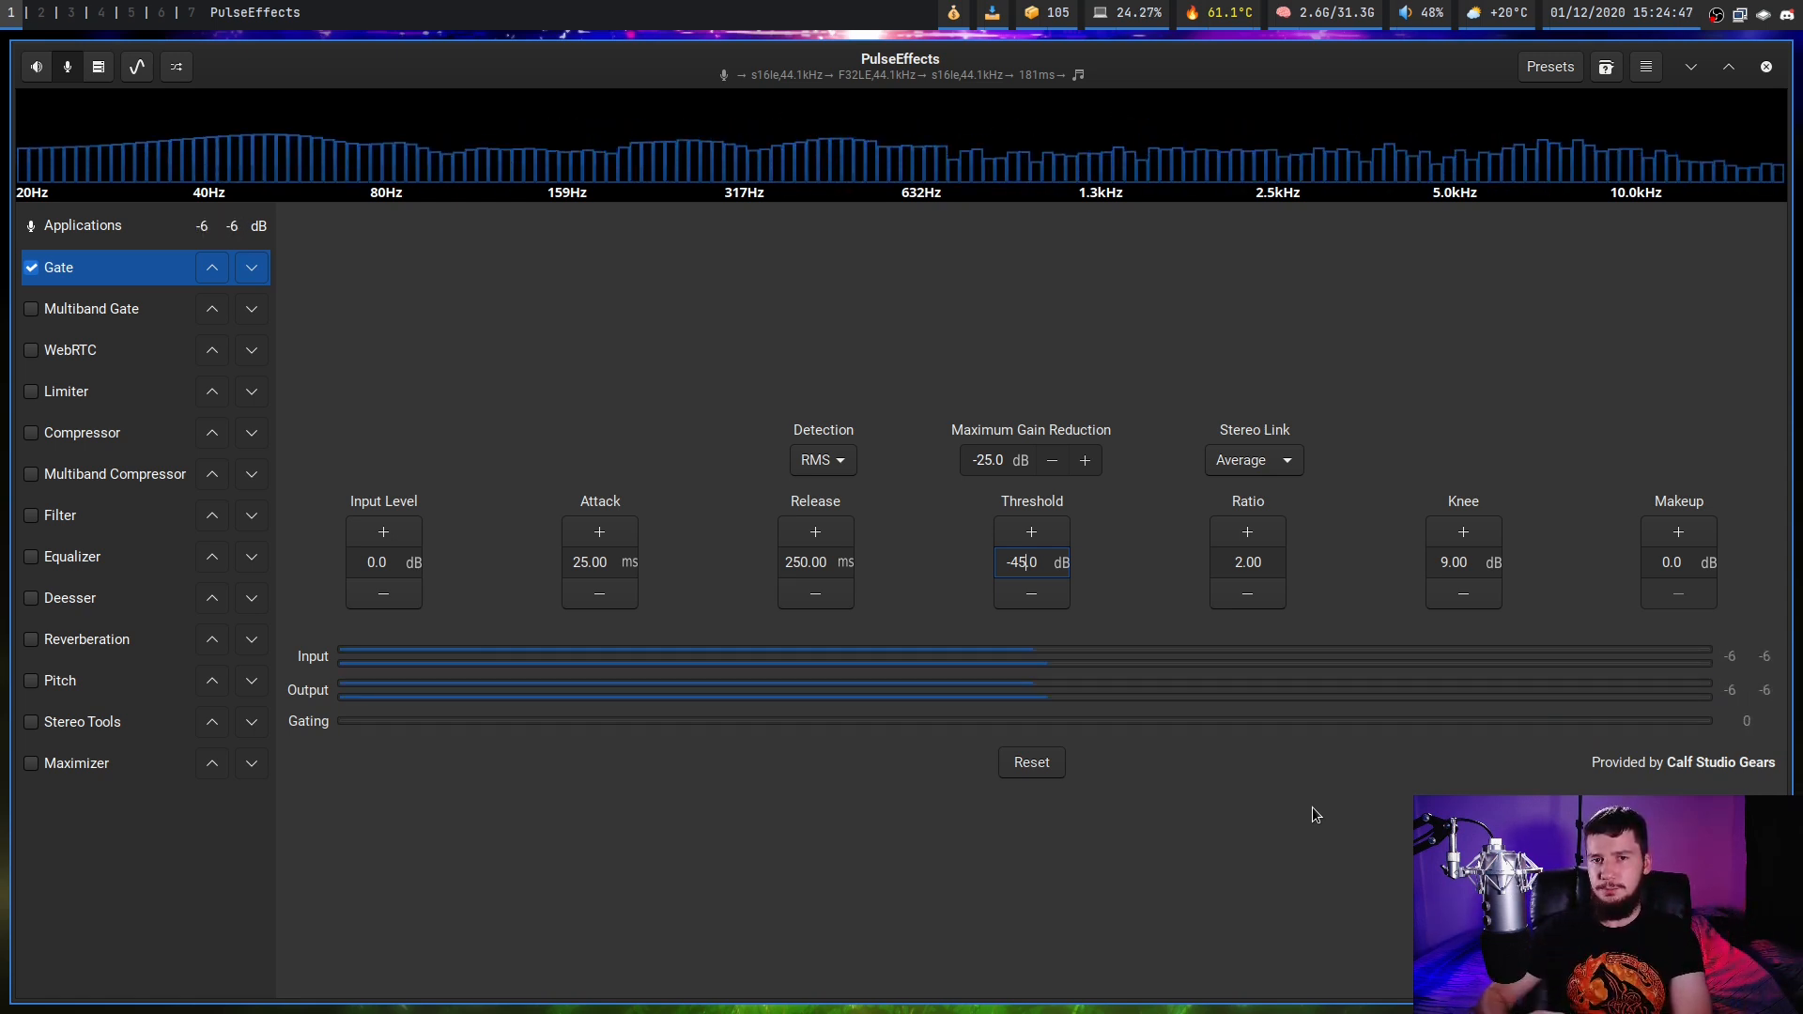
{"action": "mouse_move", "coordinate": [853, 140]}
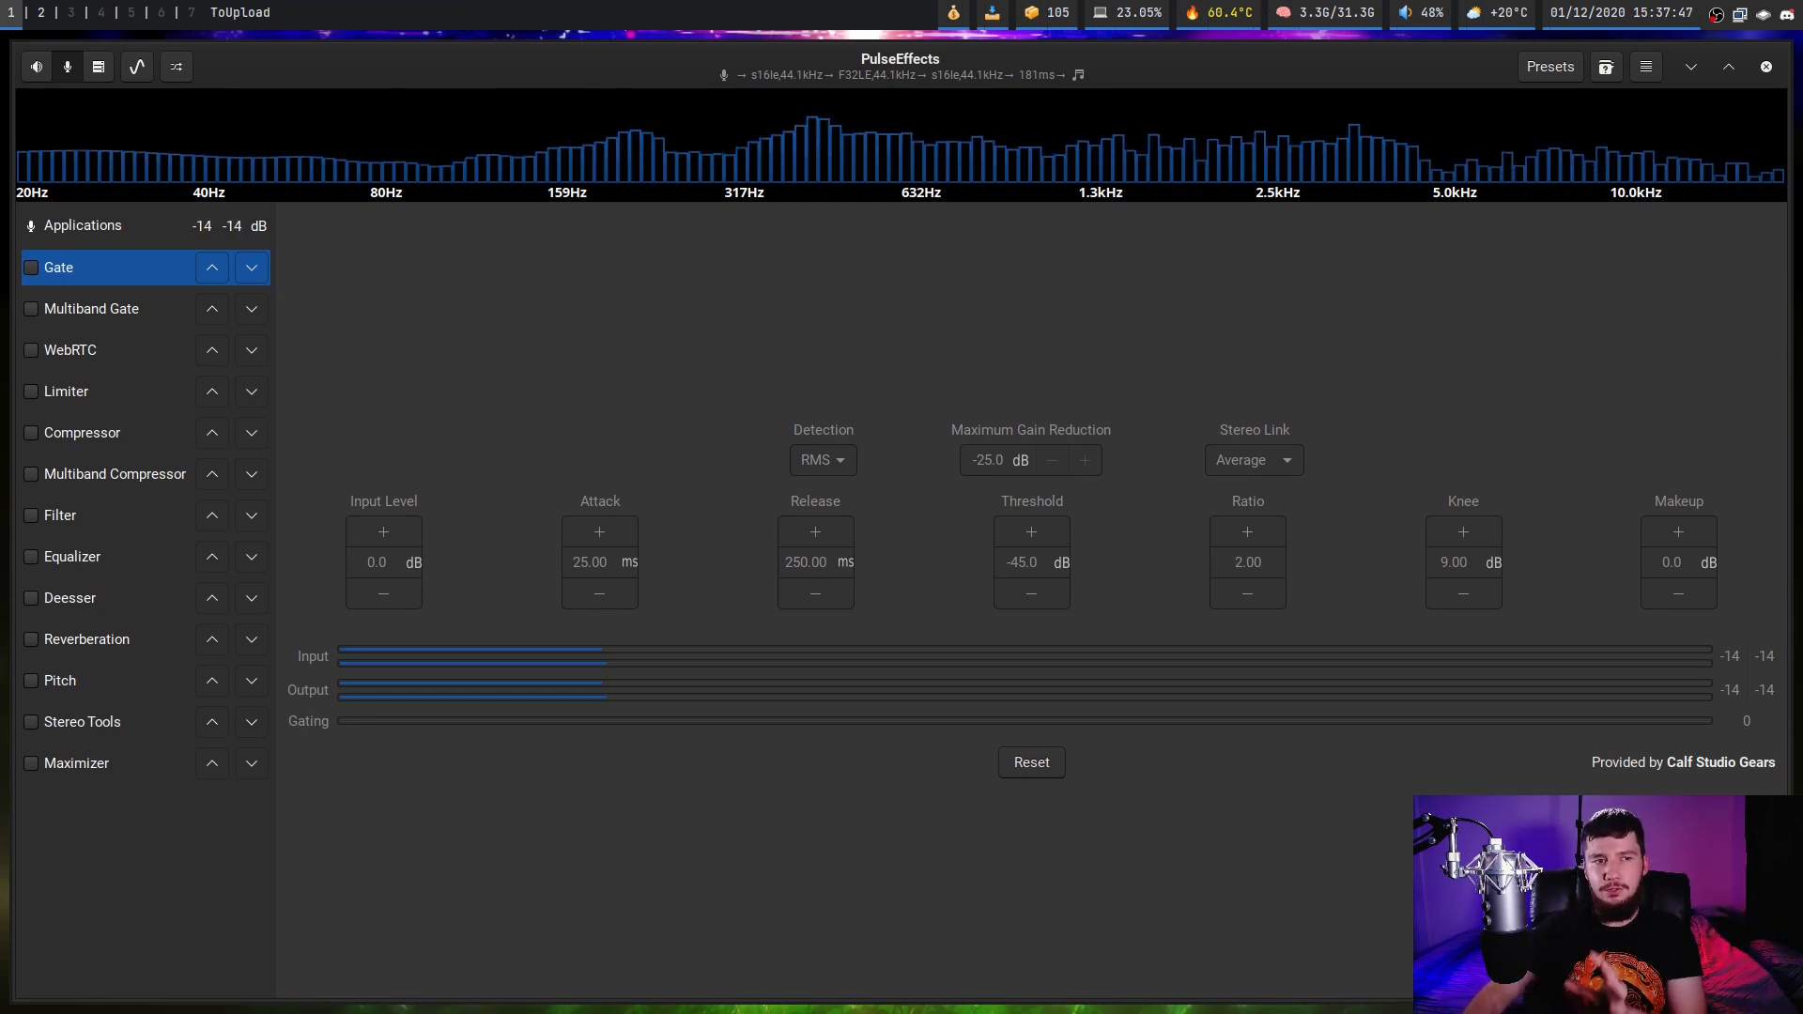
Show the Multiband Gate settings page
{"action": "left_click", "coordinate": [91, 308]}
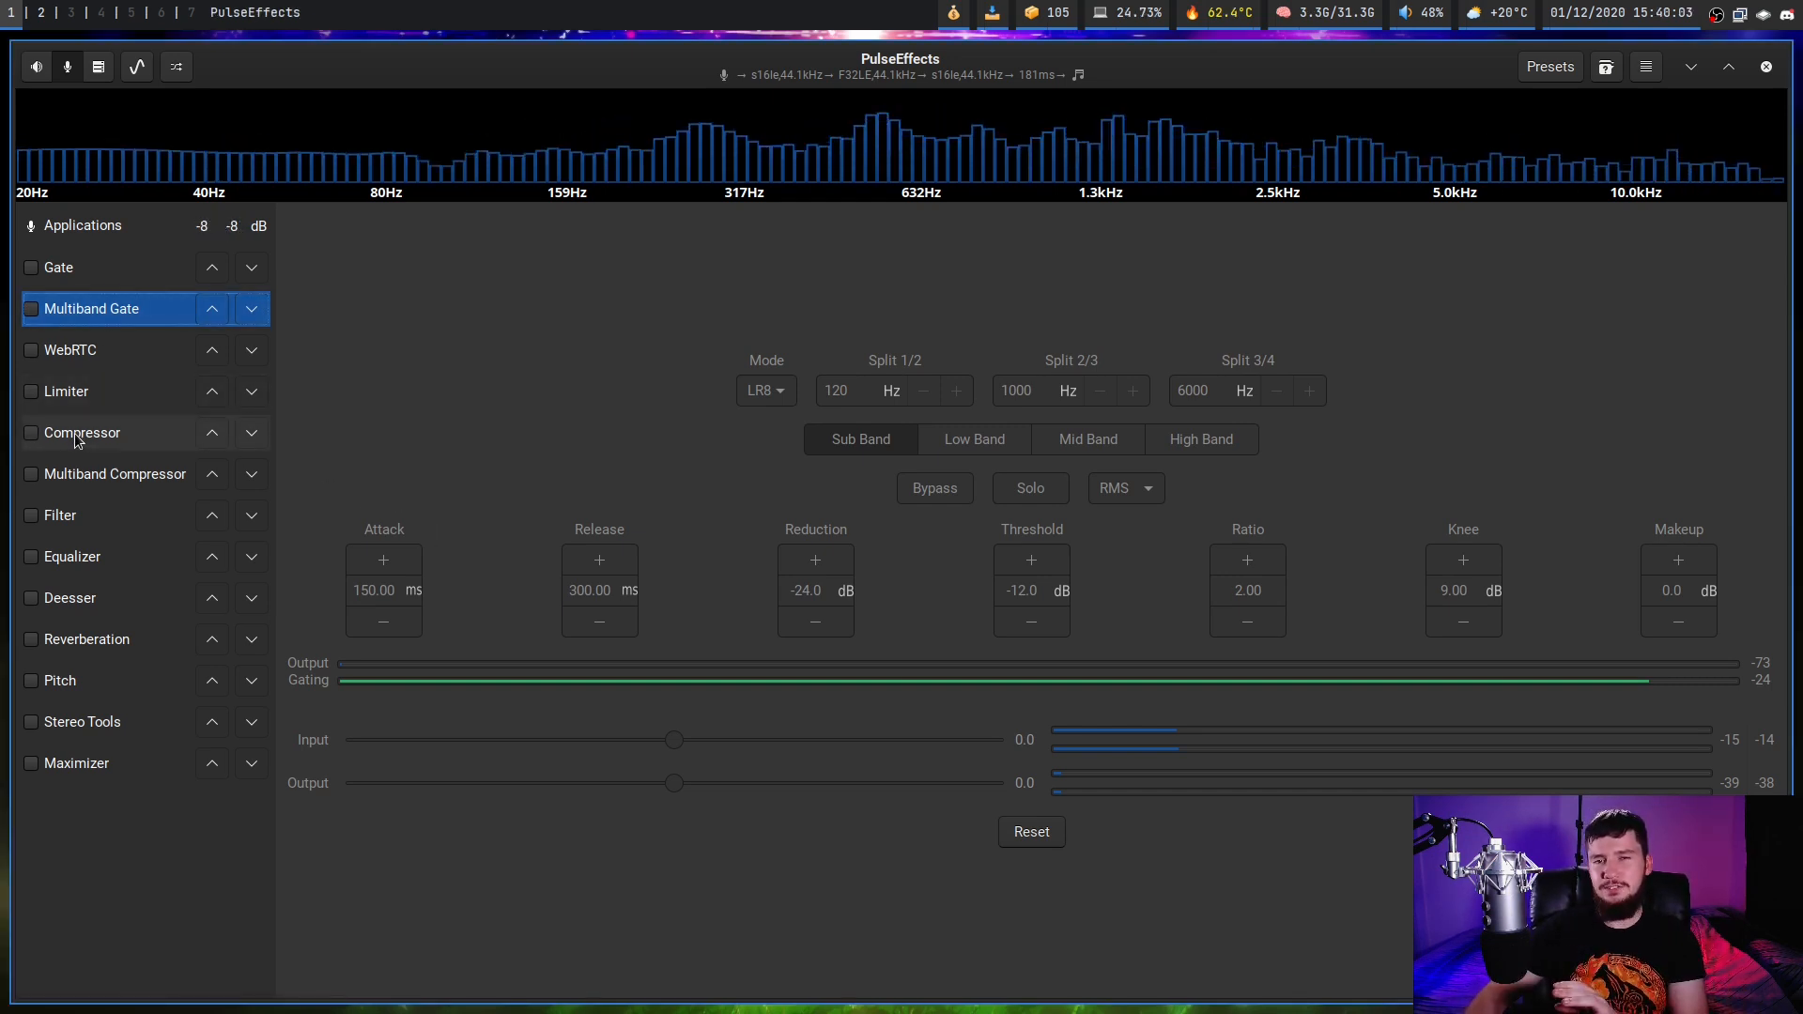
Show the Compressor page: downward mode, -10 dB threshold, 4.00 ratio
{"action": "left_click", "coordinate": [82, 432]}
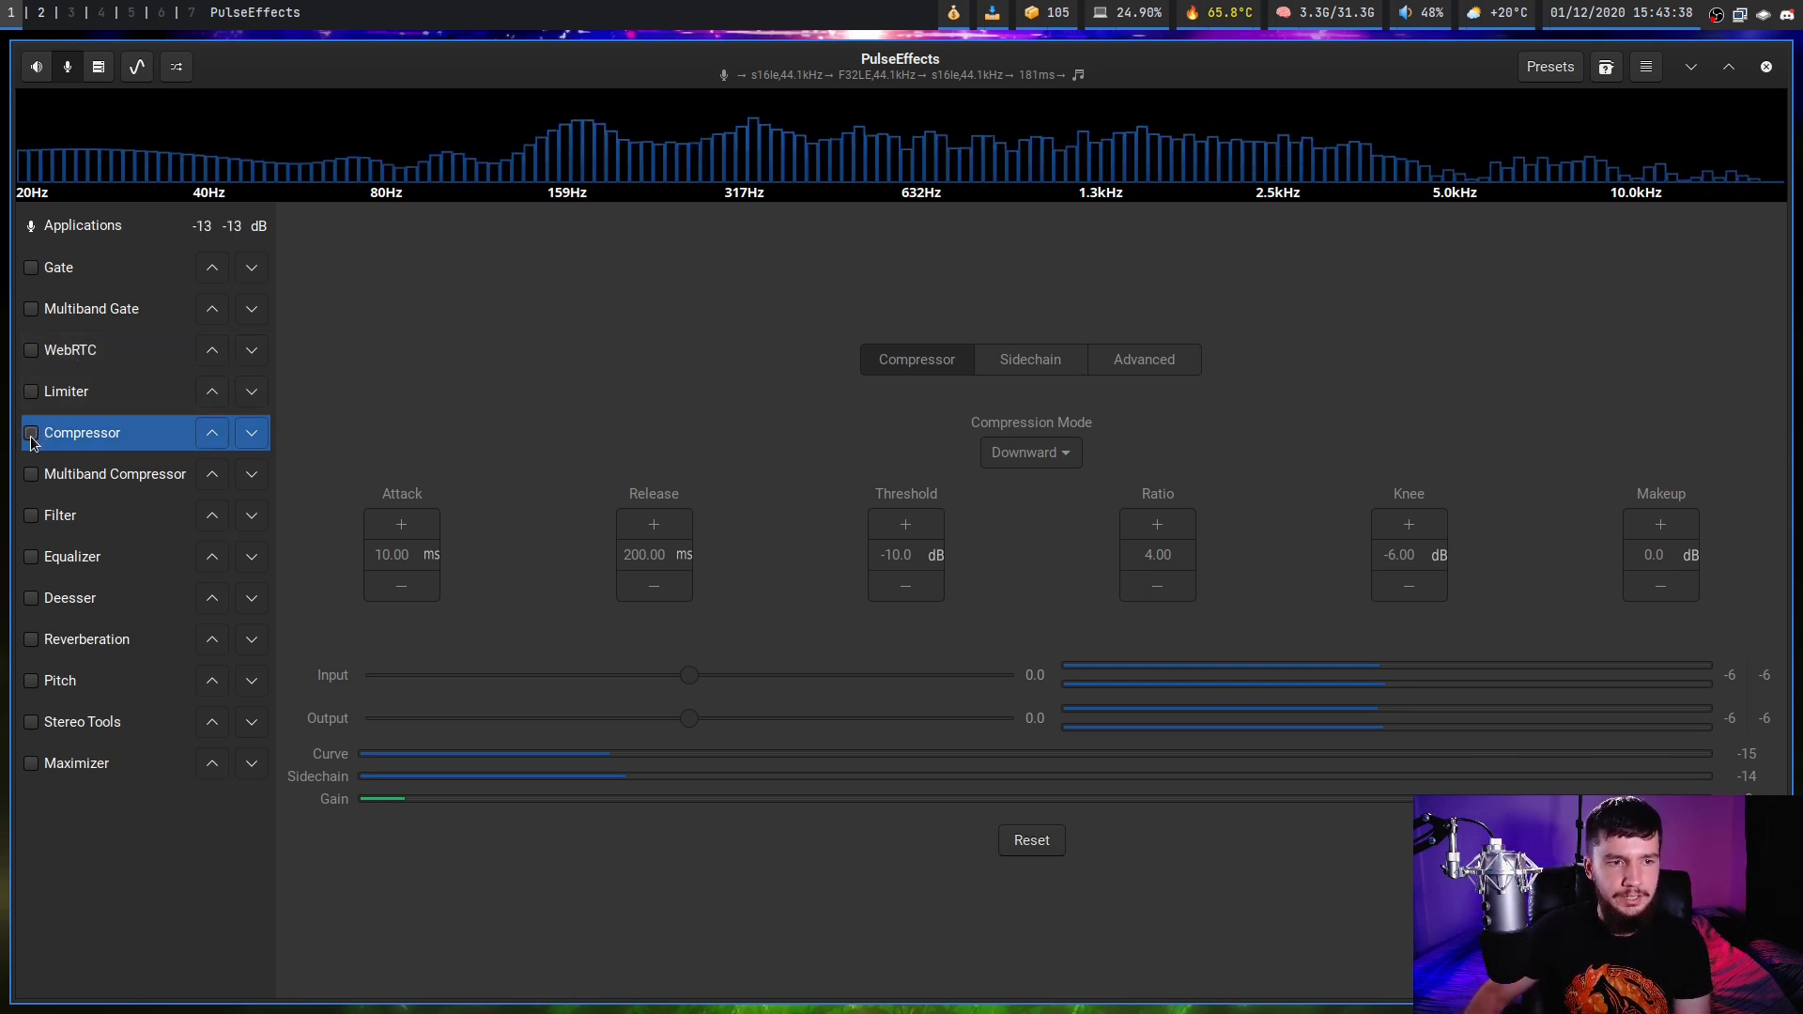
Toggle the Compressor, then browse the Multiband Compressor and WebRTC pages
{"action": "left_click", "coordinate": [31, 432]}
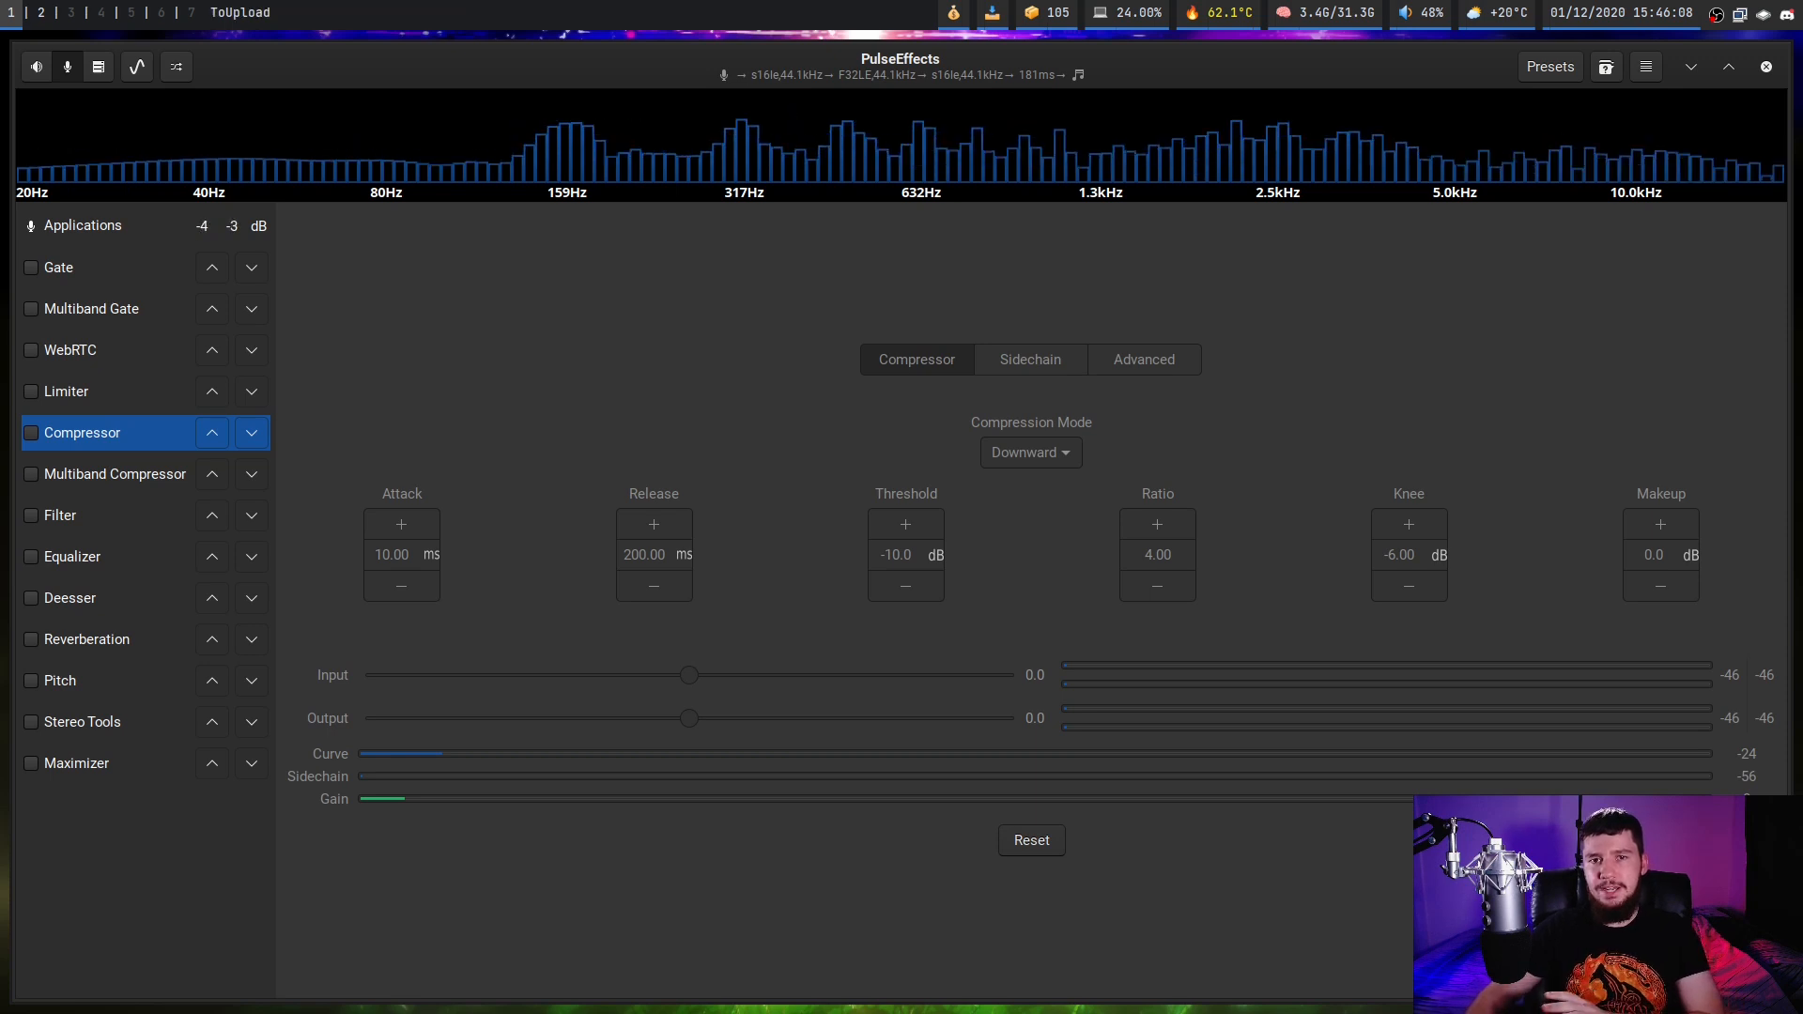
{"action": "left_click", "coordinate": [114, 473]}
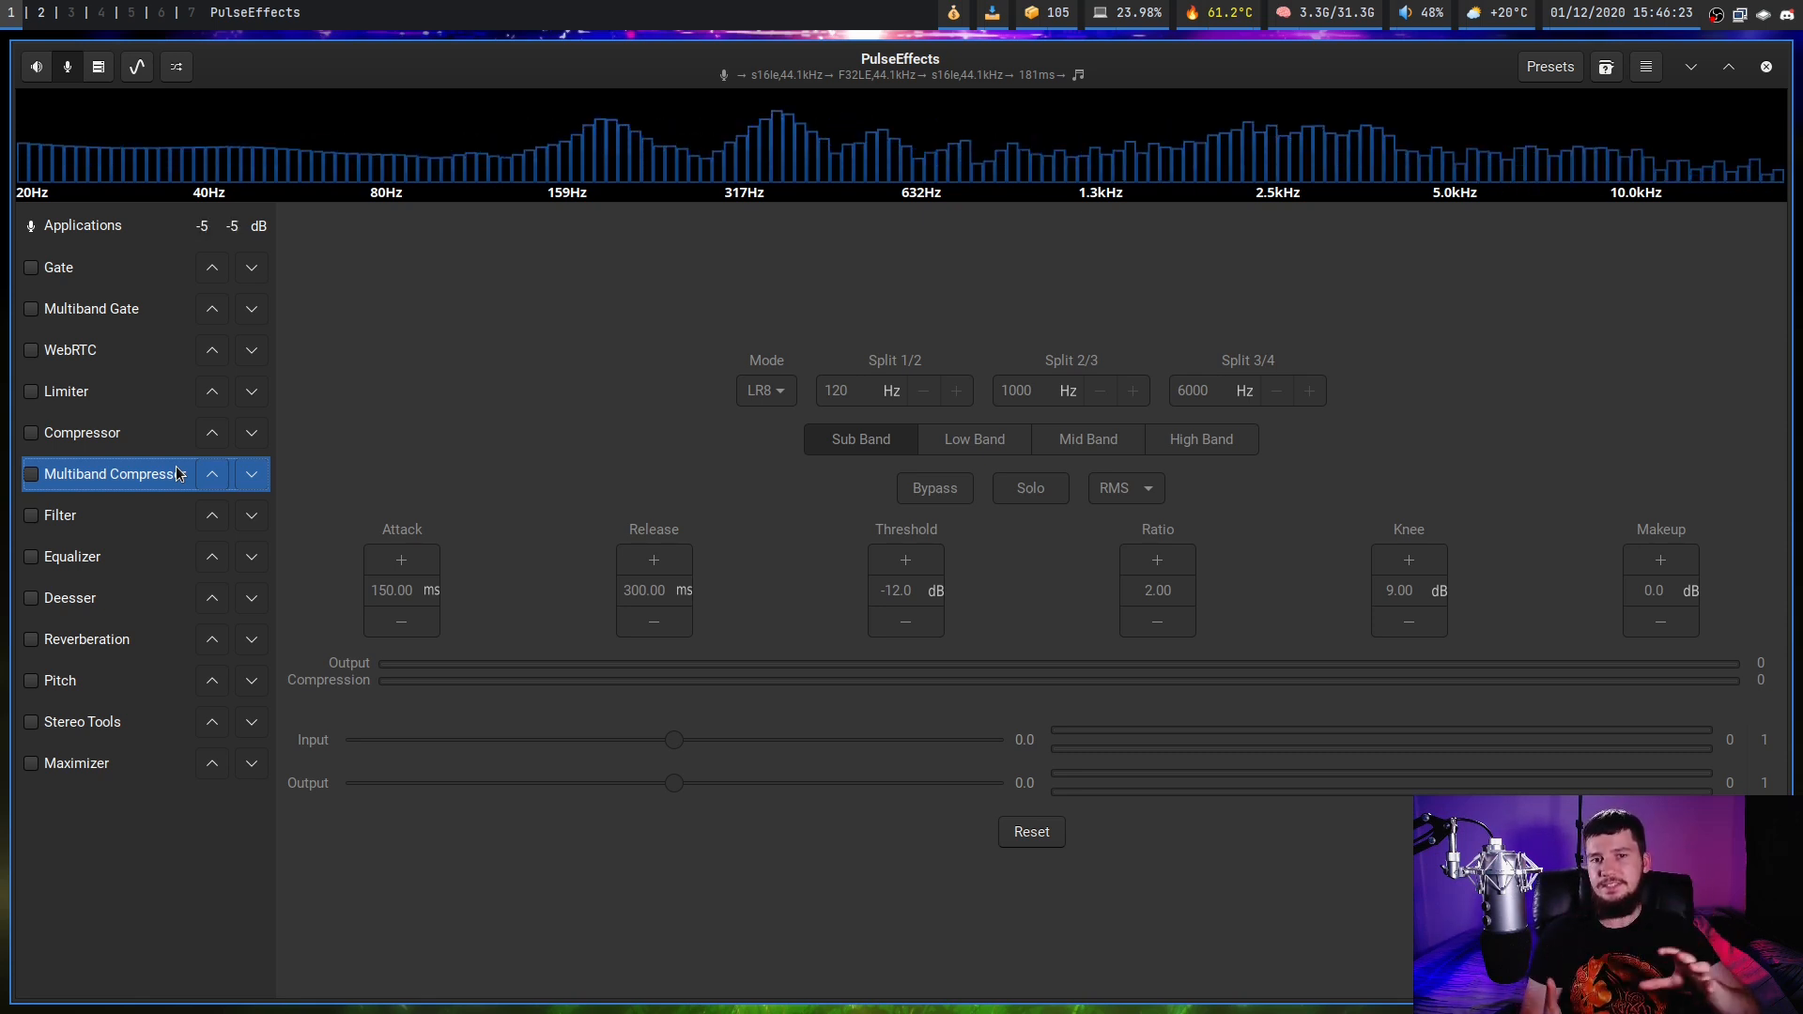
{"action": "left_click", "coordinate": [71, 350]}
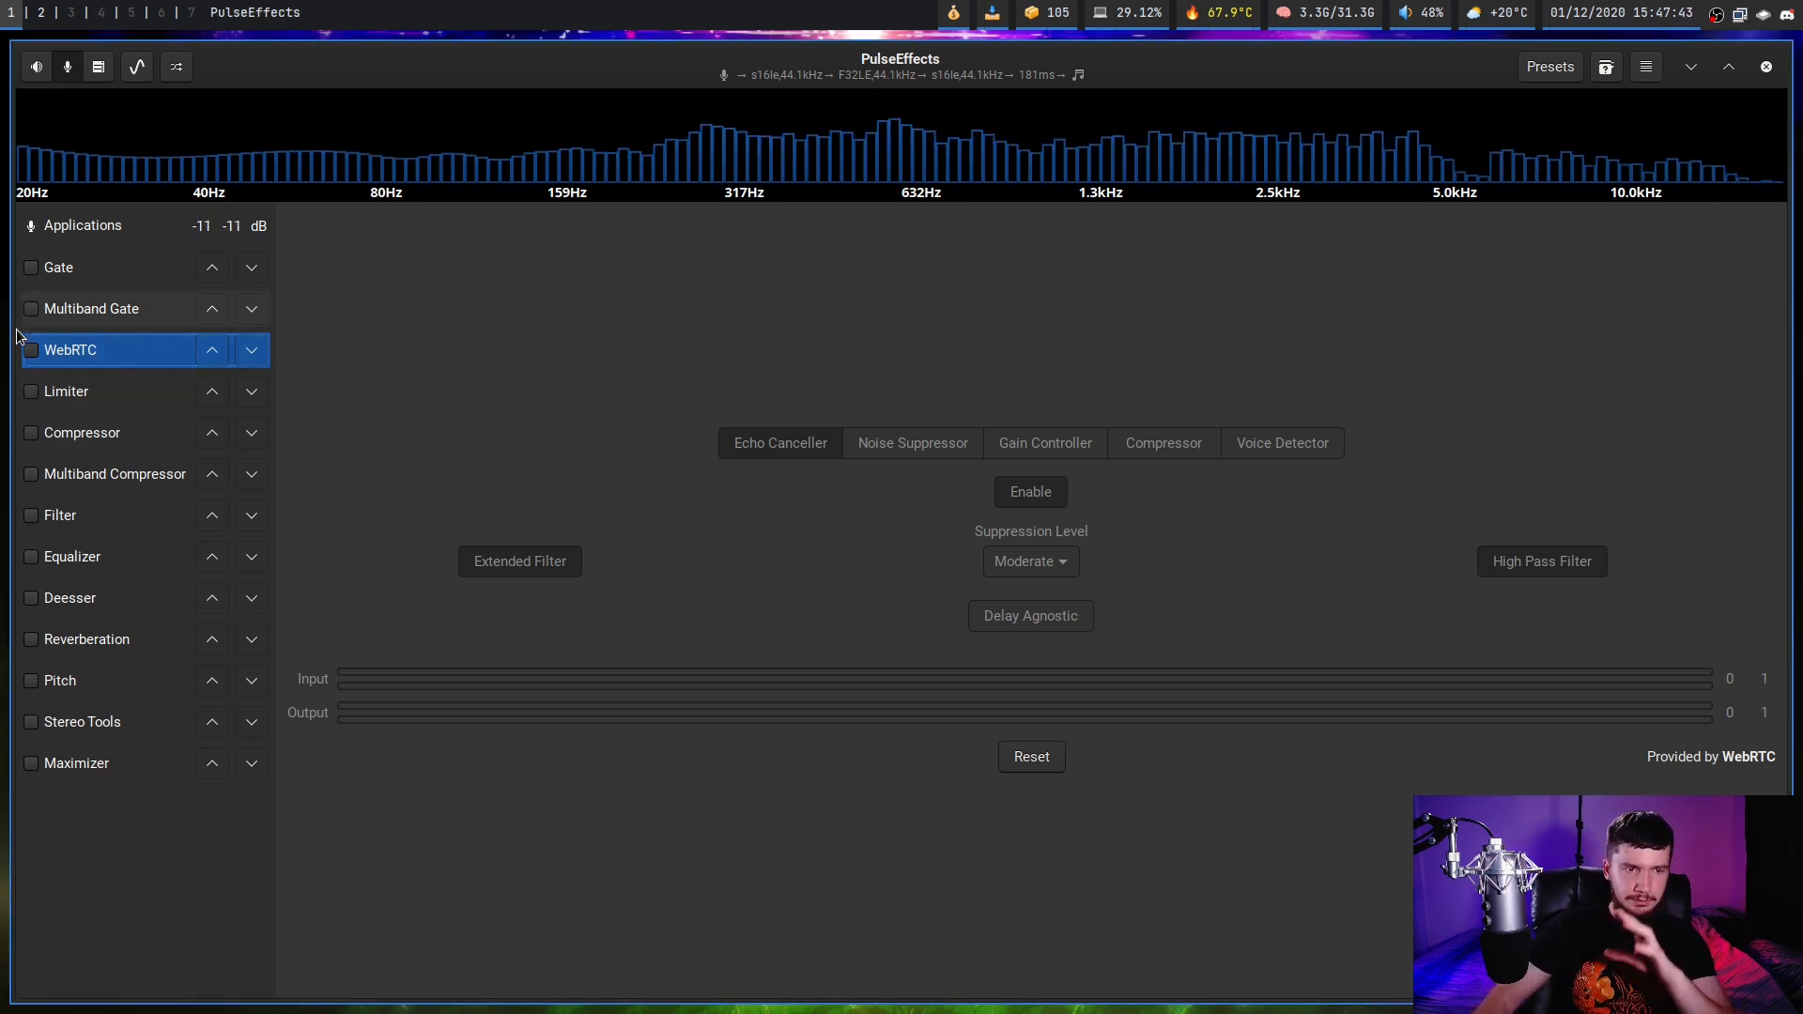
Briefly enable WebRTC, view Noise Suppressor at High, then disable it
{"action": "left_click", "coordinate": [31, 350]}
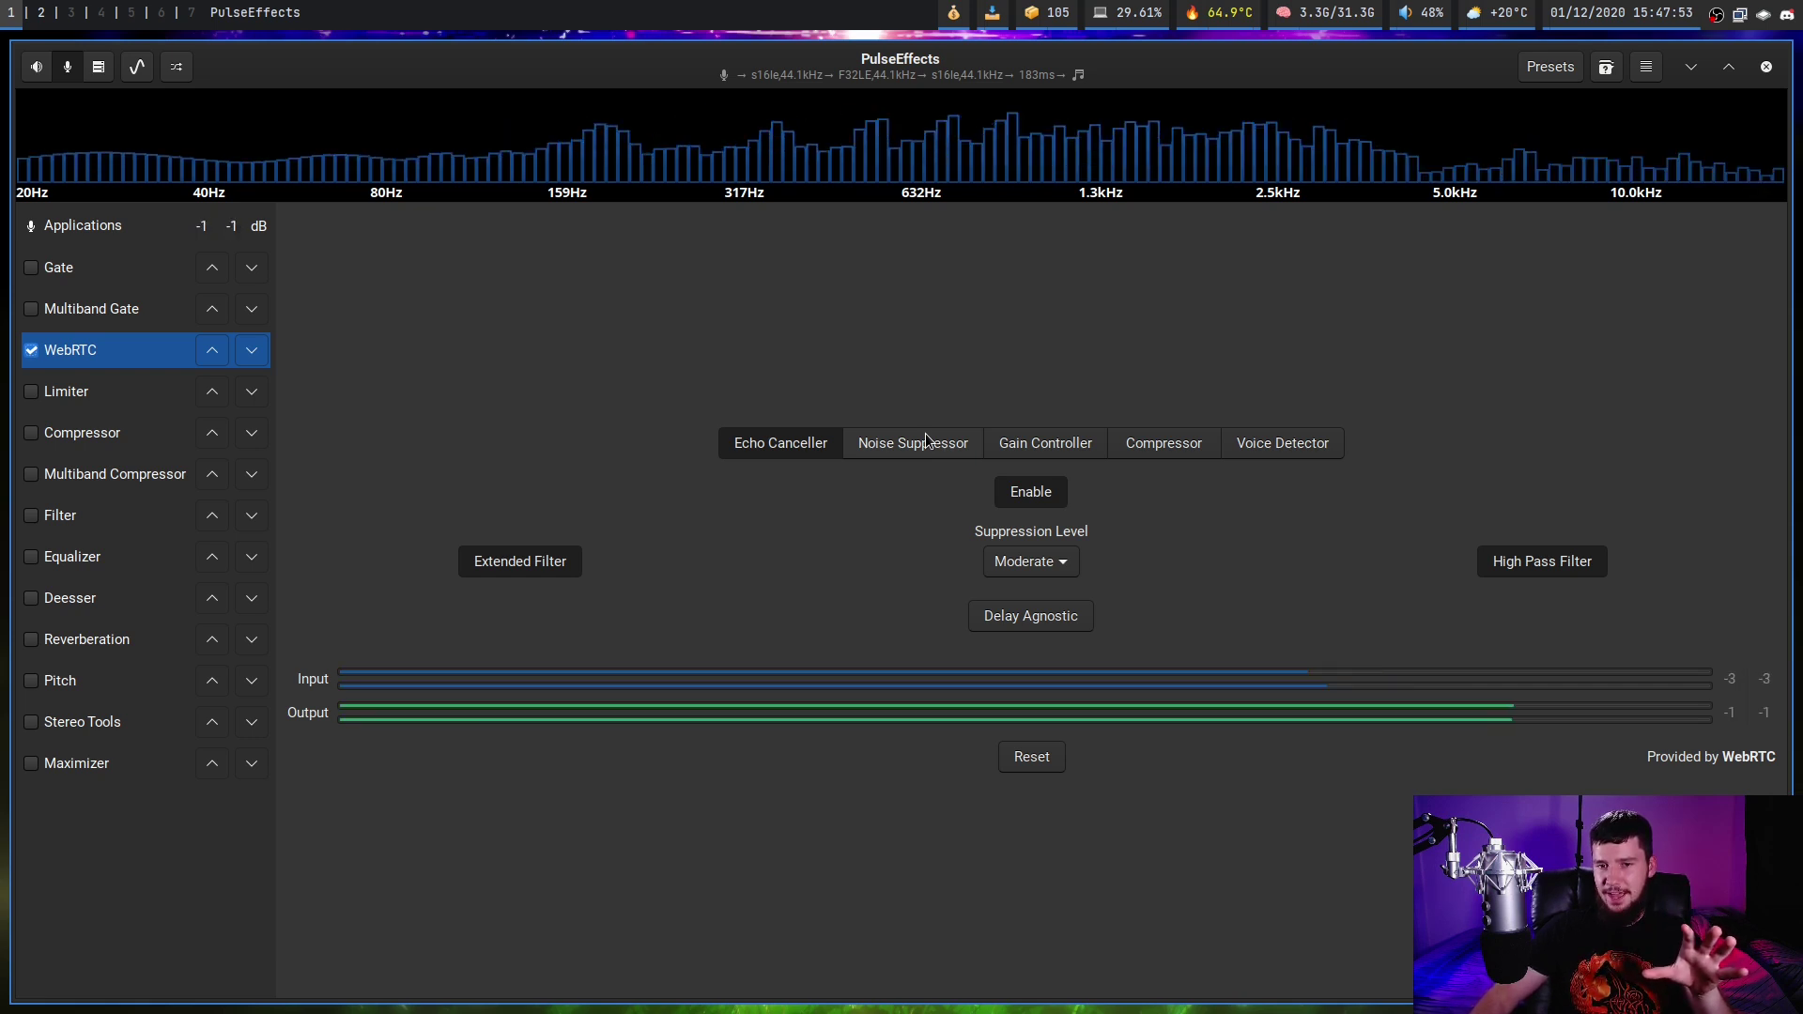
{"action": "left_click", "coordinate": [911, 443]}
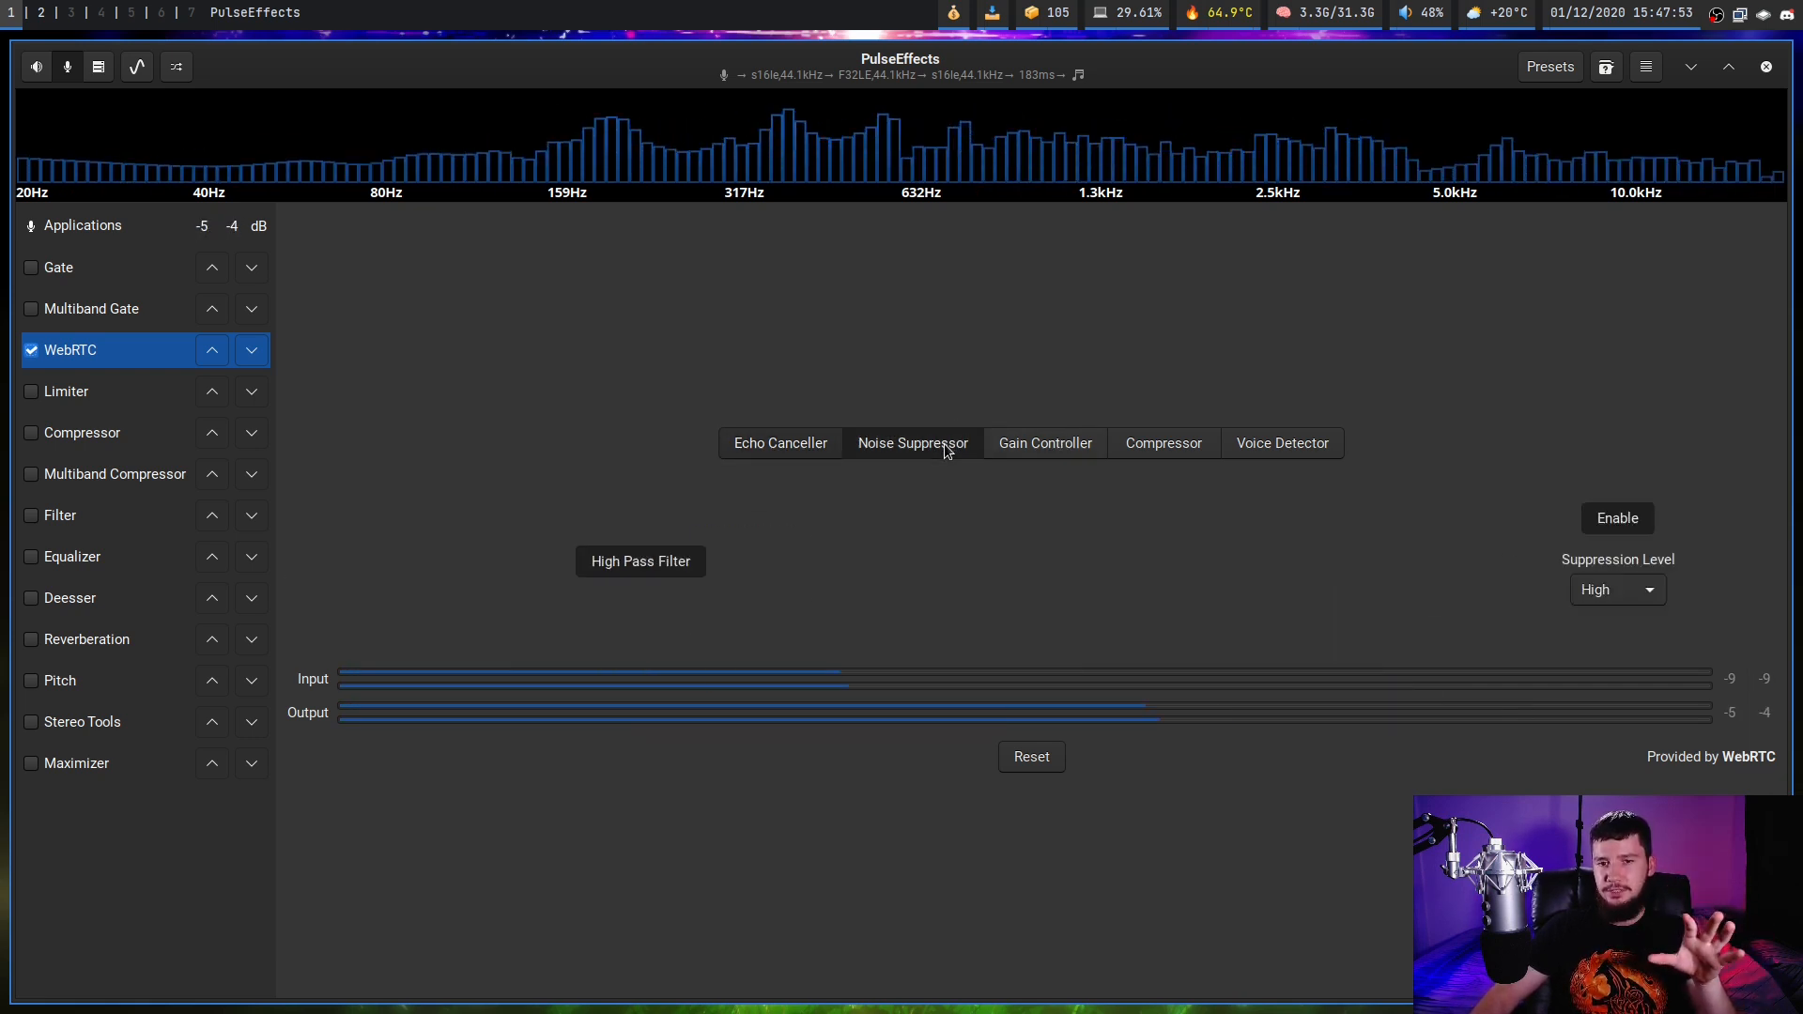
{"action": "left_click", "coordinate": [31, 349]}
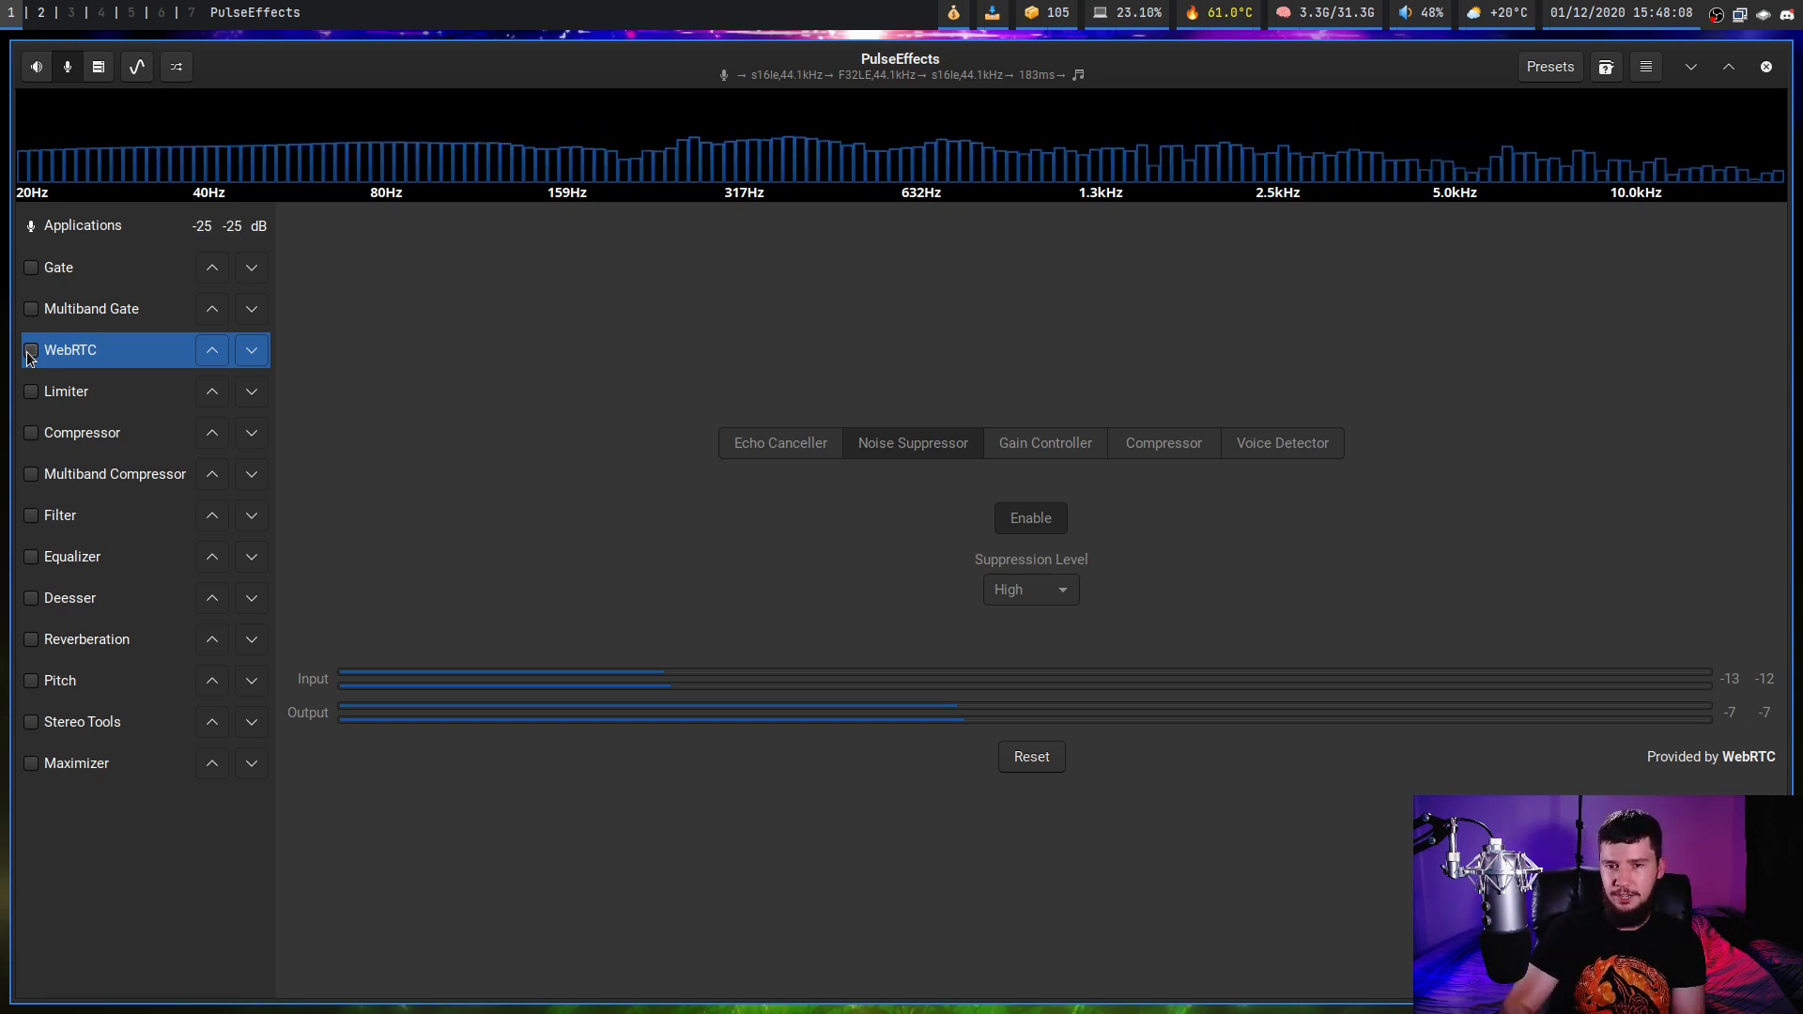
View WebRTC's Voice Detector options, then the Filter's 12dB/oct 2000 Hz lowpass
{"action": "left_click", "coordinate": [1280, 442]}
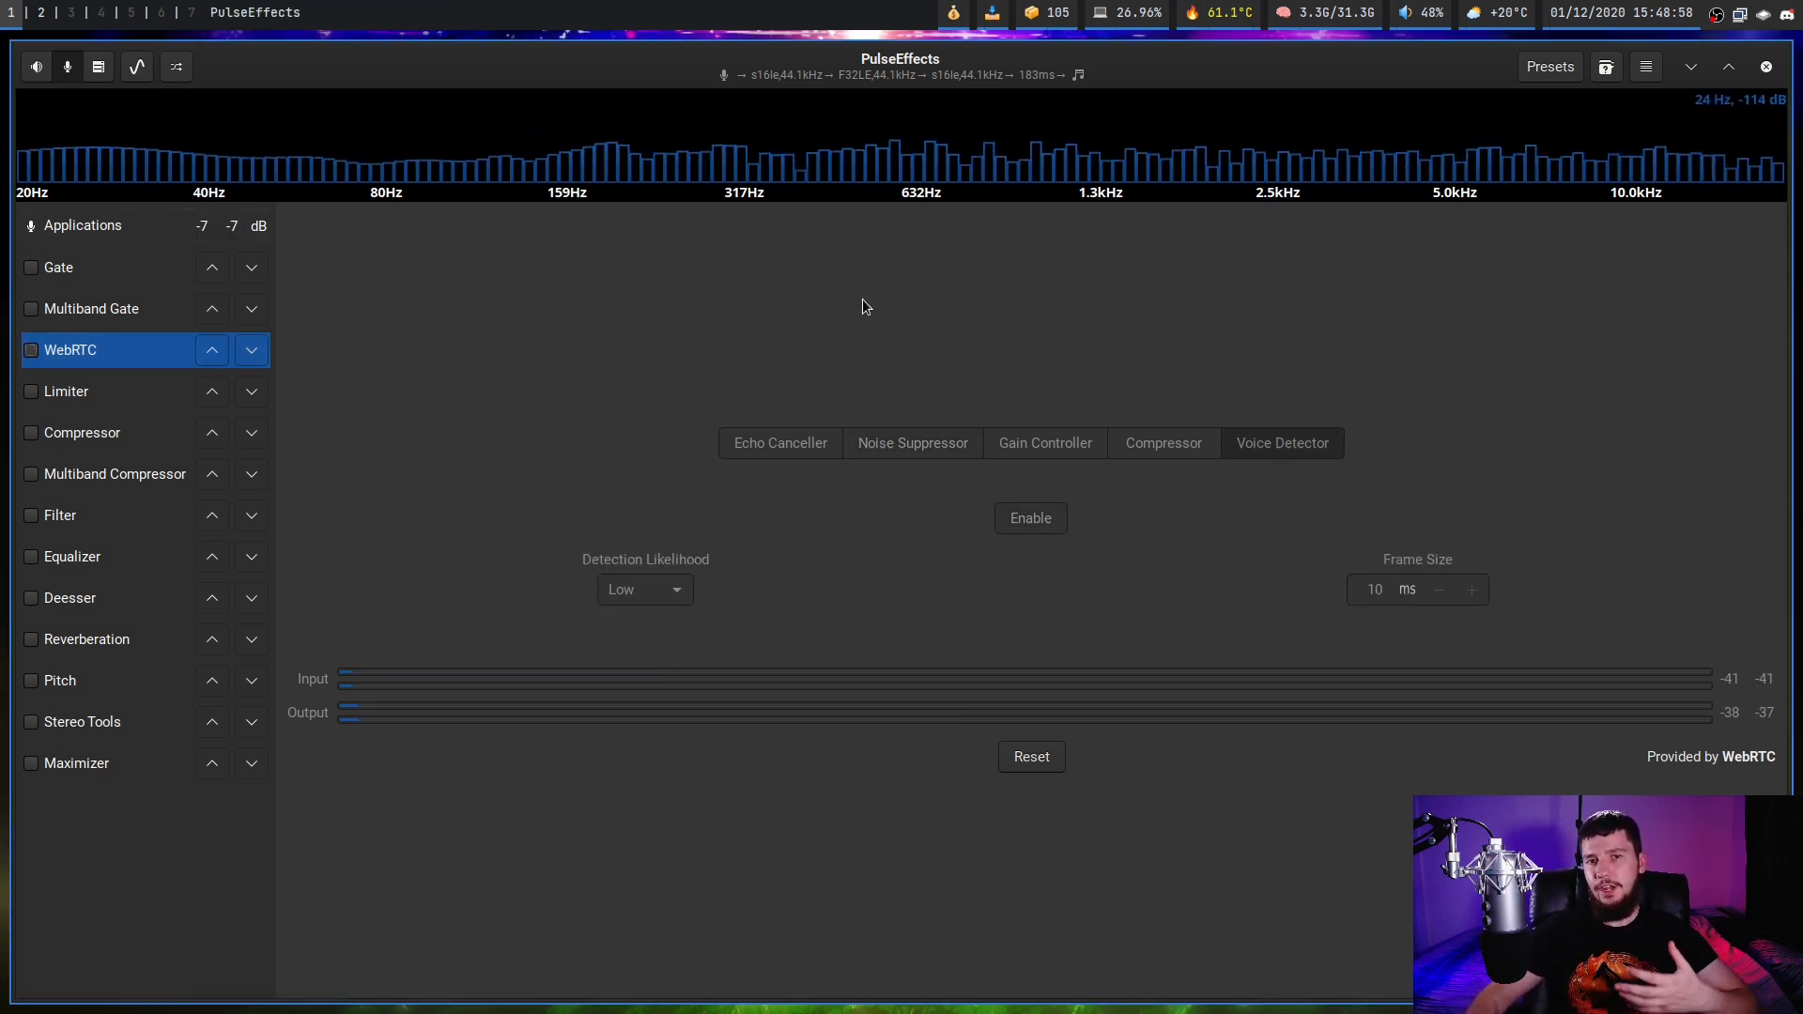
{"action": "mouse_move", "coordinate": [1175, 534]}
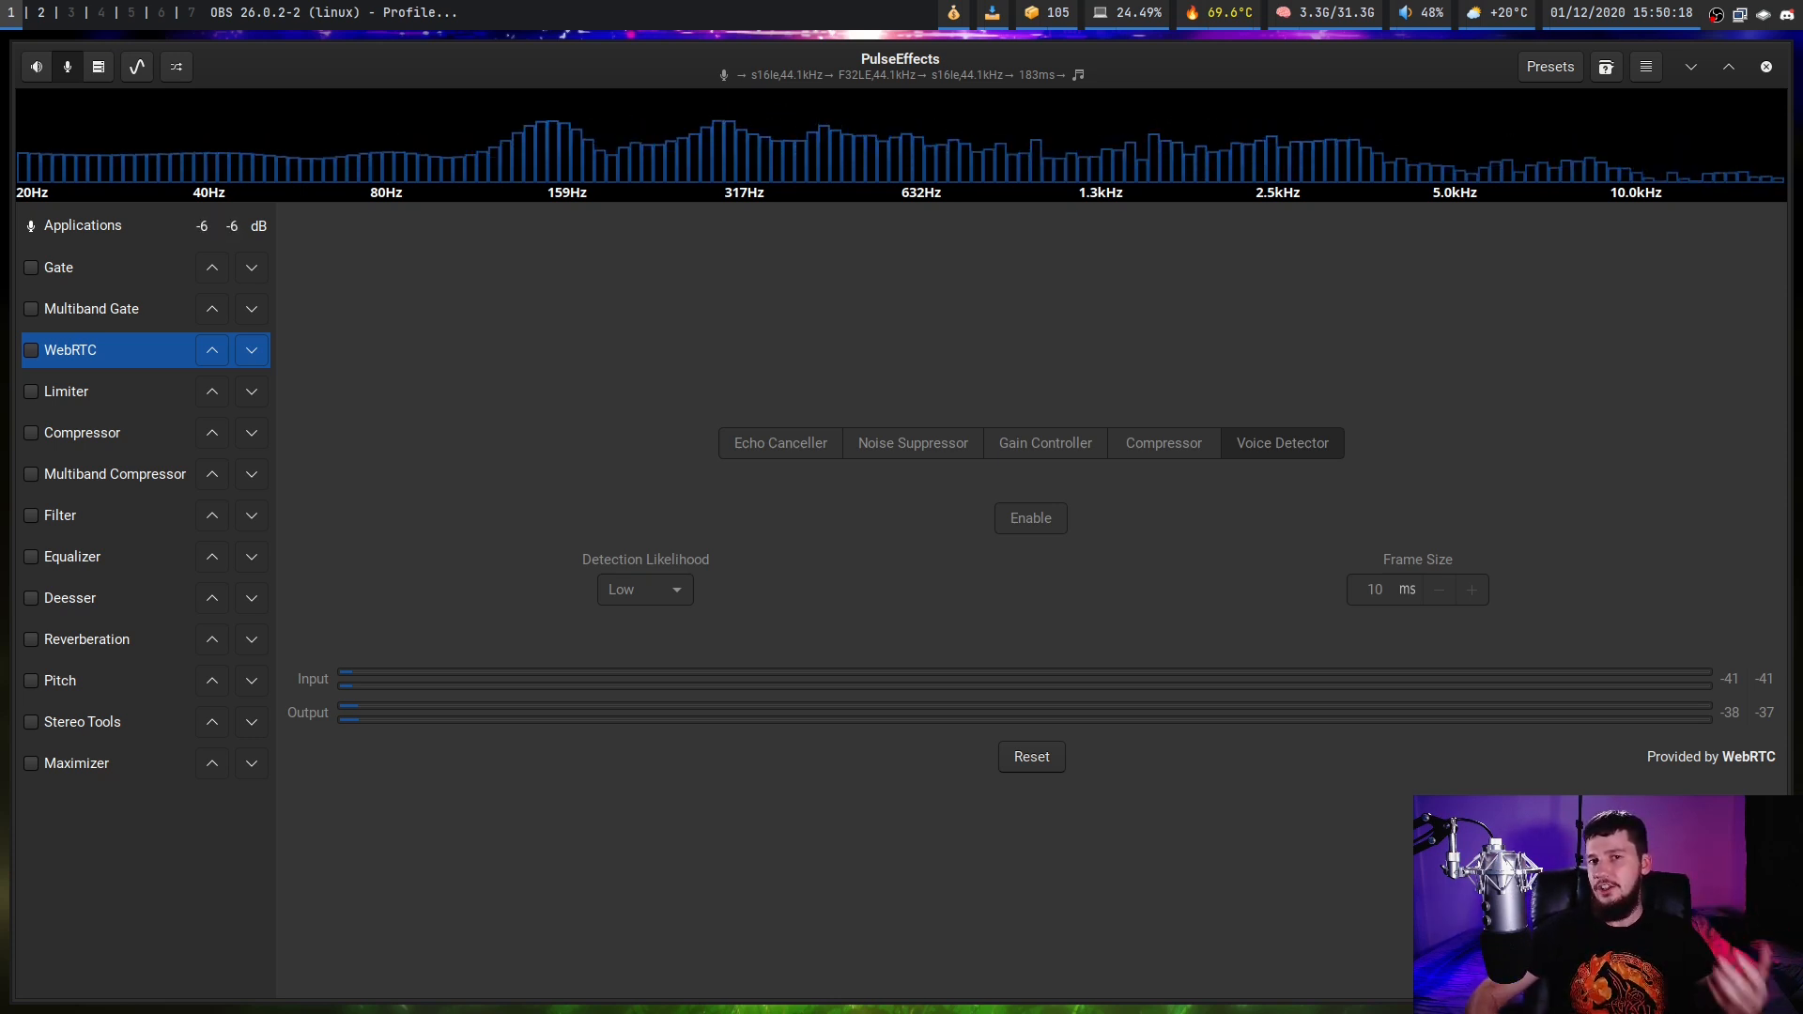
{"action": "left_click", "coordinate": [60, 514]}
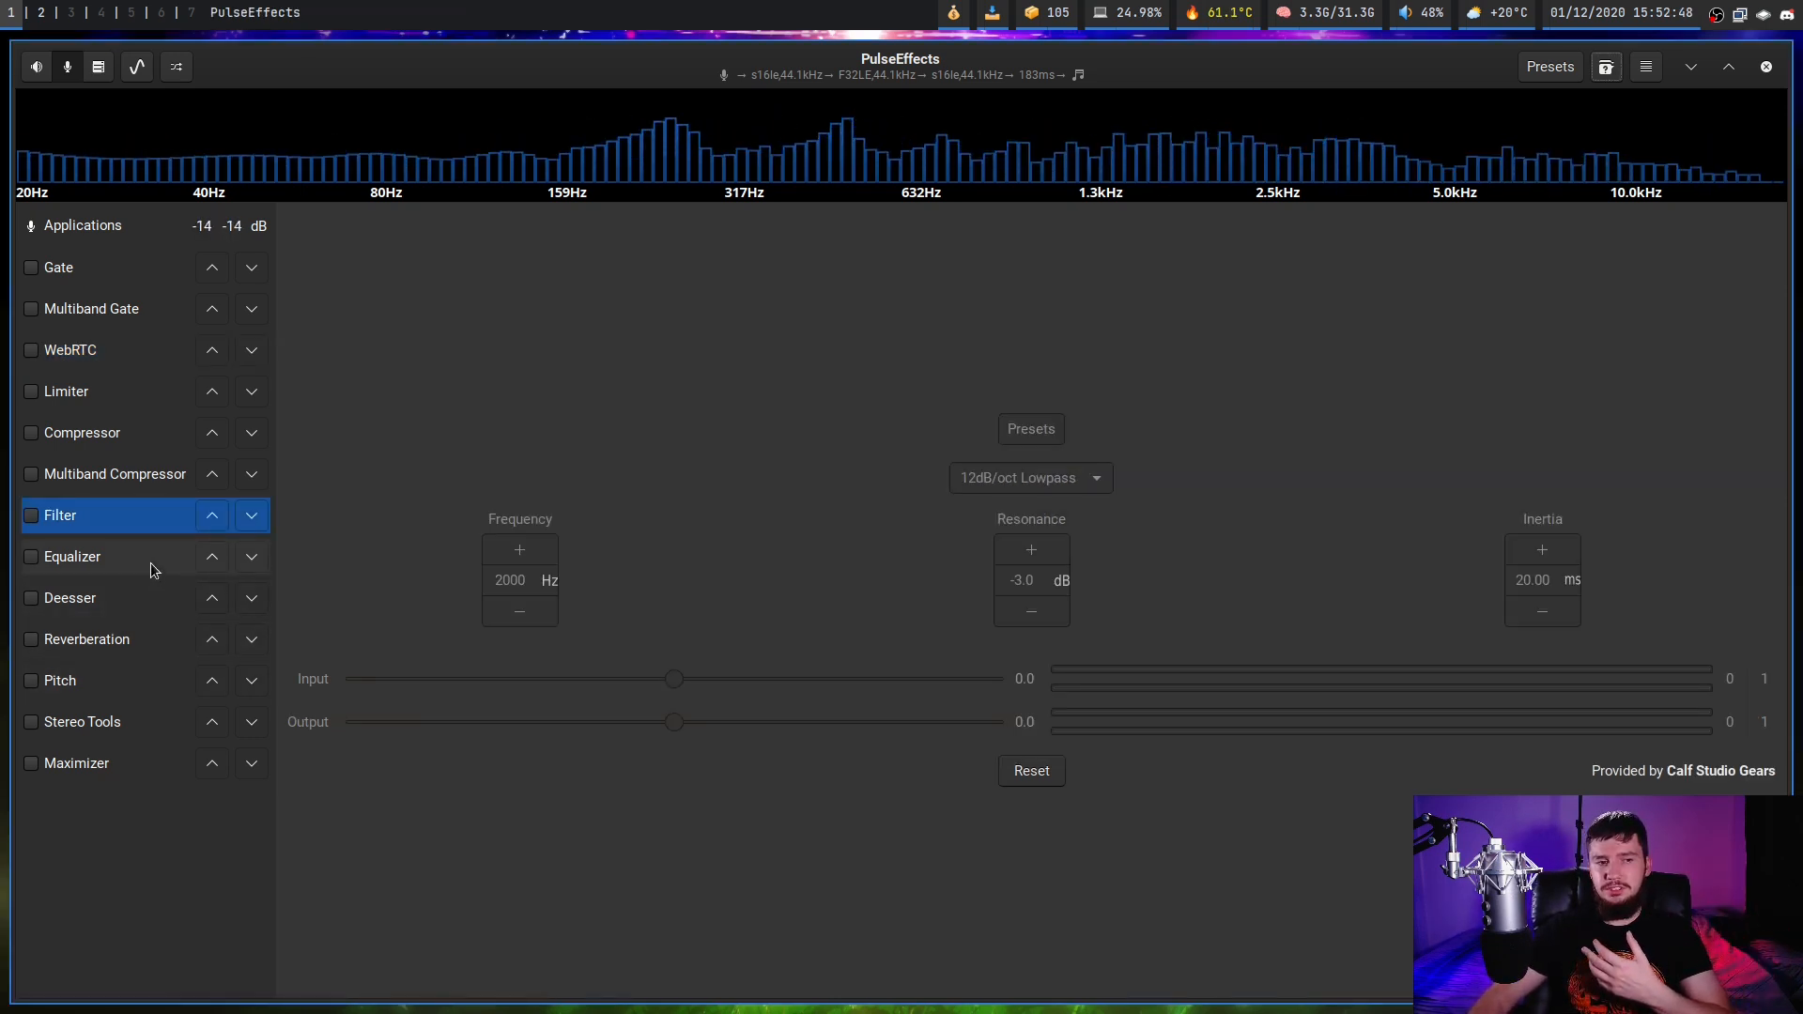
Enable the flat 30-band Equalizer and view its IIR-mode settings
{"action": "left_click", "coordinate": [72, 556]}
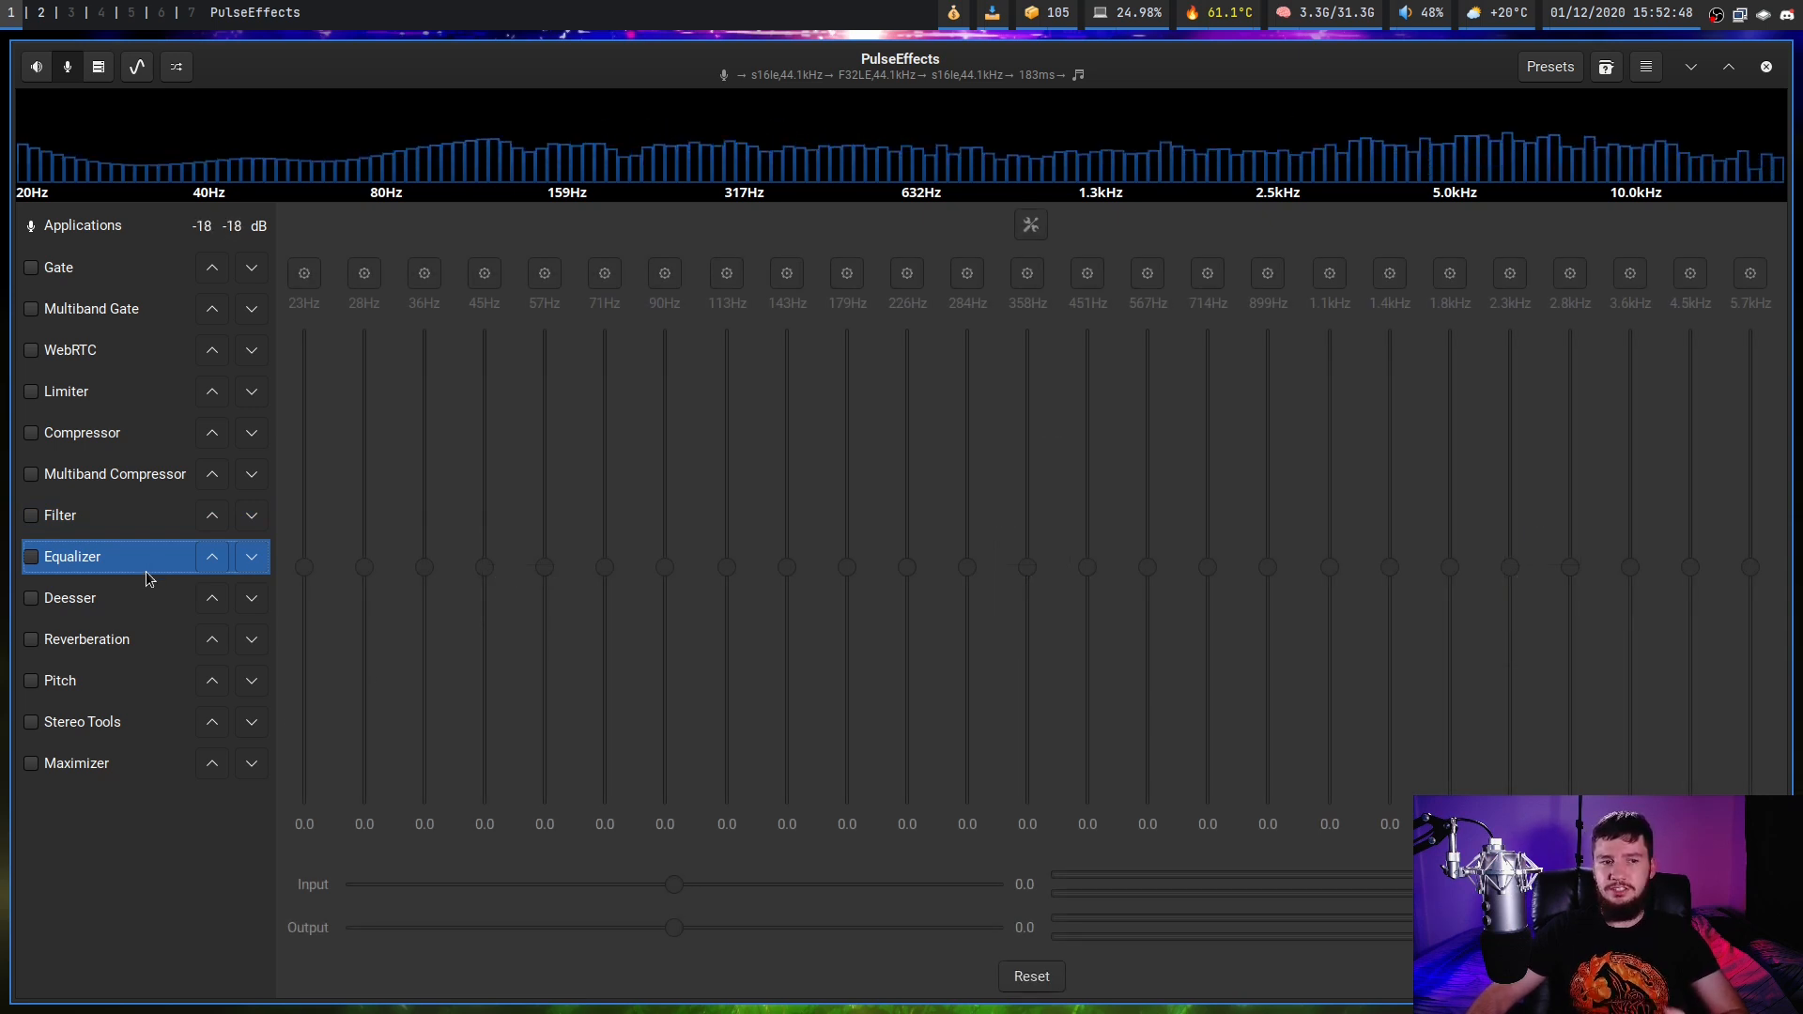
{"action": "left_click", "coordinate": [31, 557]}
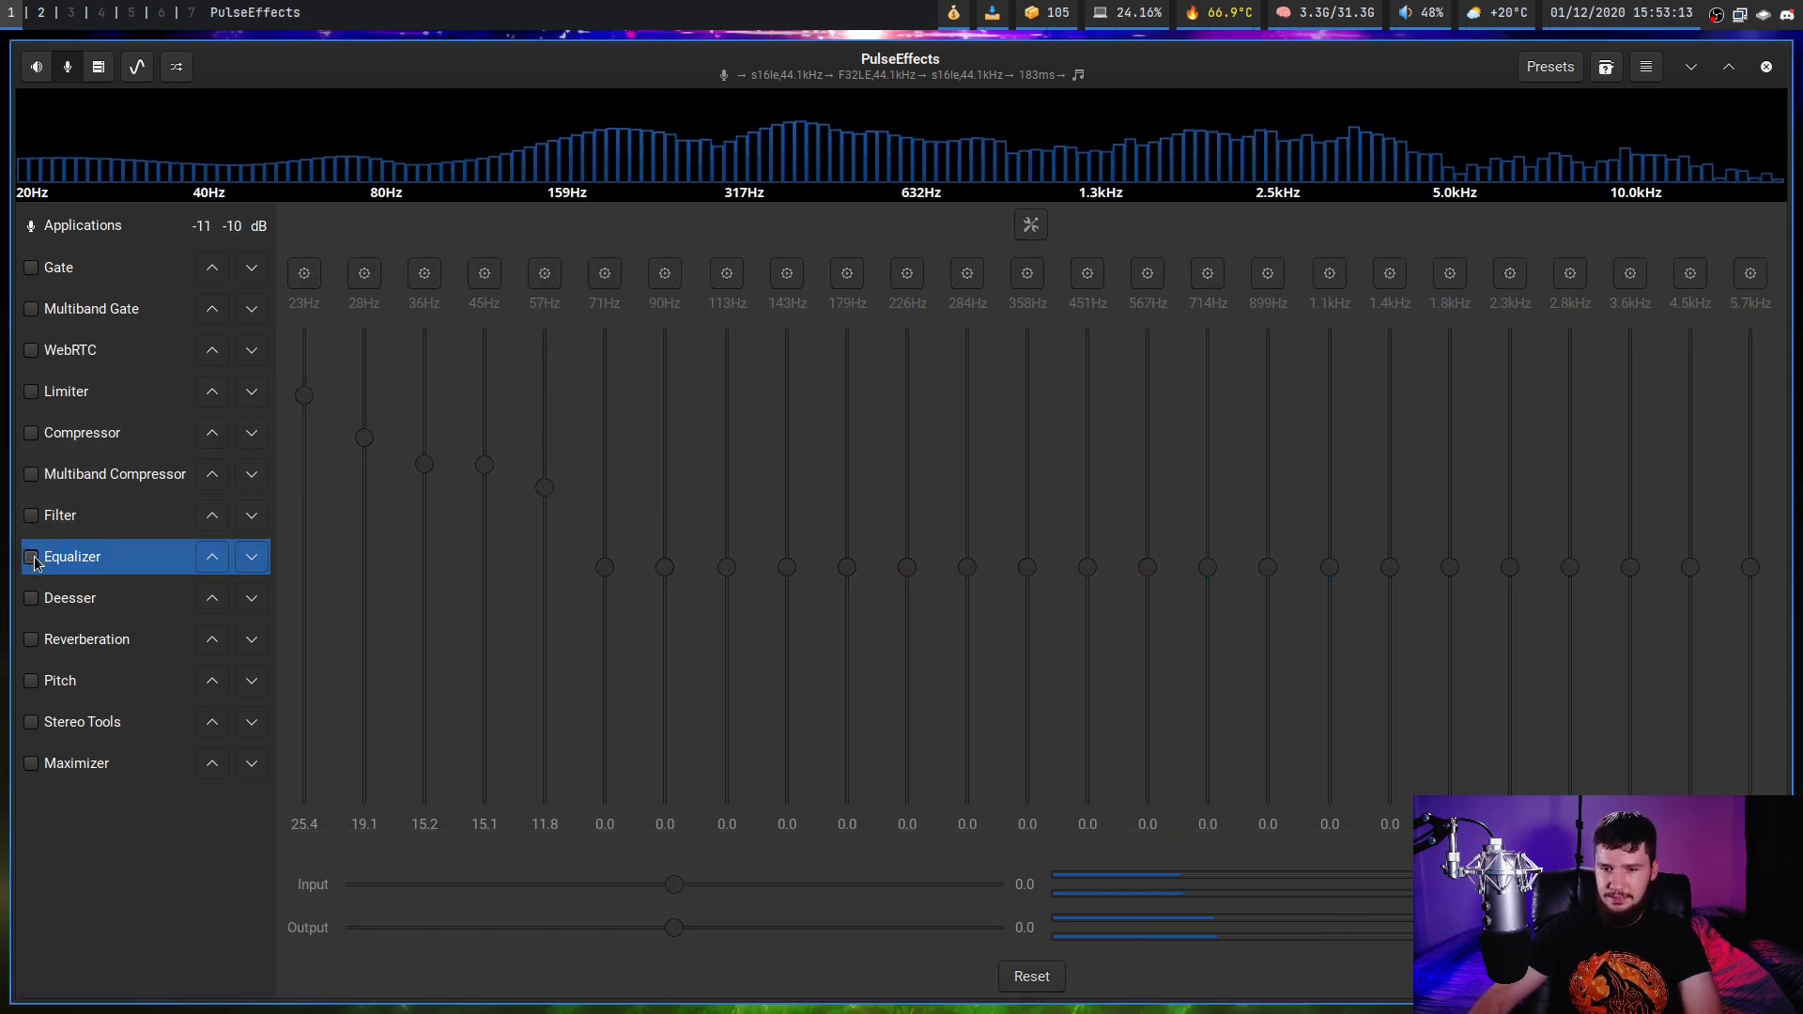
{"action": "left_click", "coordinate": [31, 557]}
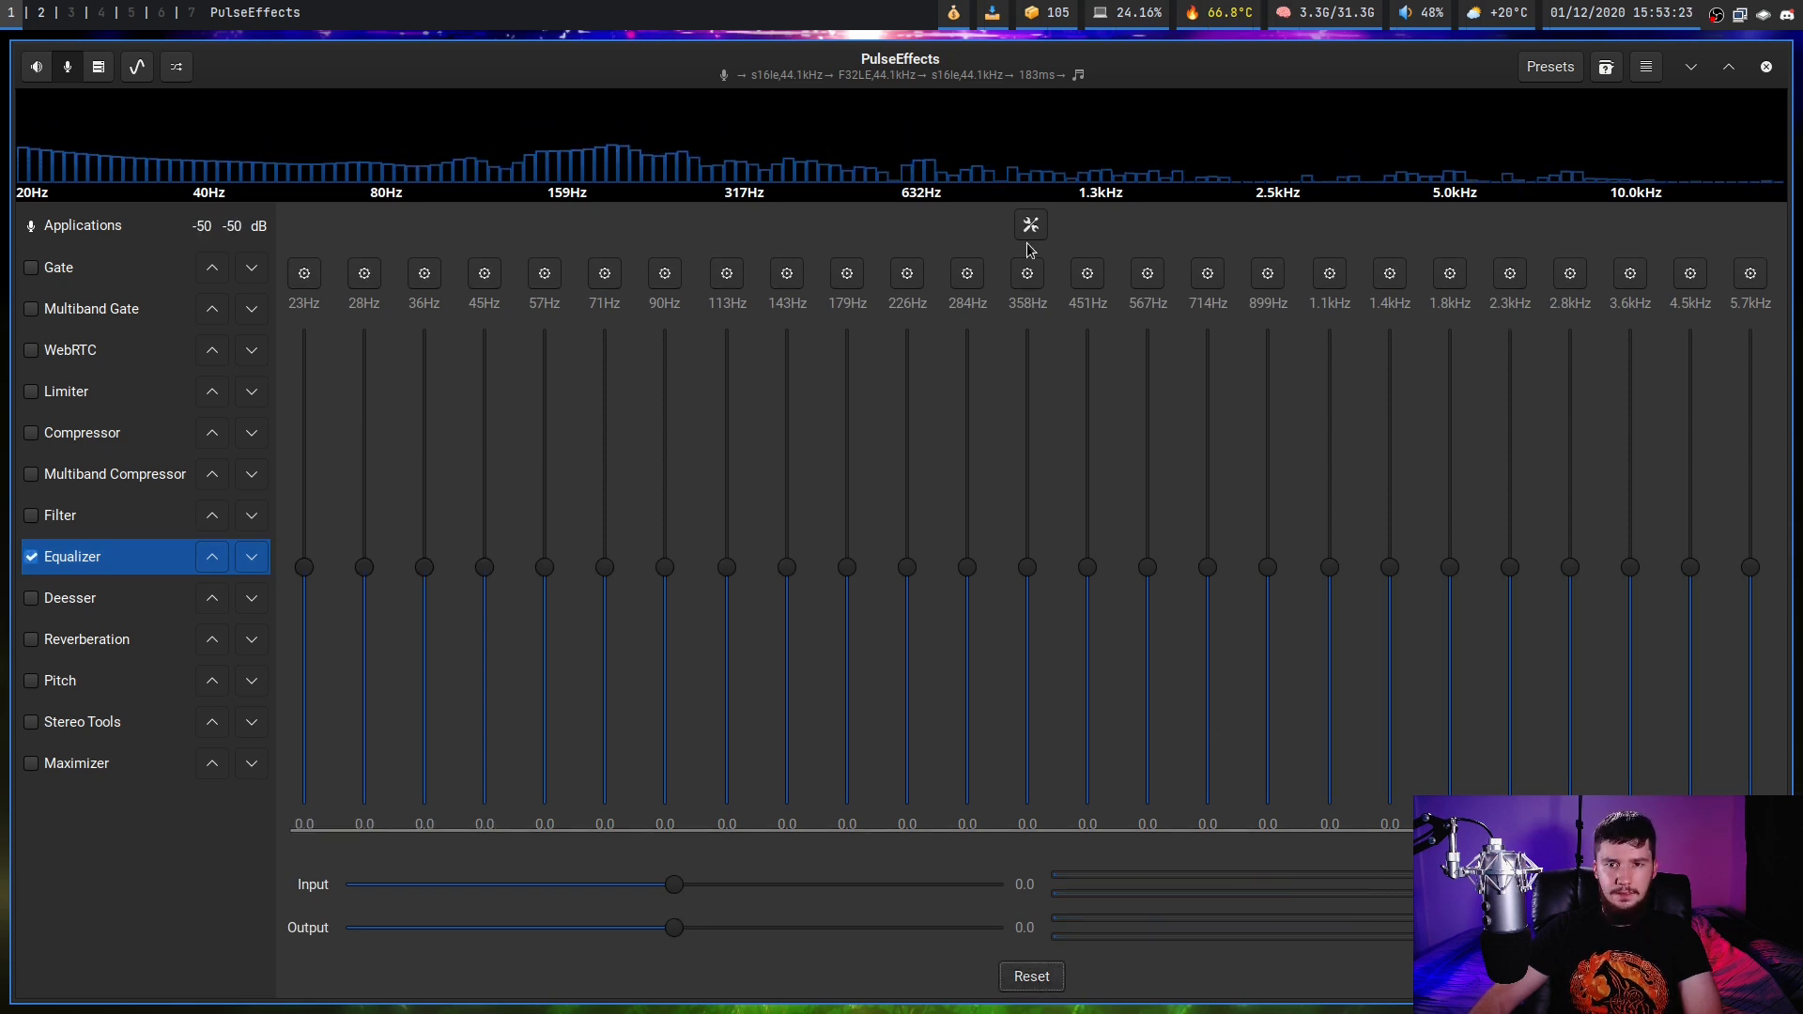
{"action": "left_click", "coordinate": [1030, 224]}
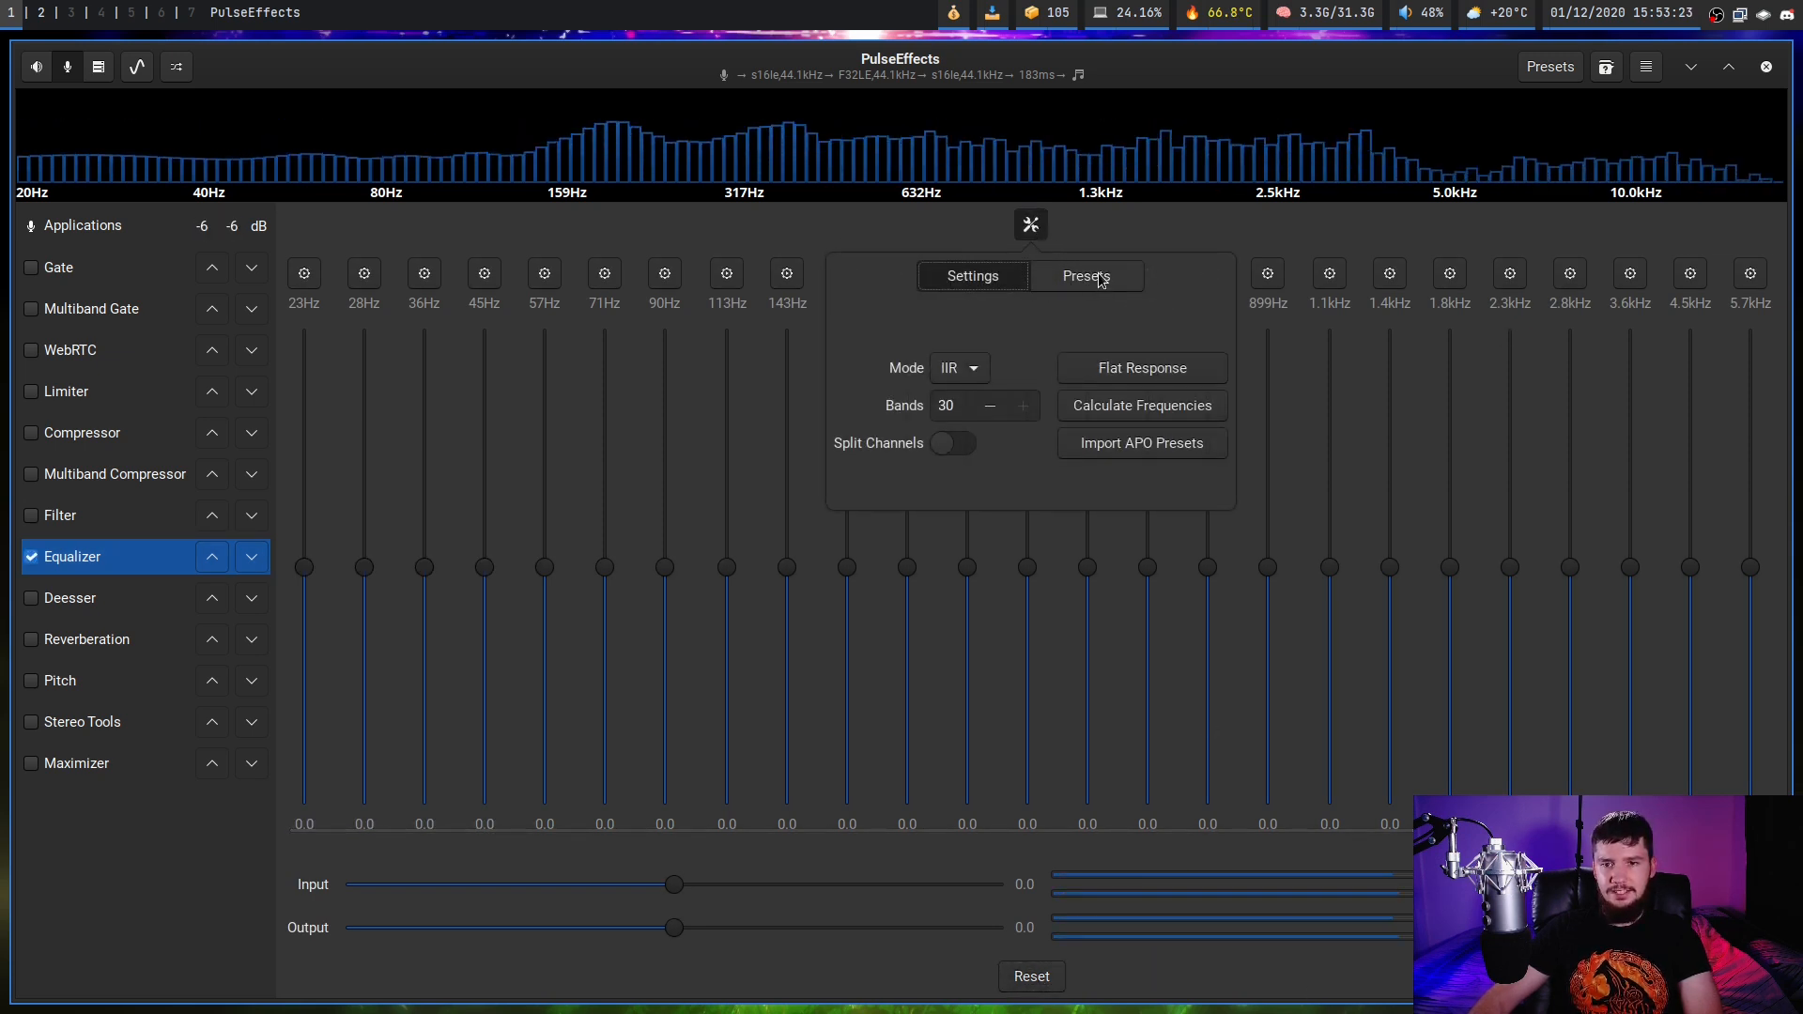
{"action": "left_click", "coordinate": [1083, 275]}
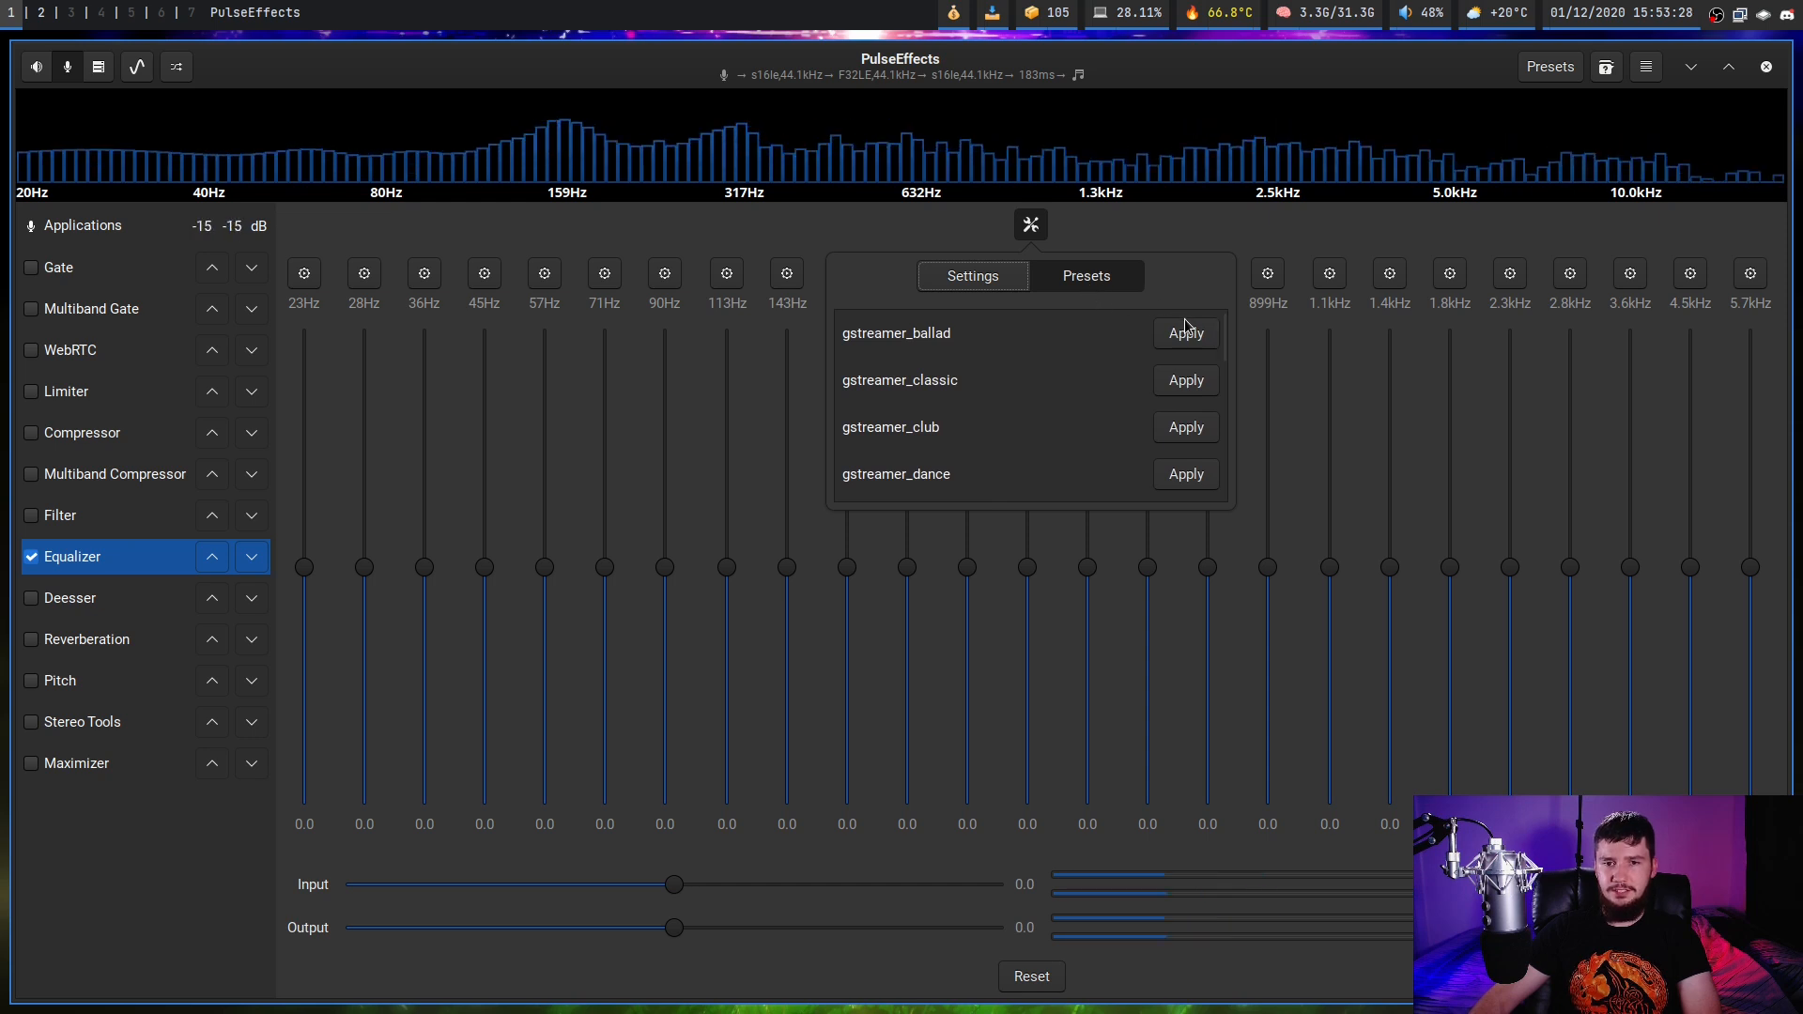
{"action": "scroll", "scroll_direction": "down", "scroll_amount": 3}
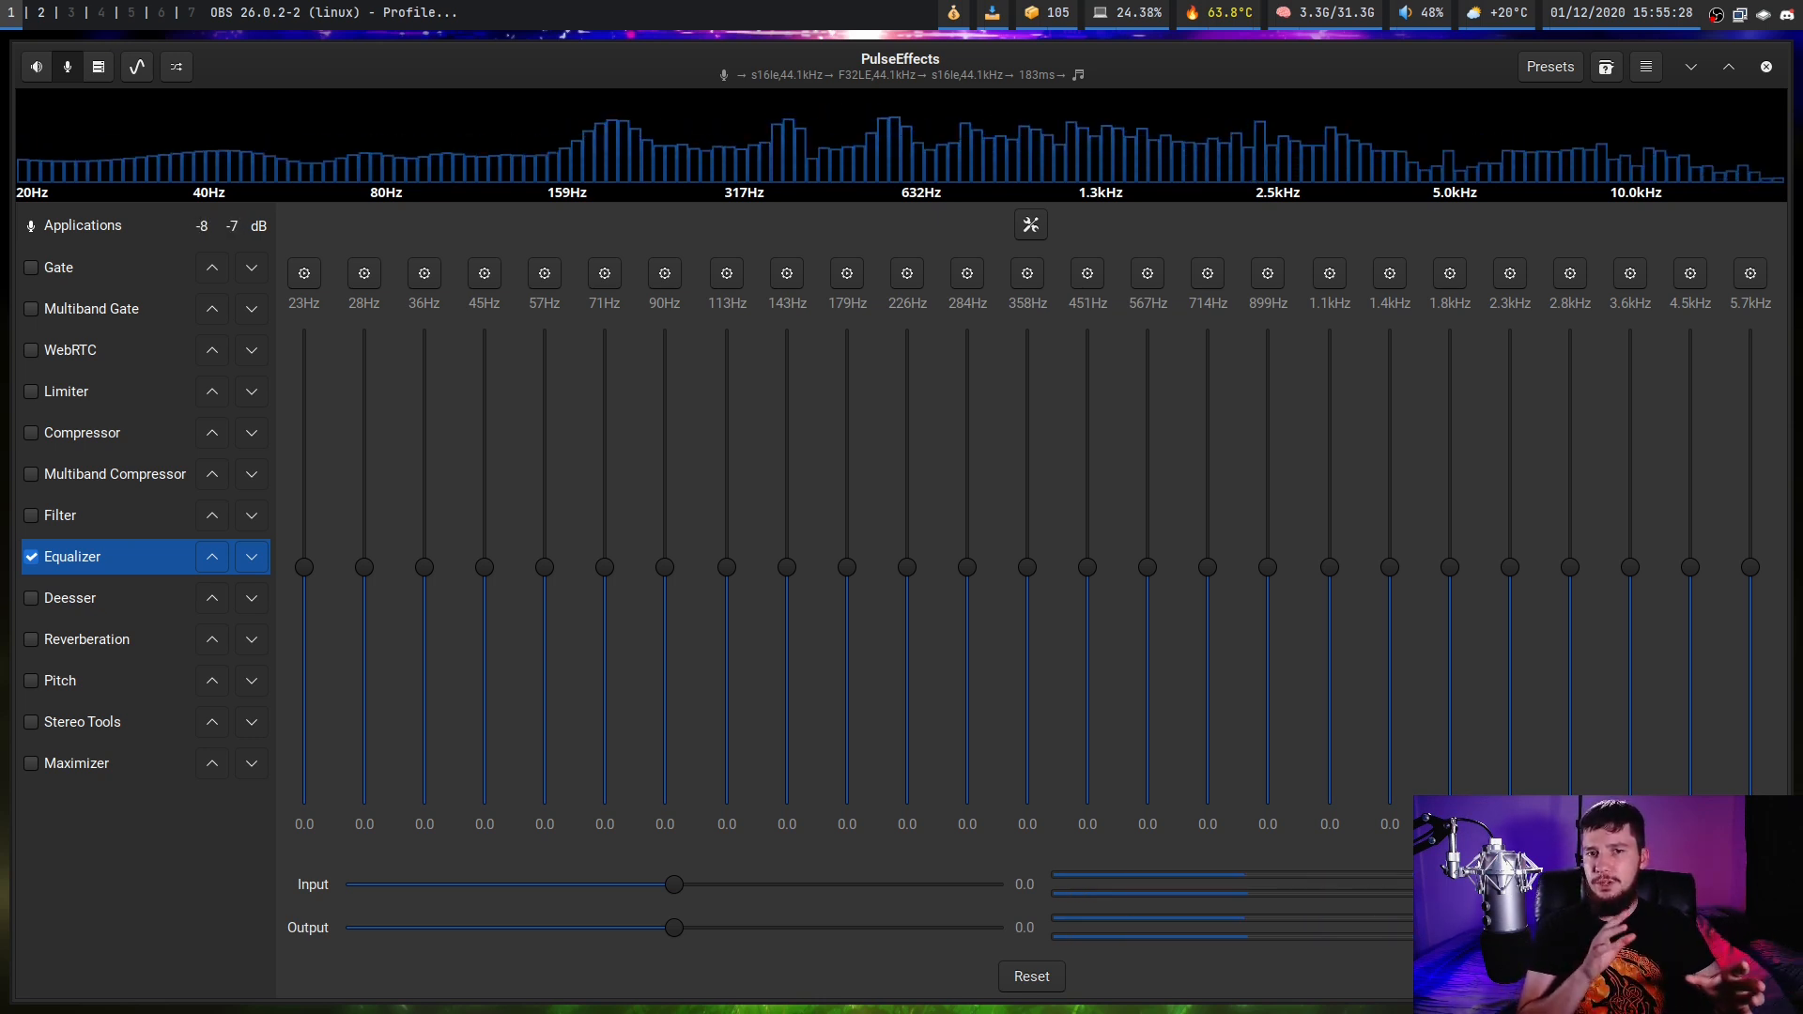
{"action": "mouse_move", "coordinate": [941, 193]}
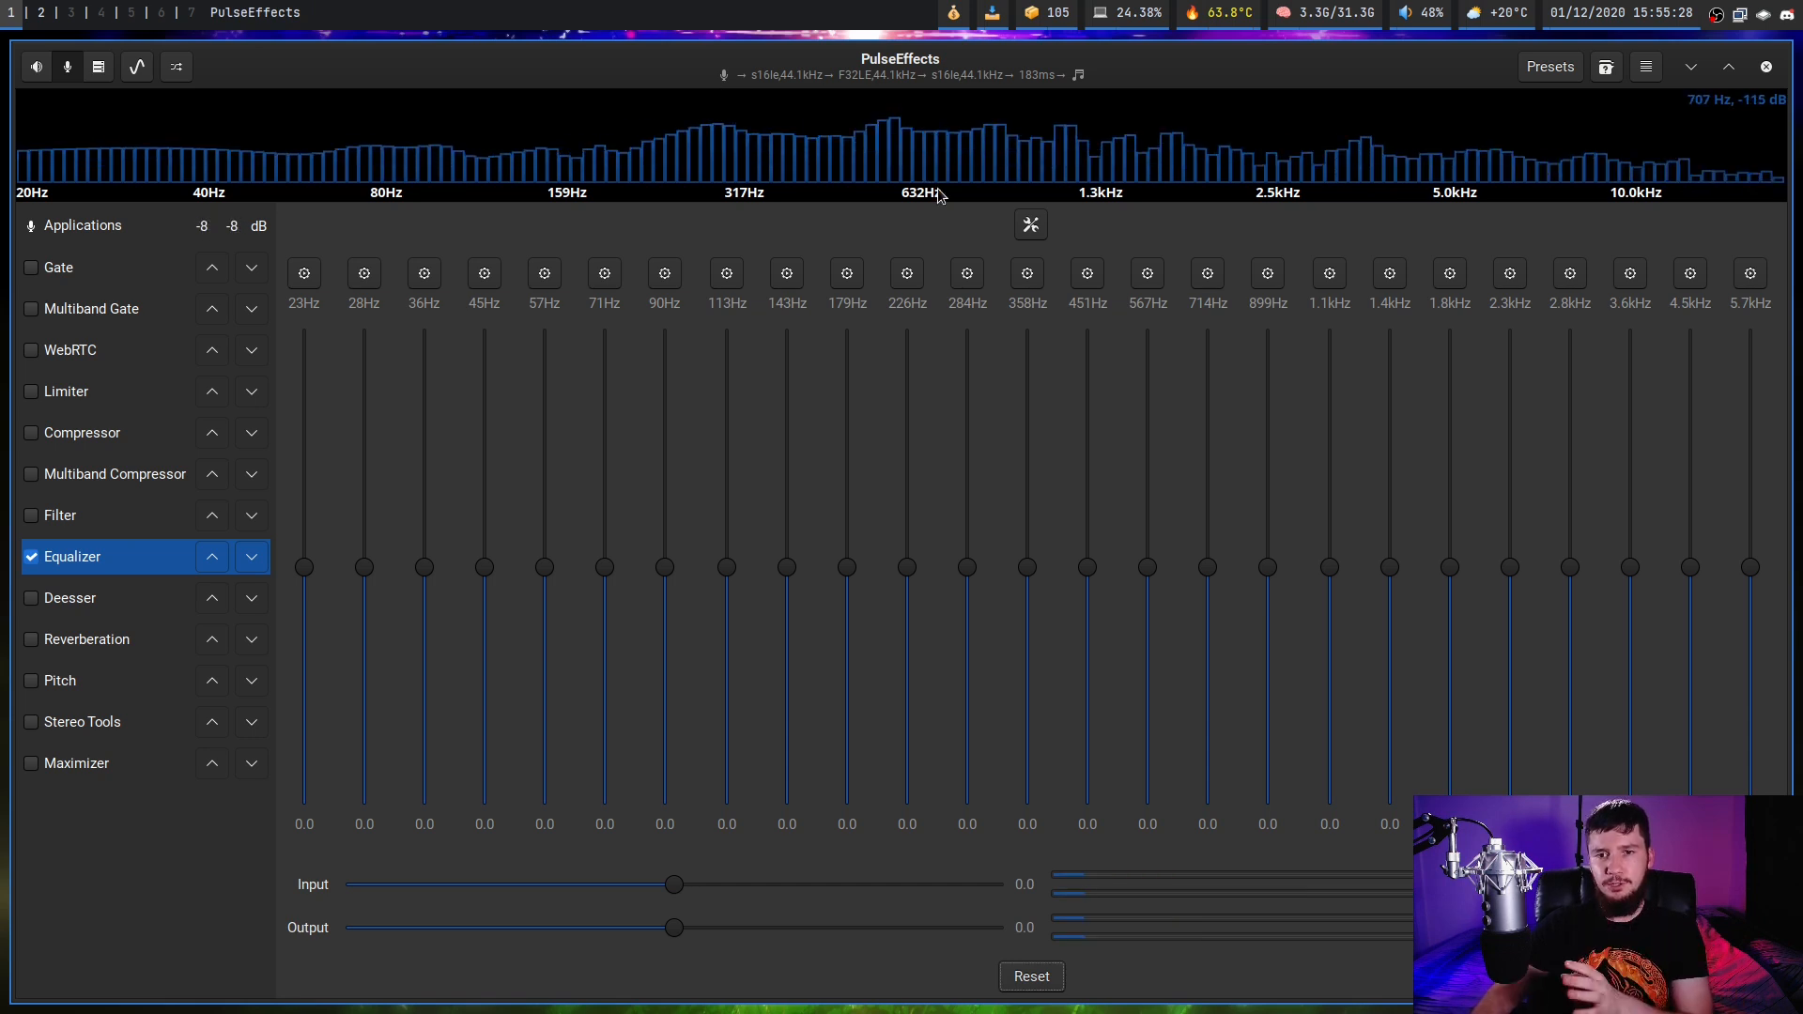
{"action": "left_click", "coordinate": [1030, 224]}
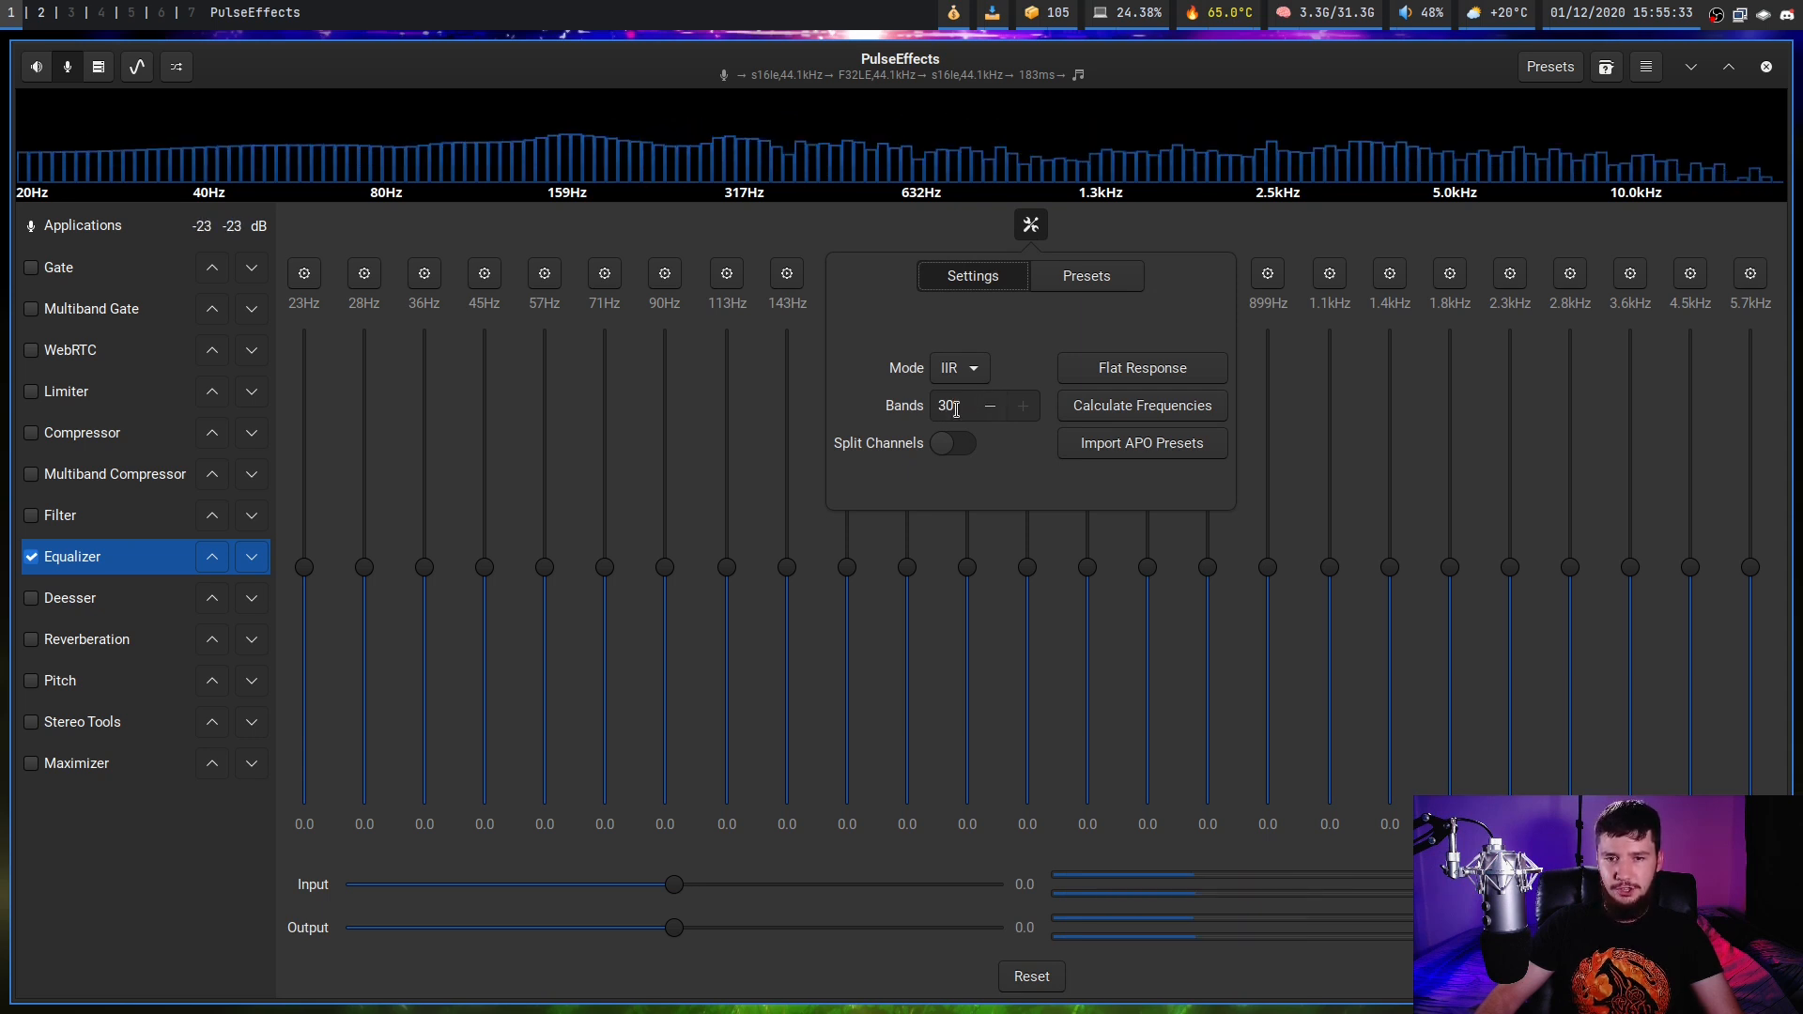
Reduce the equalizer to 3 bands (23, 28, 36 Hz) and inspect the 36 Hz band
{"action": "triple_click", "coordinate": [946, 404]}
{"action": "type", "text": "3"}
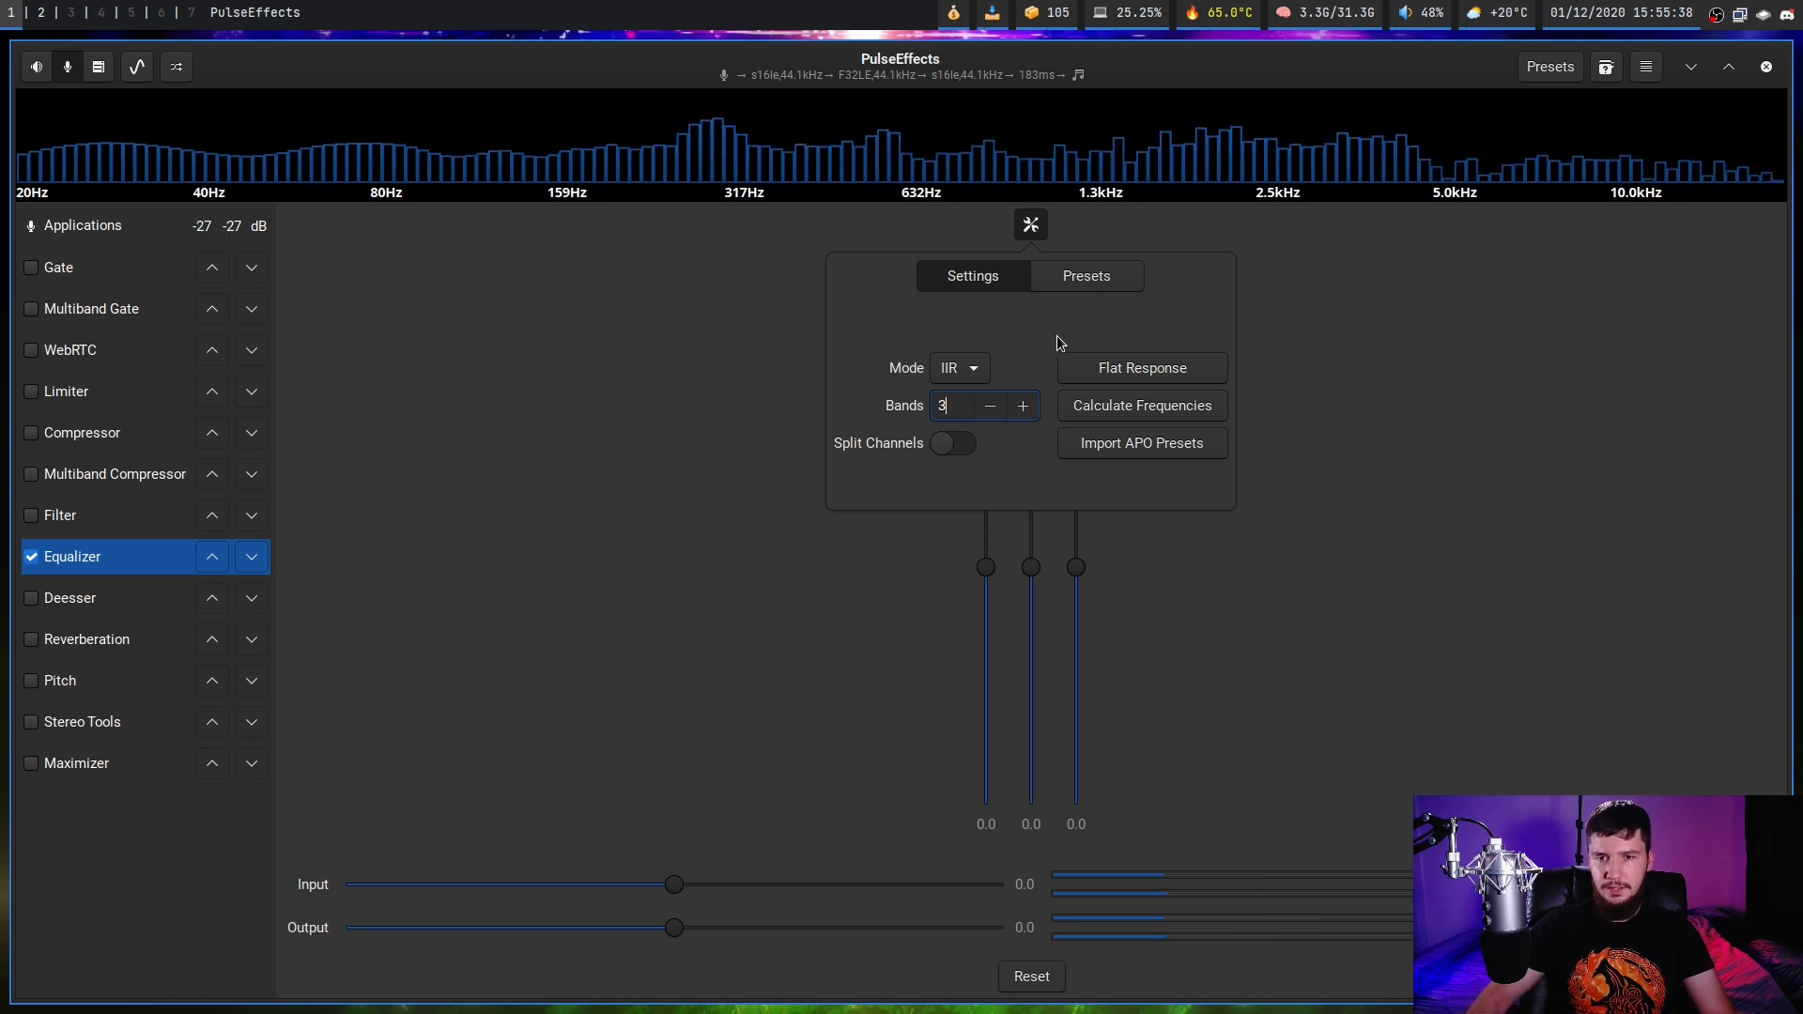
{"action": "left_click", "coordinate": [1029, 224]}
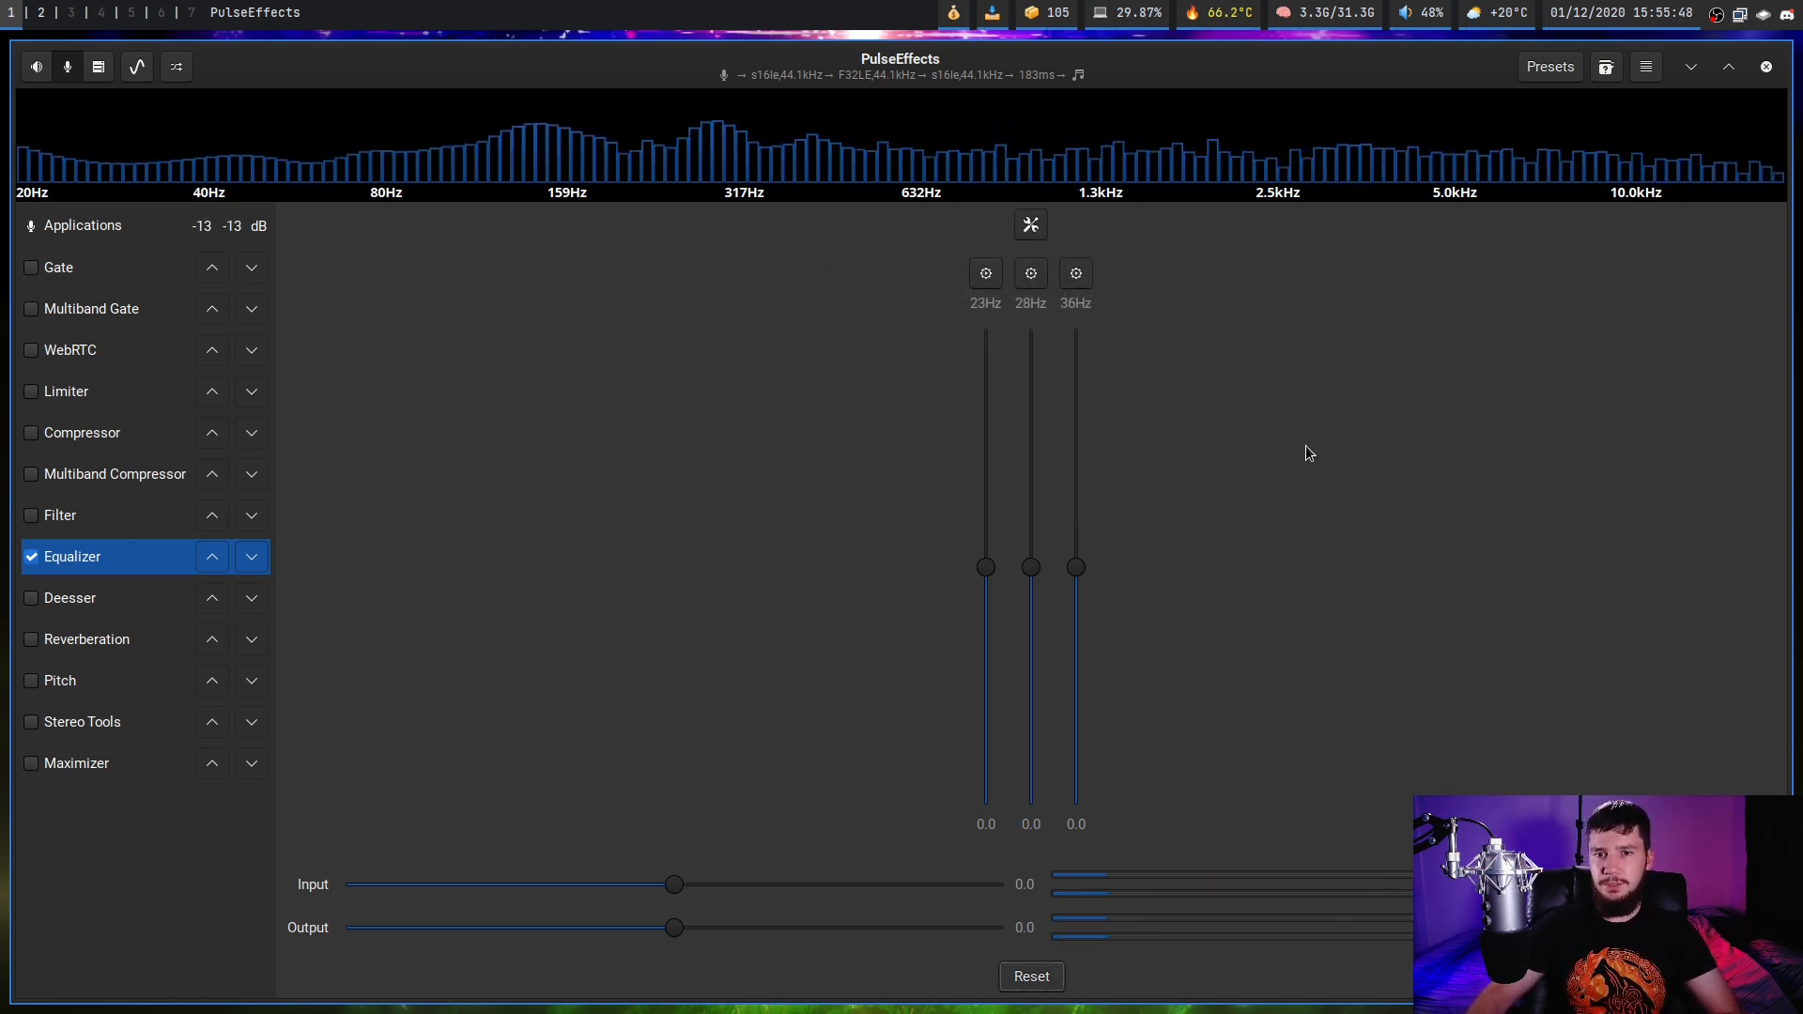
{"action": "left_click", "coordinate": [1074, 272]}
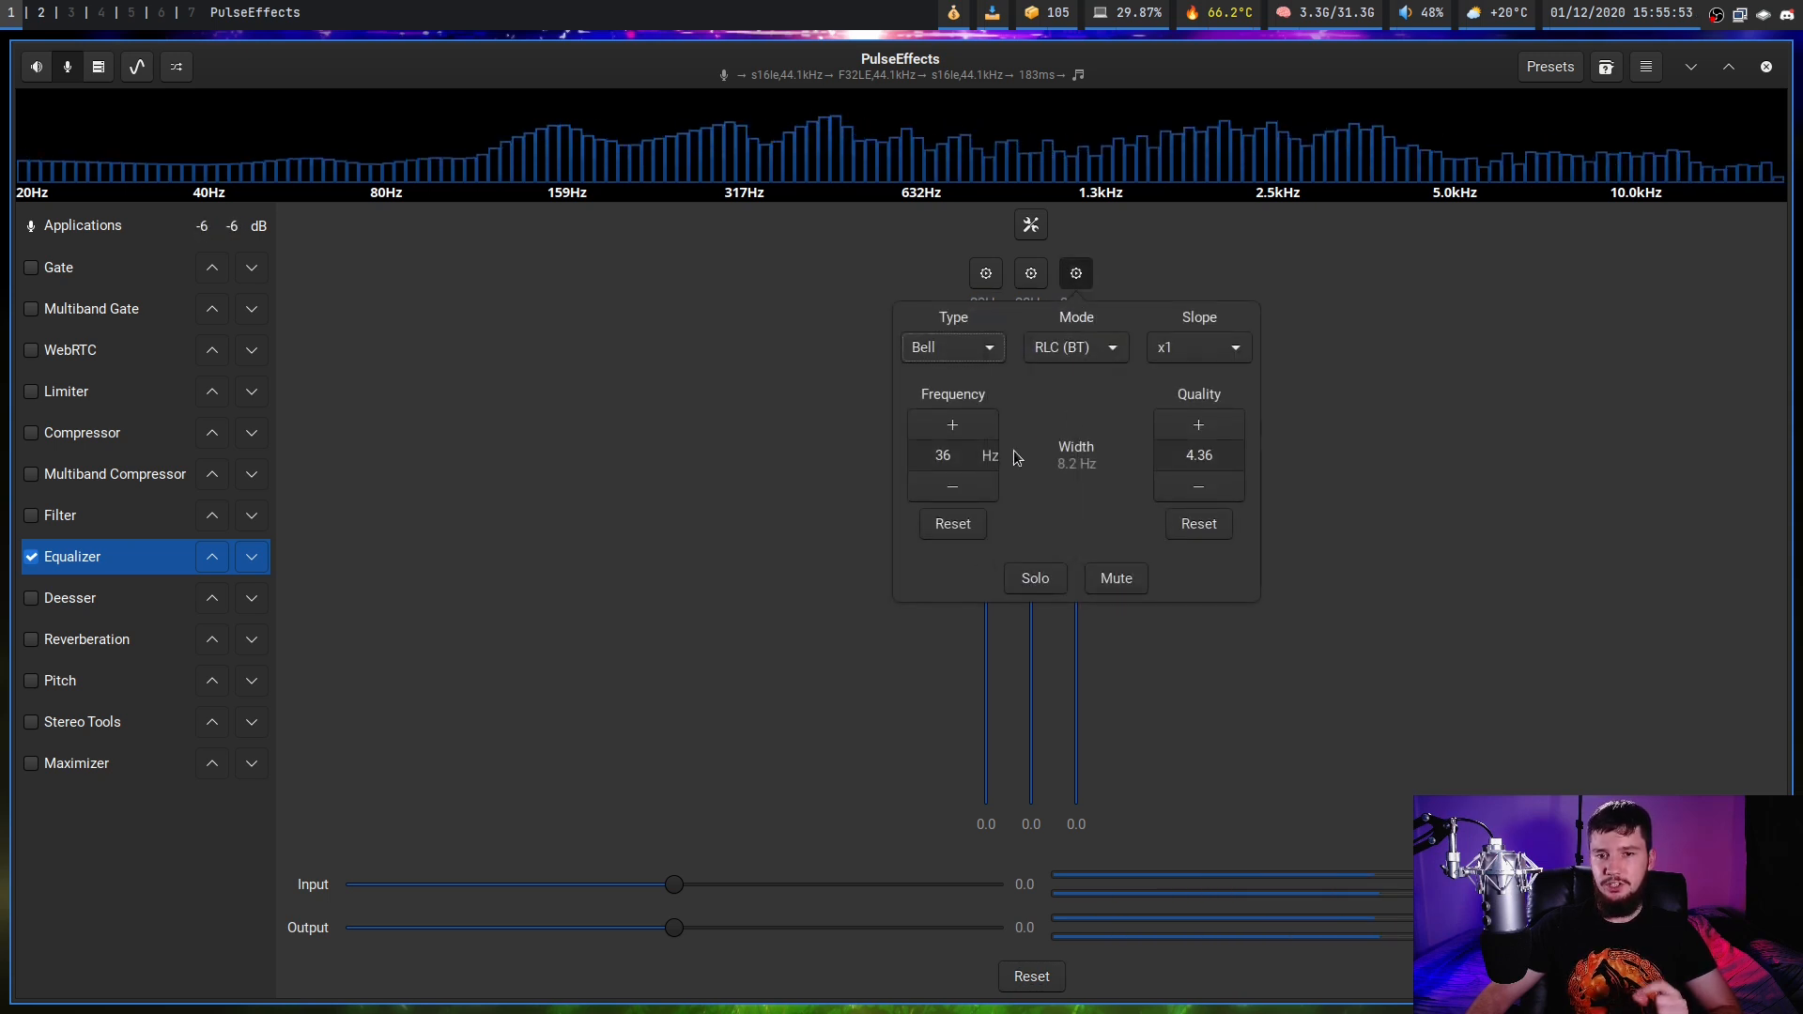
{"action": "left_click", "coordinate": [70, 598]}
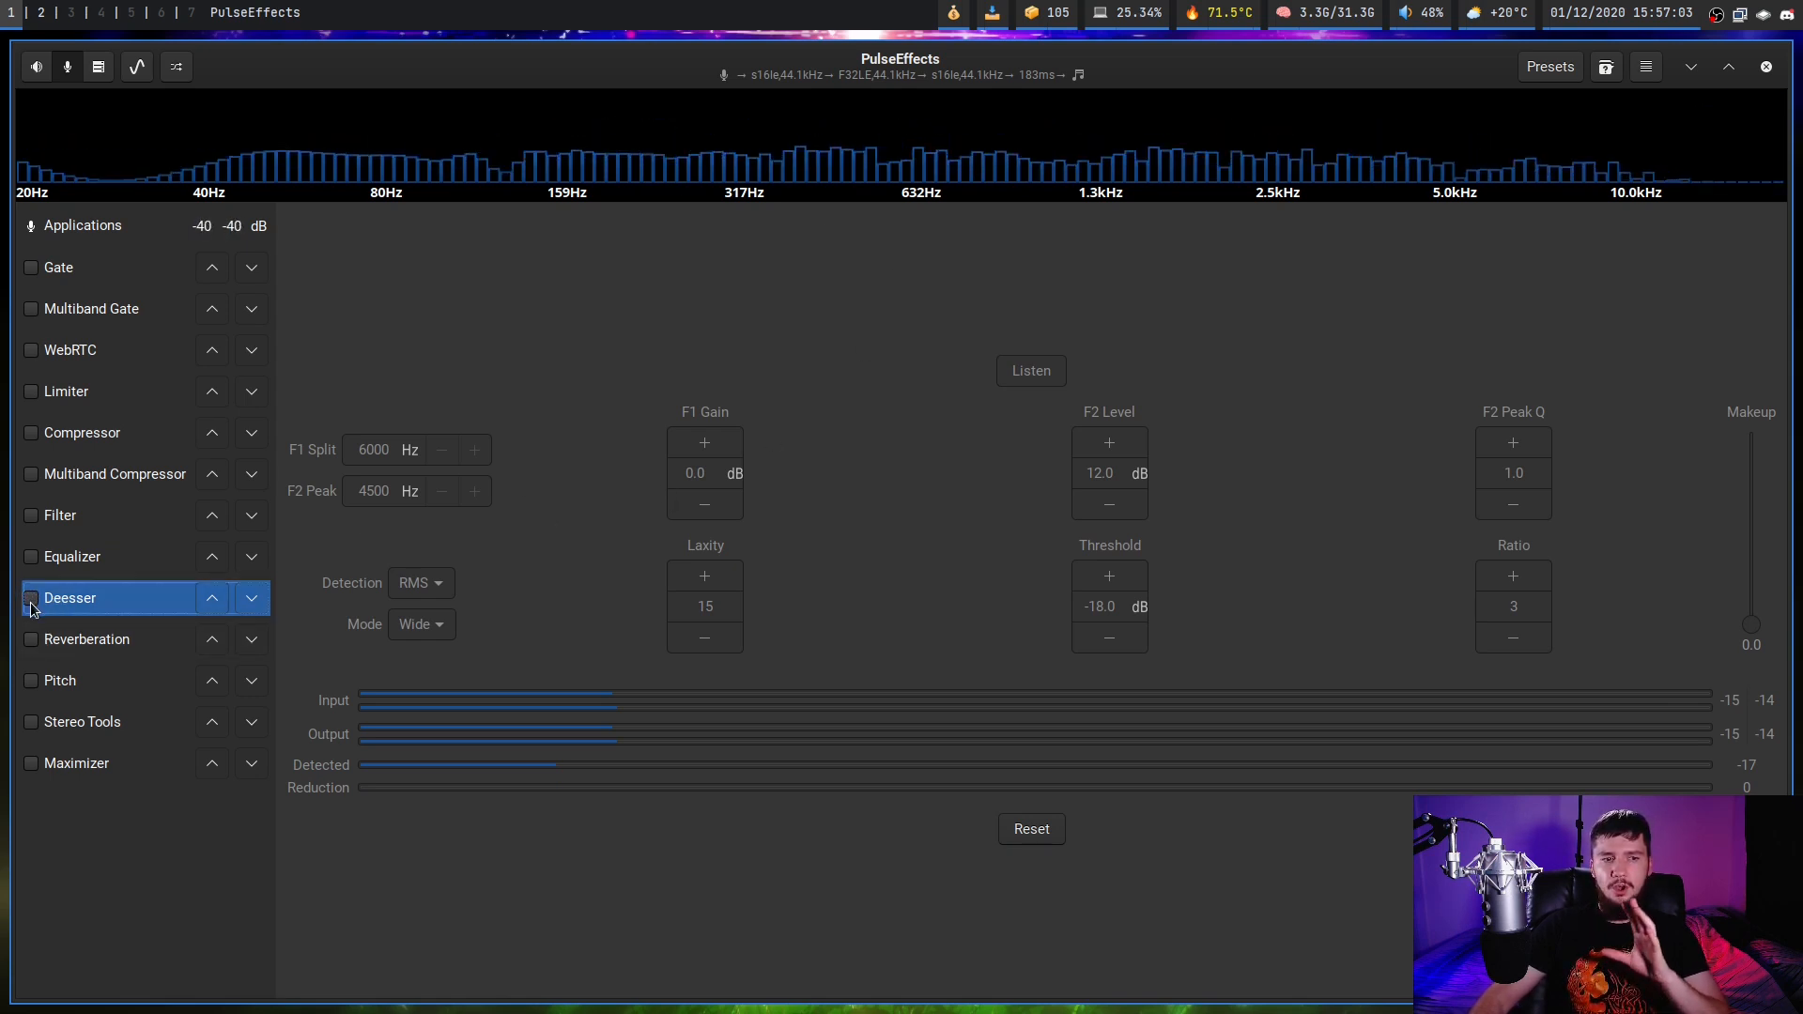
Toggle the de-esser on and back off, then enable Reverberation
{"action": "left_click", "coordinate": [31, 598]}
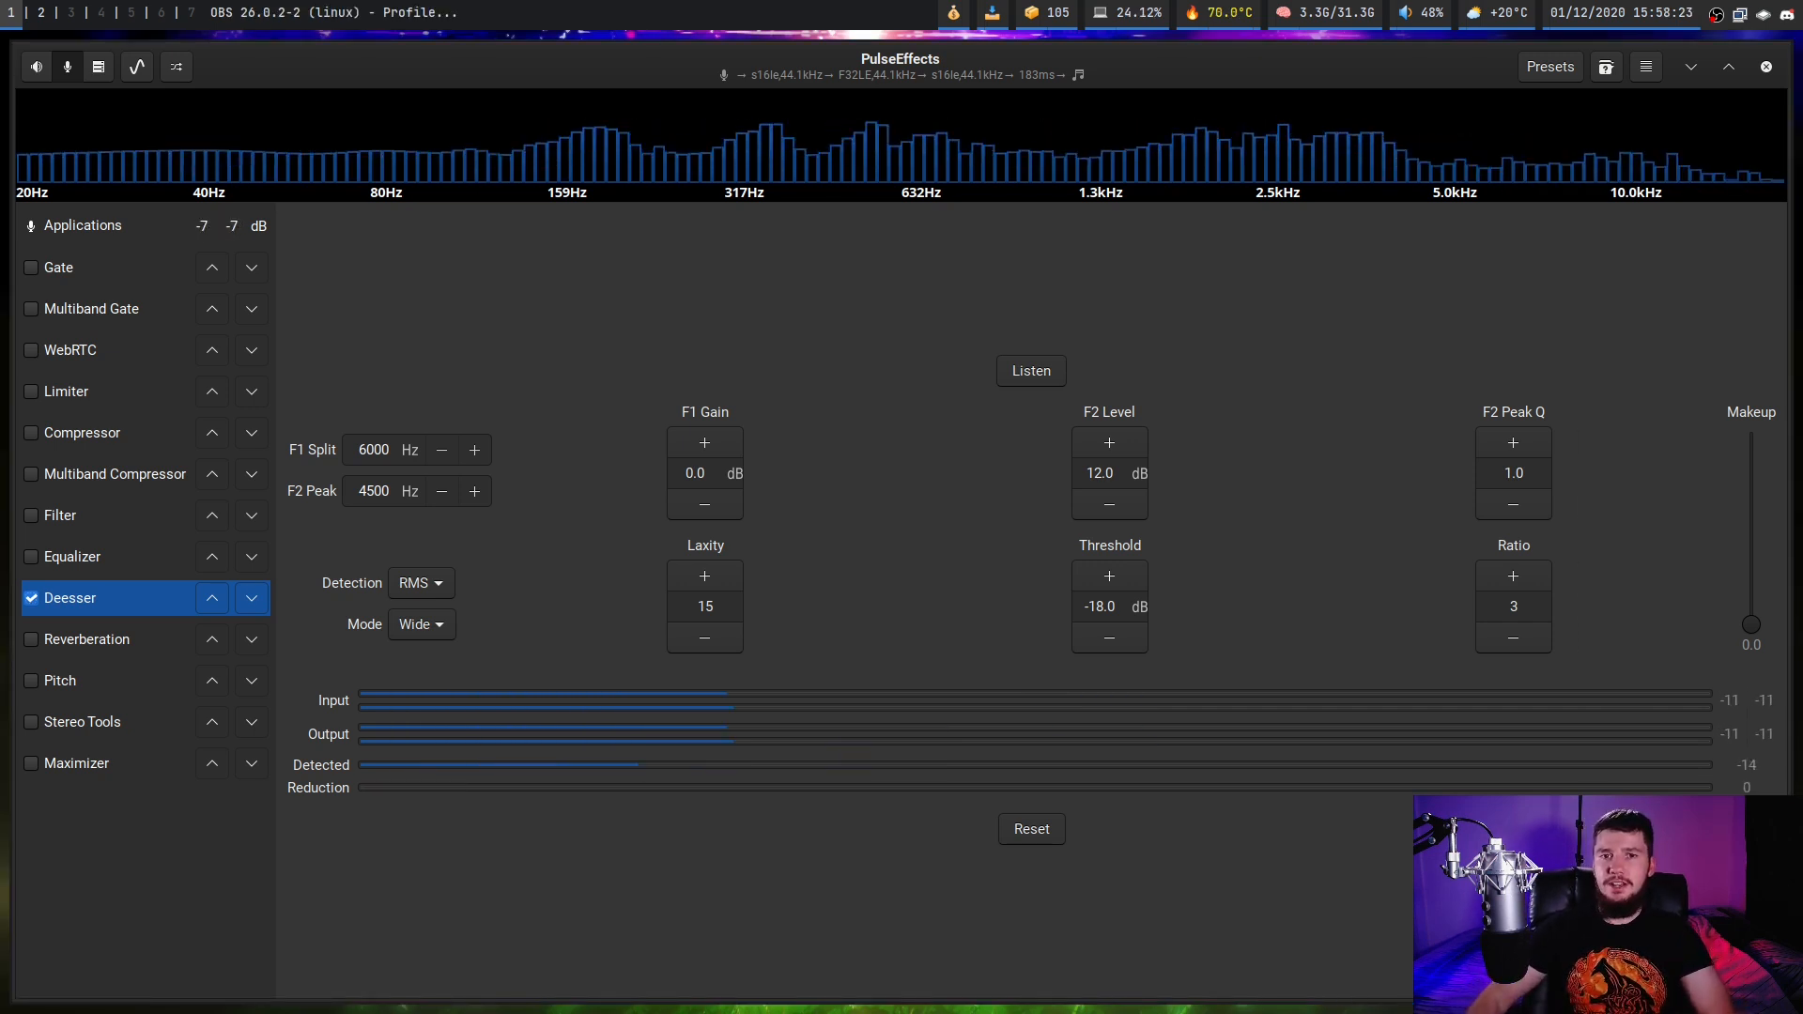
{"action": "left_click", "coordinate": [31, 597]}
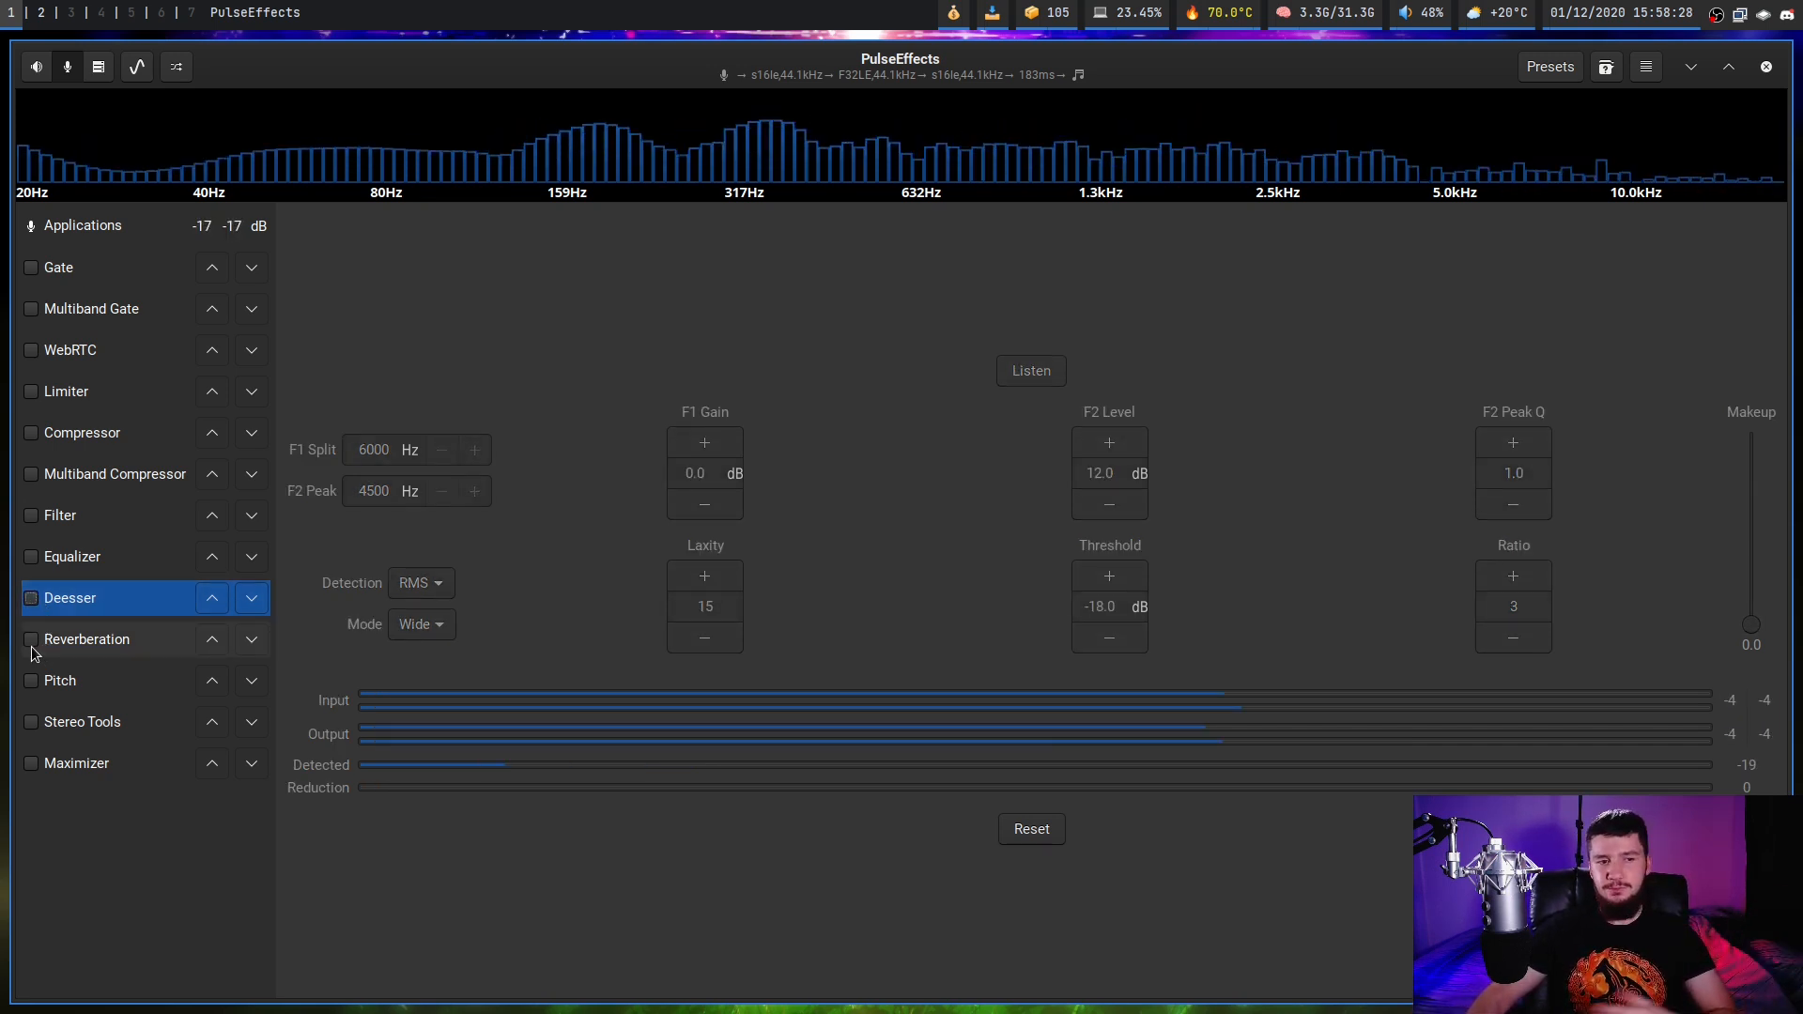
{"action": "left_click", "coordinate": [86, 640]}
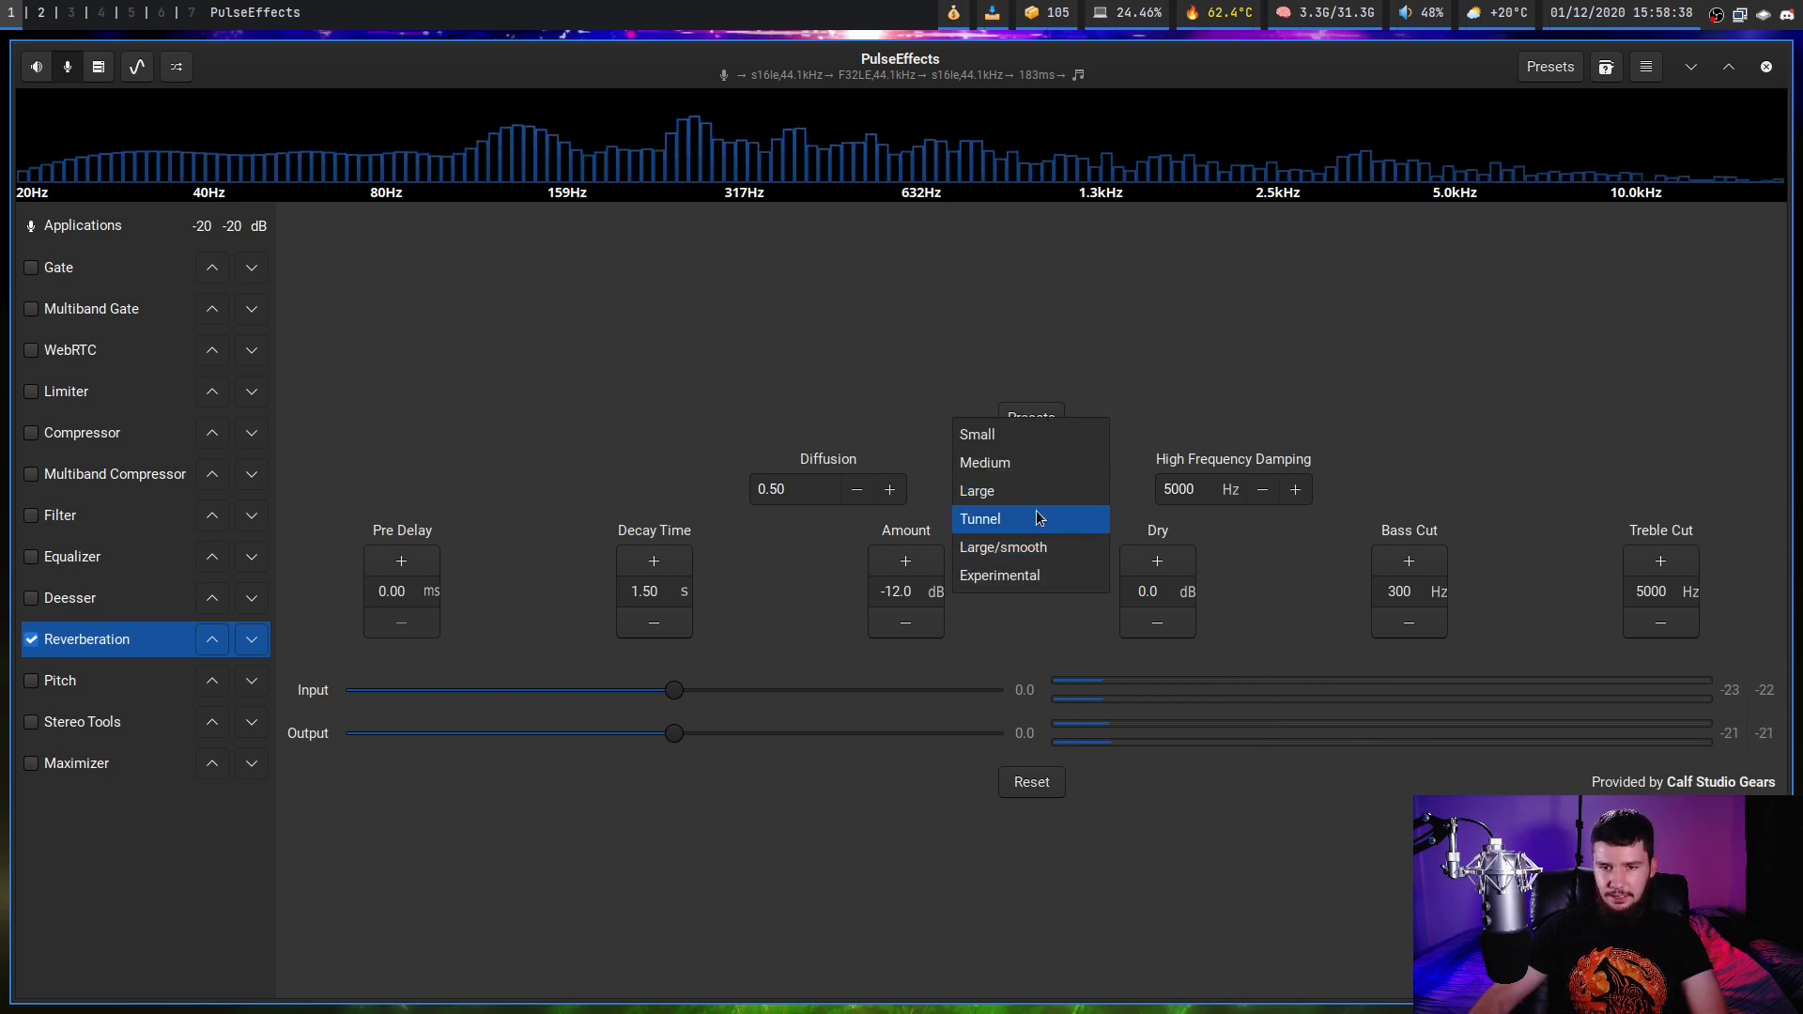
Give the reverb a Tunnel room, 1000 Hz bass cut and 500 Hz treble cut, then show Pitch
{"action": "left_click", "coordinate": [980, 518]}
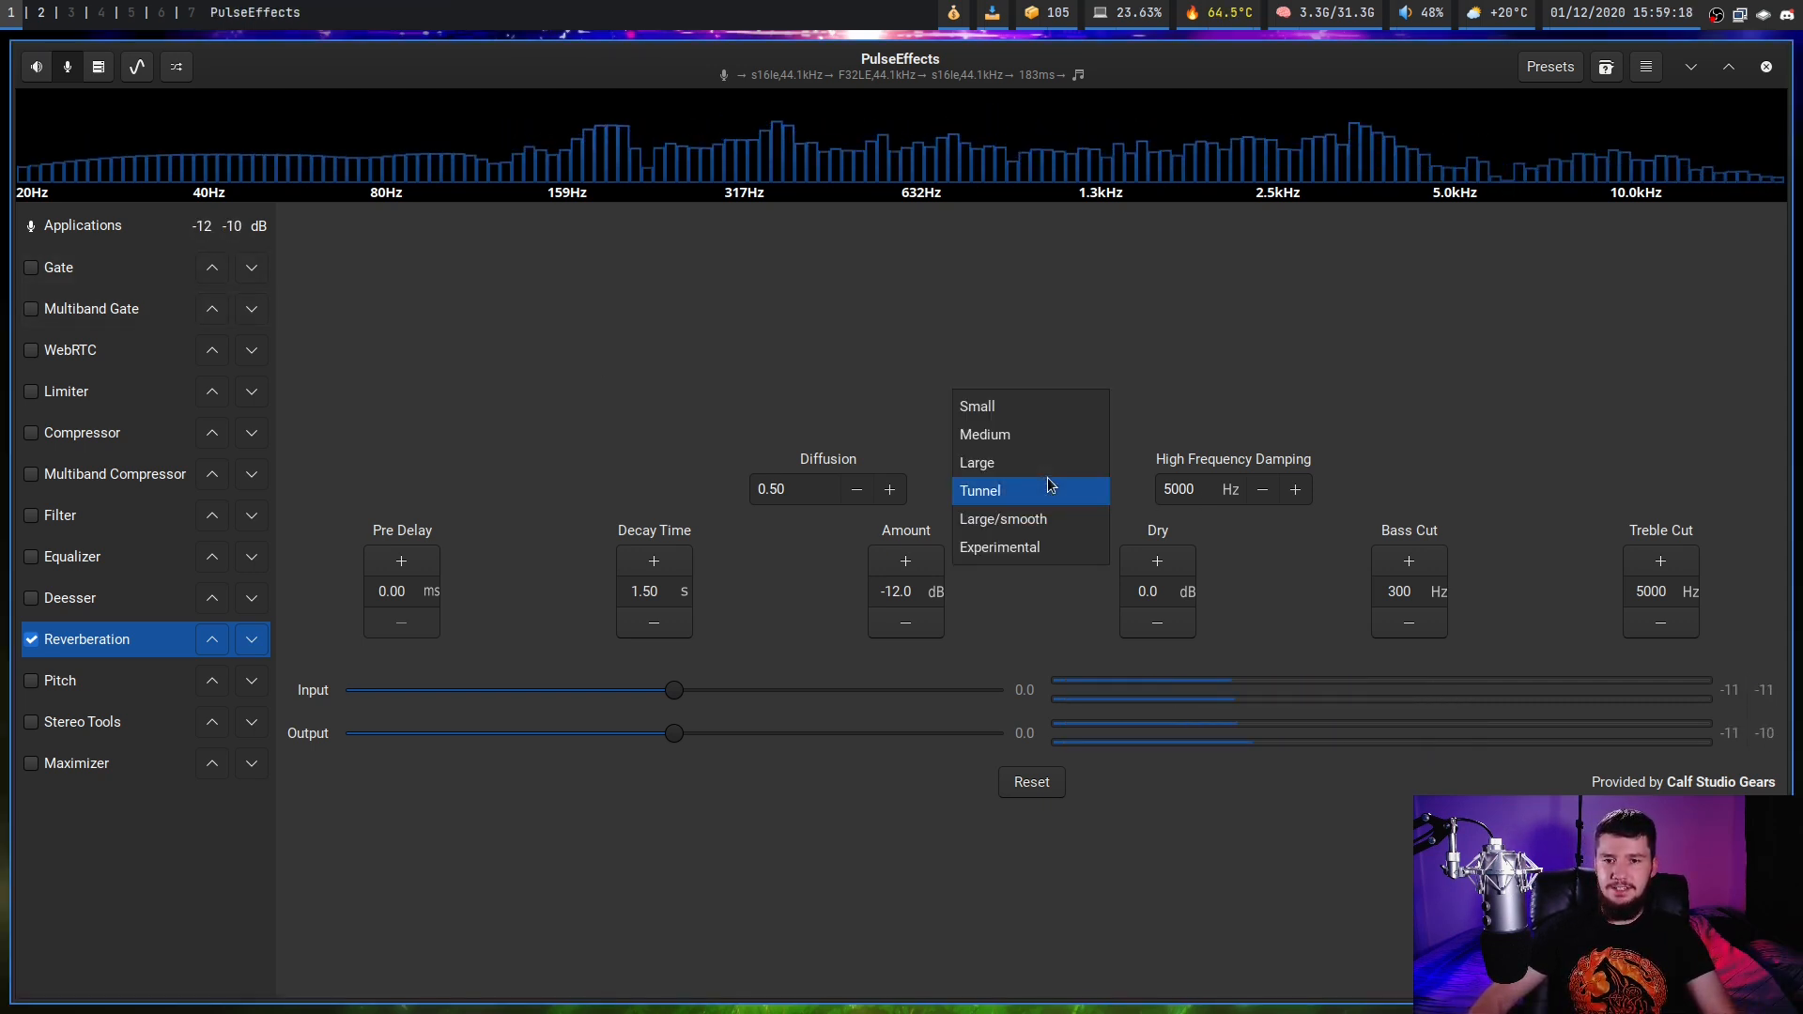
{"action": "left_click", "coordinate": [977, 406]}
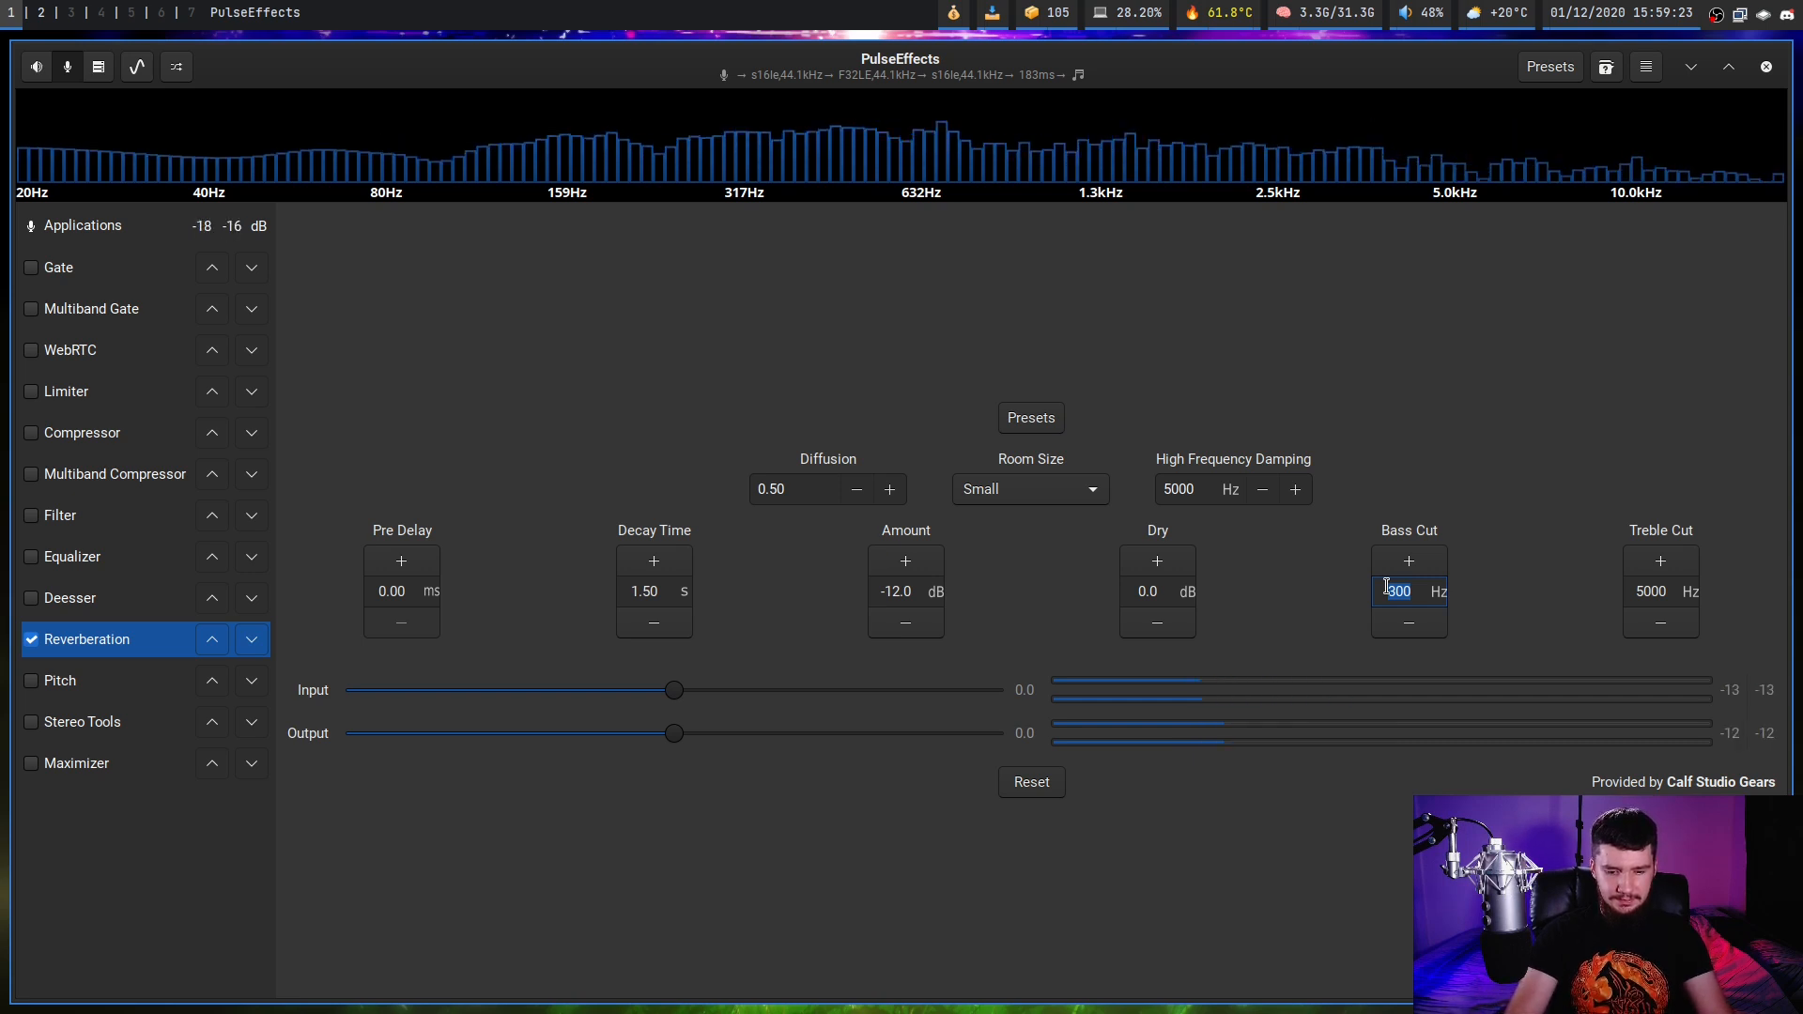
{"action": "type", "text": "1000"}
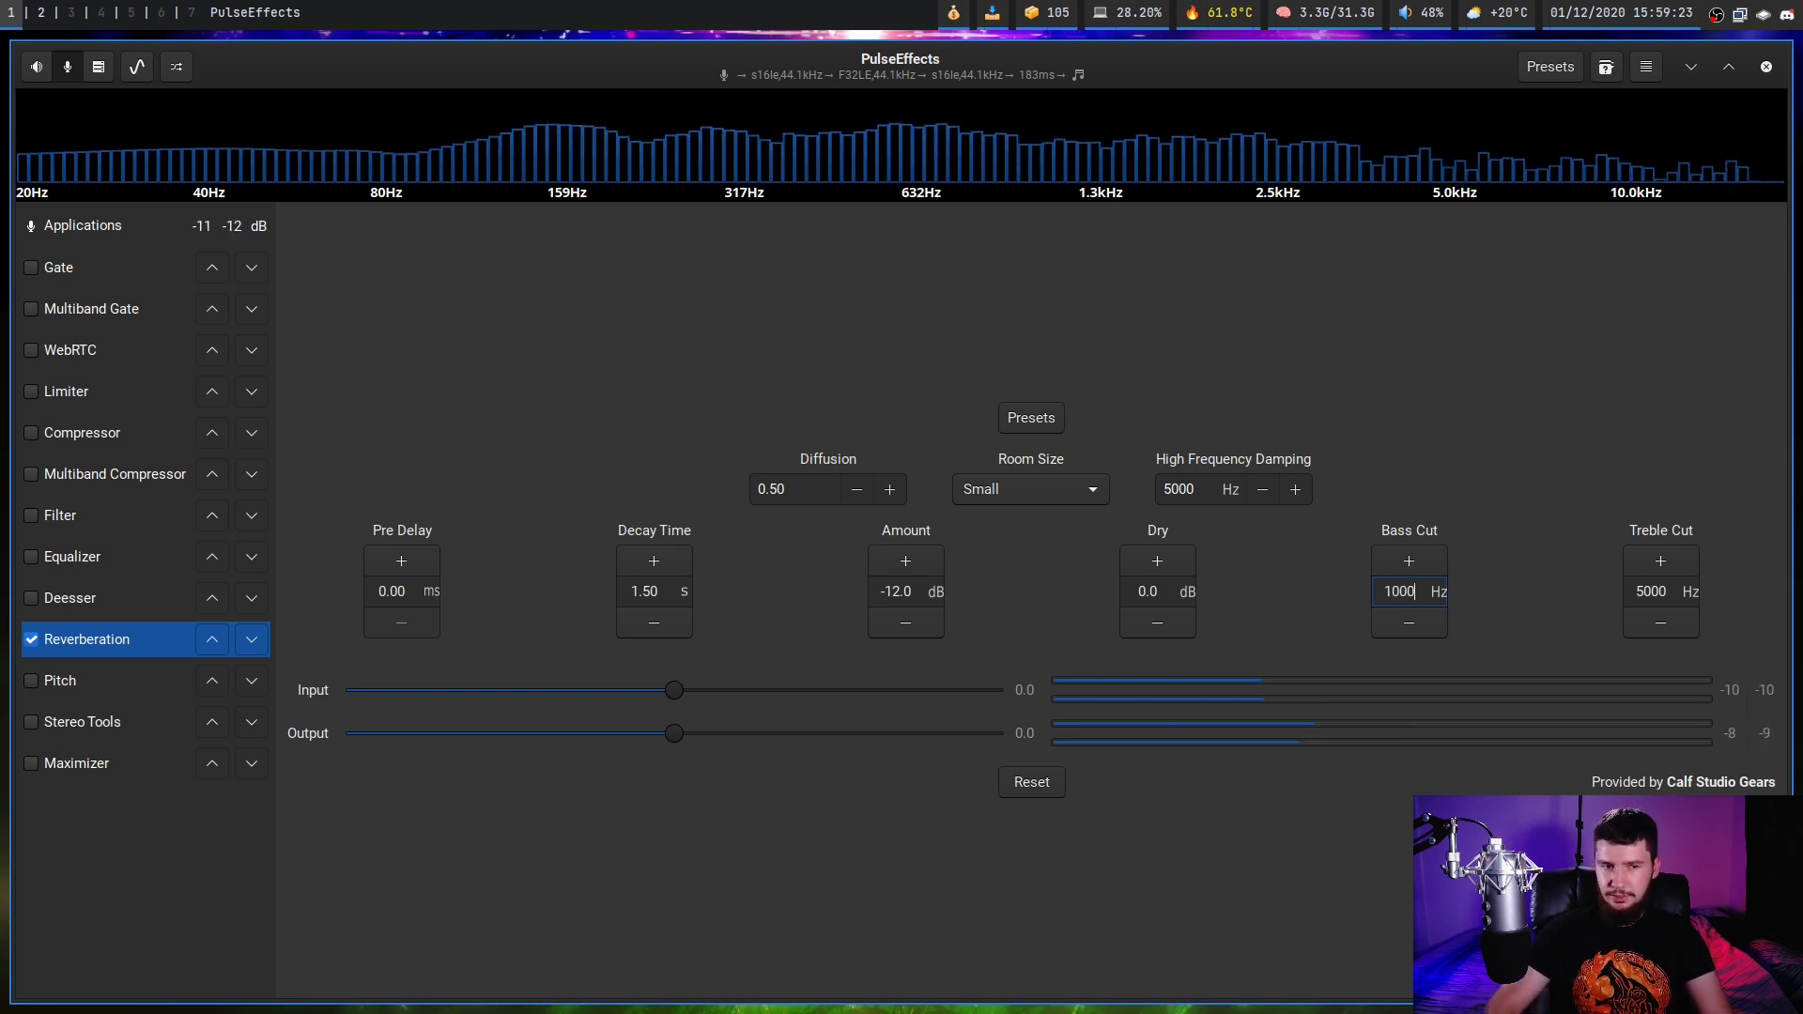
{"action": "left_click", "coordinate": [1026, 488]}
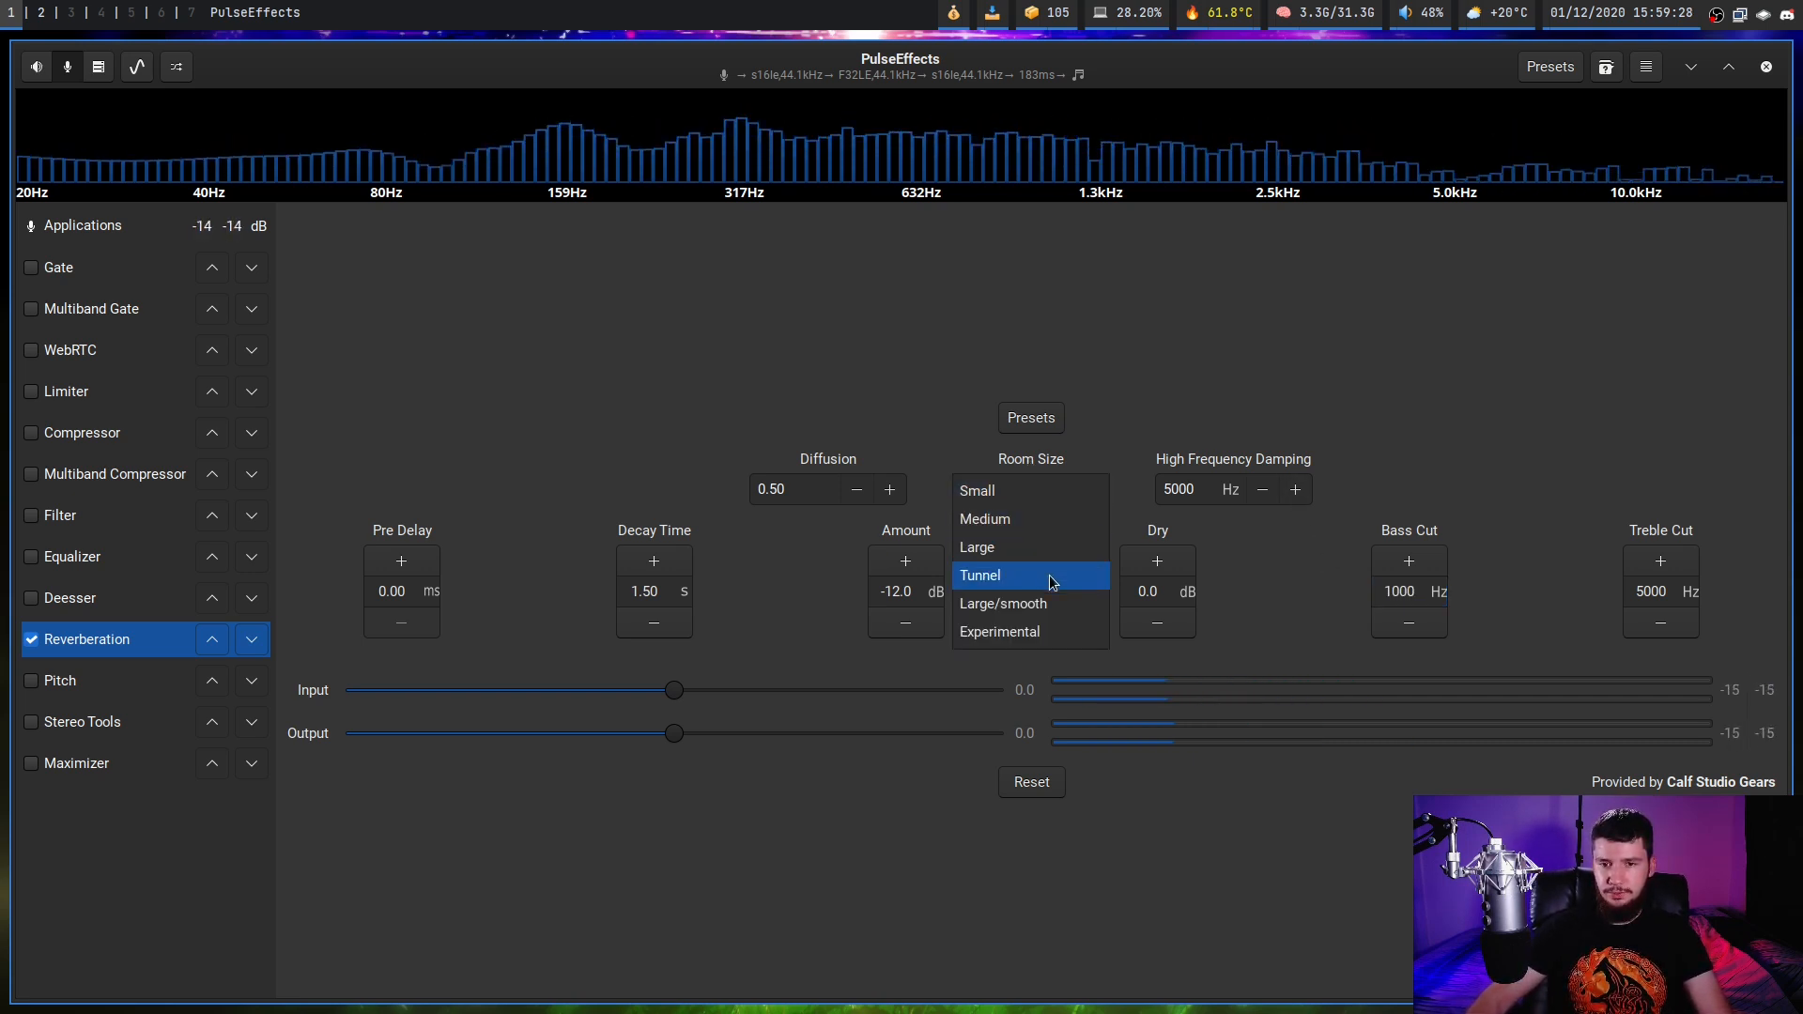
{"action": "left_click", "coordinate": [980, 575]}
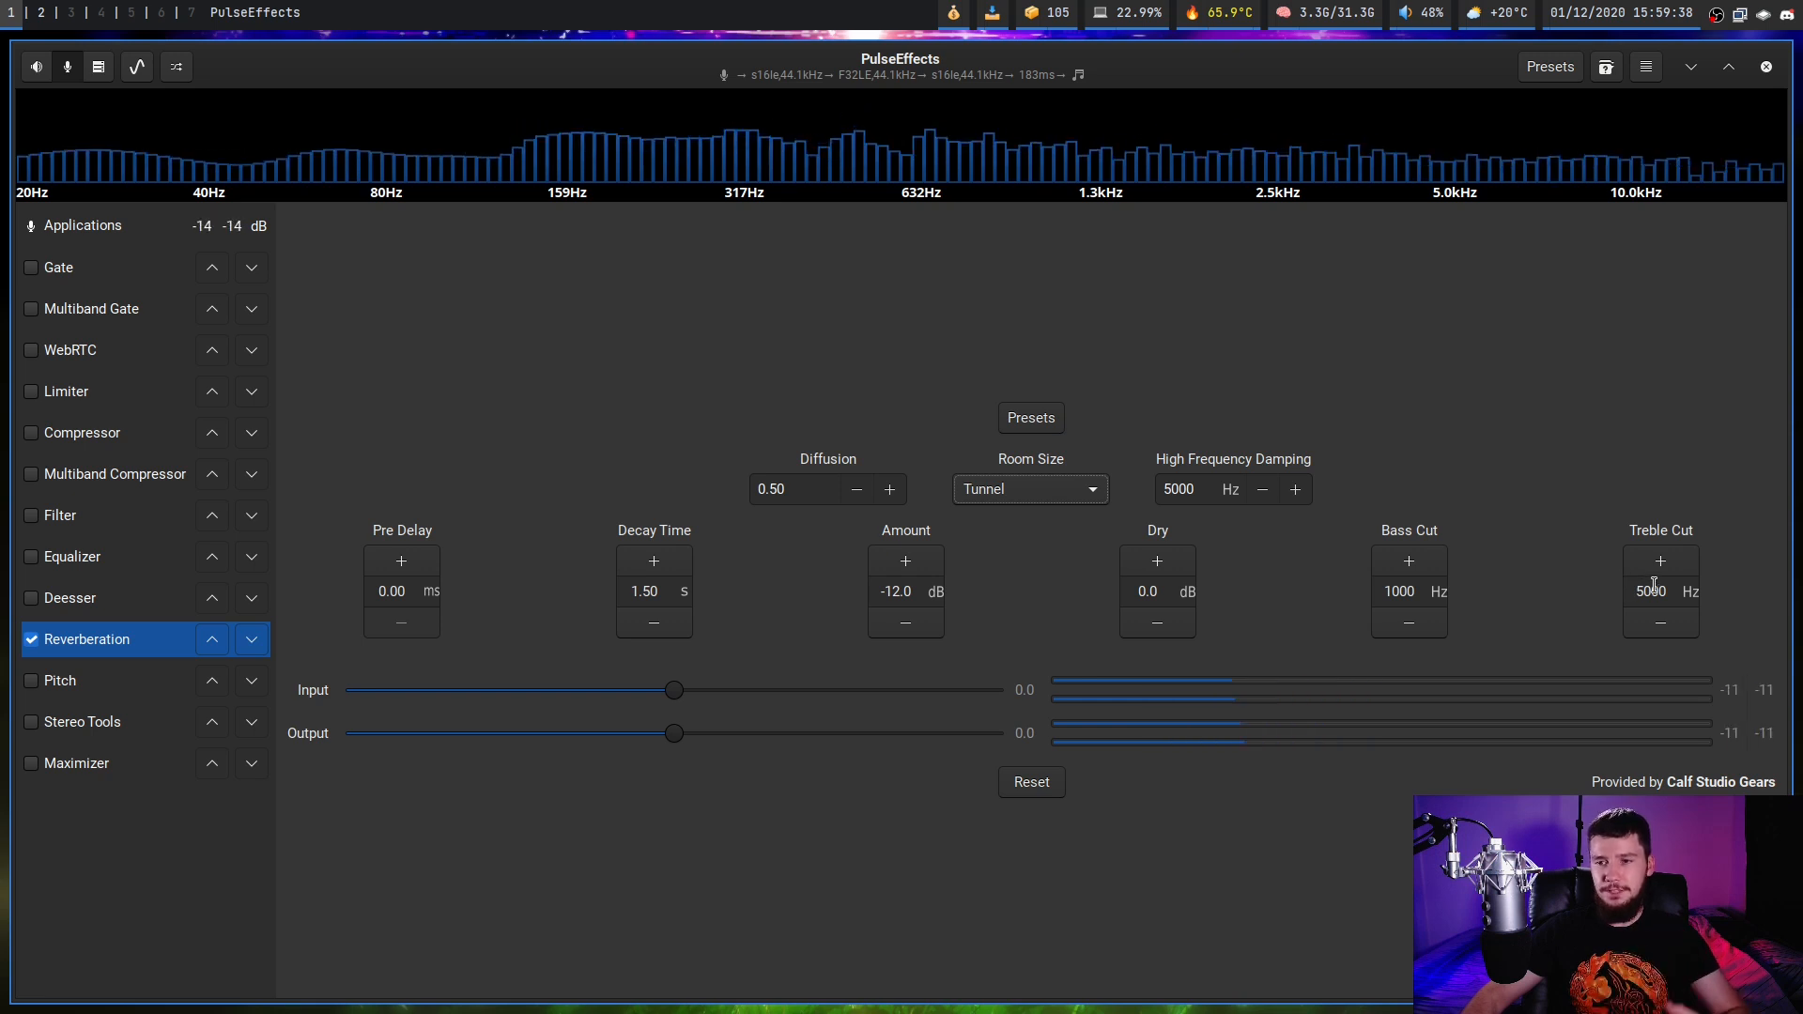
{"action": "triple_click", "coordinate": [1650, 591]}
{"action": "type", "text": "500"}
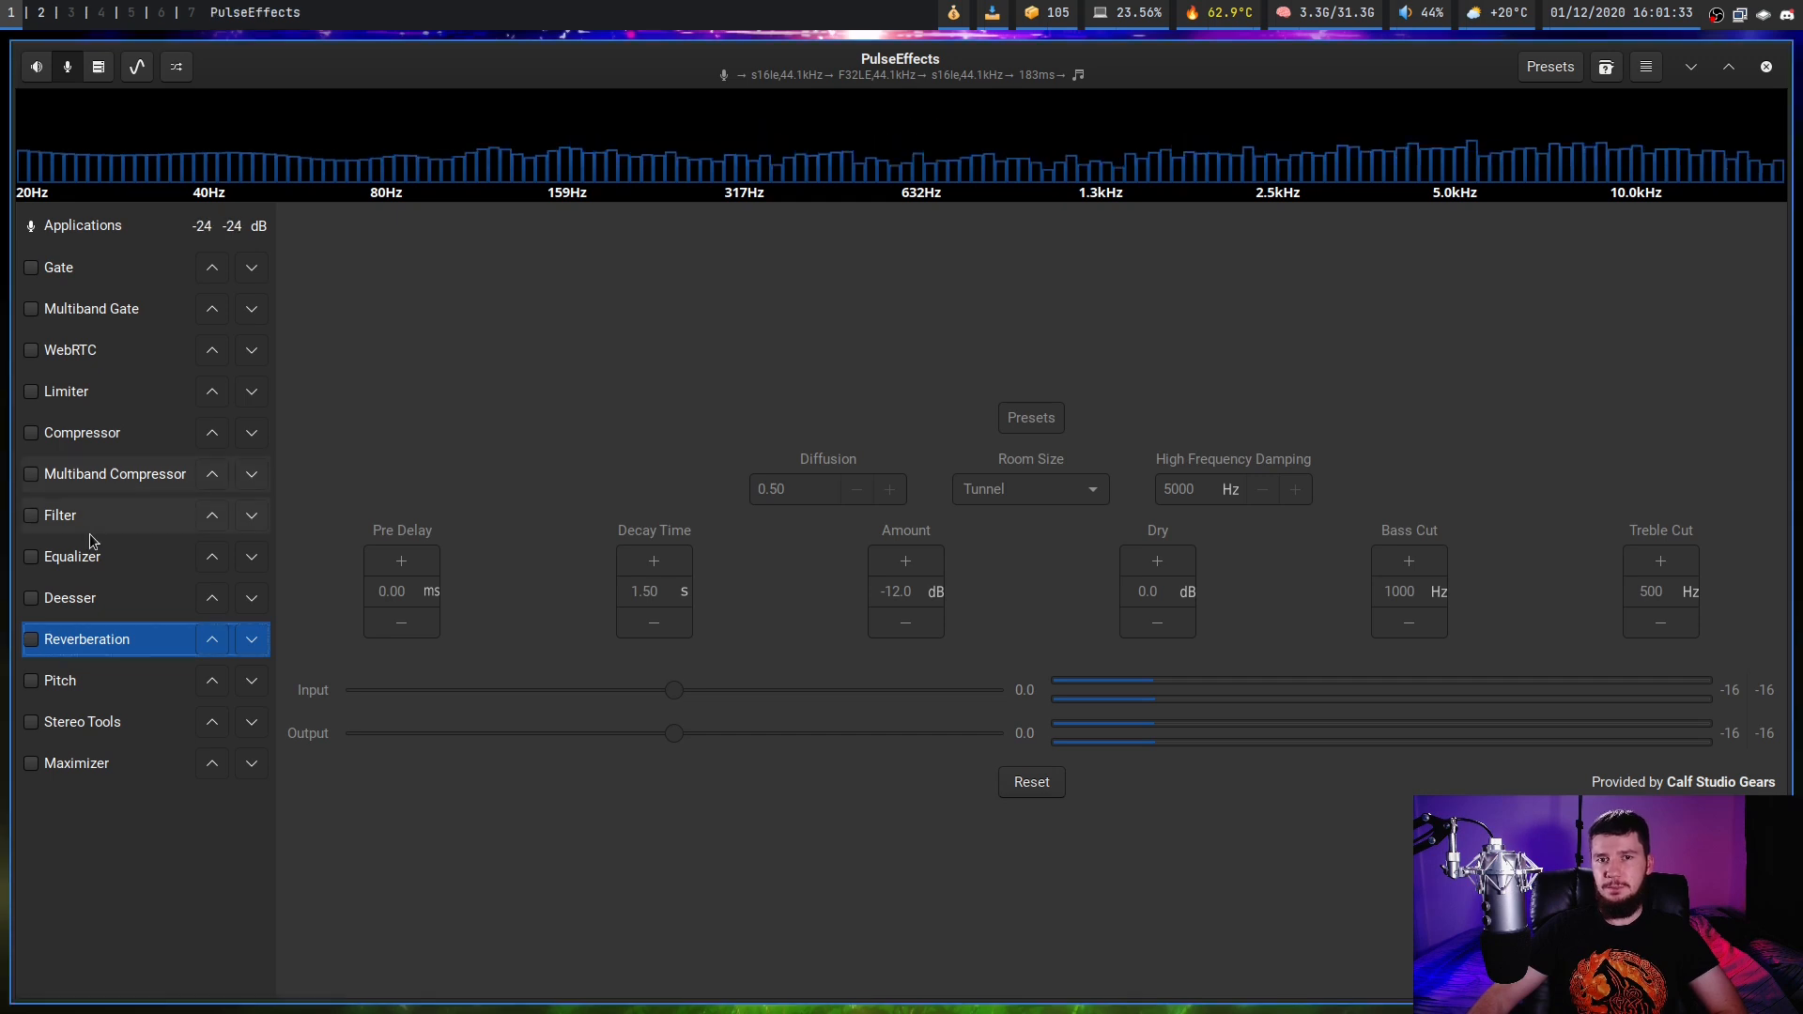
{"action": "left_click", "coordinate": [60, 681]}
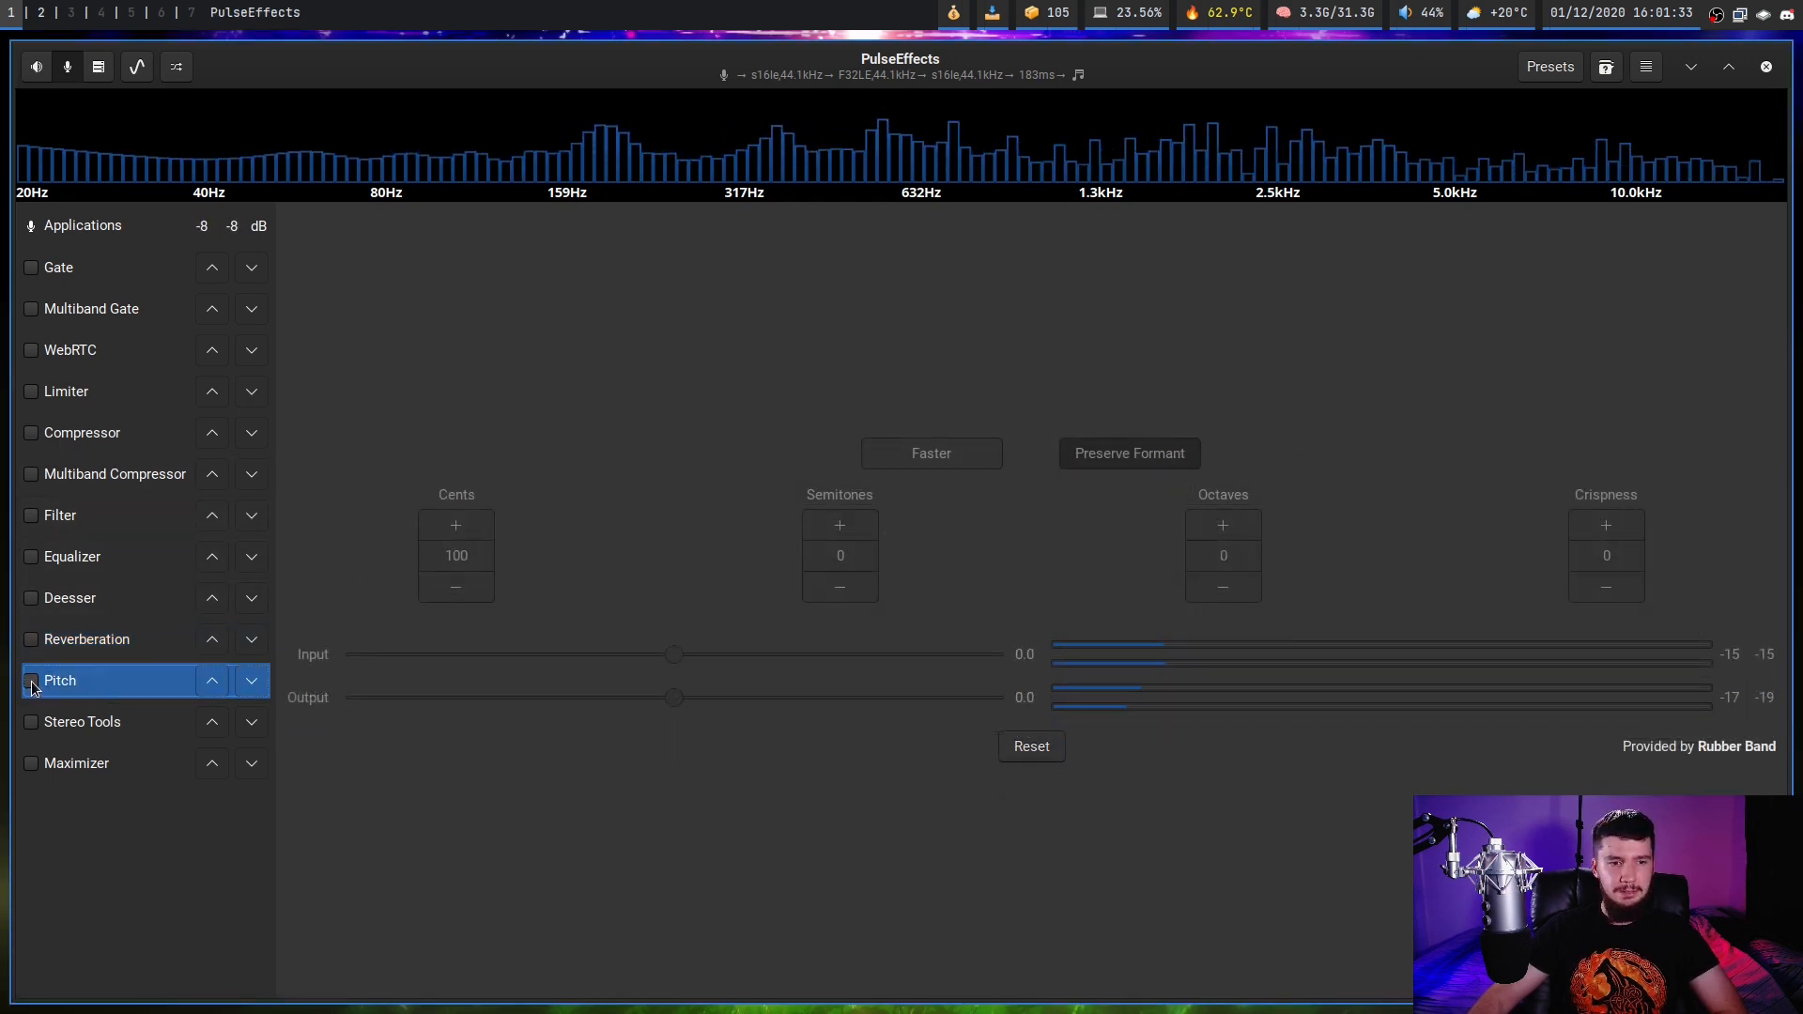
Enable Pitch and step Octaves up, then back down to 0
{"action": "left_click", "coordinate": [30, 680]}
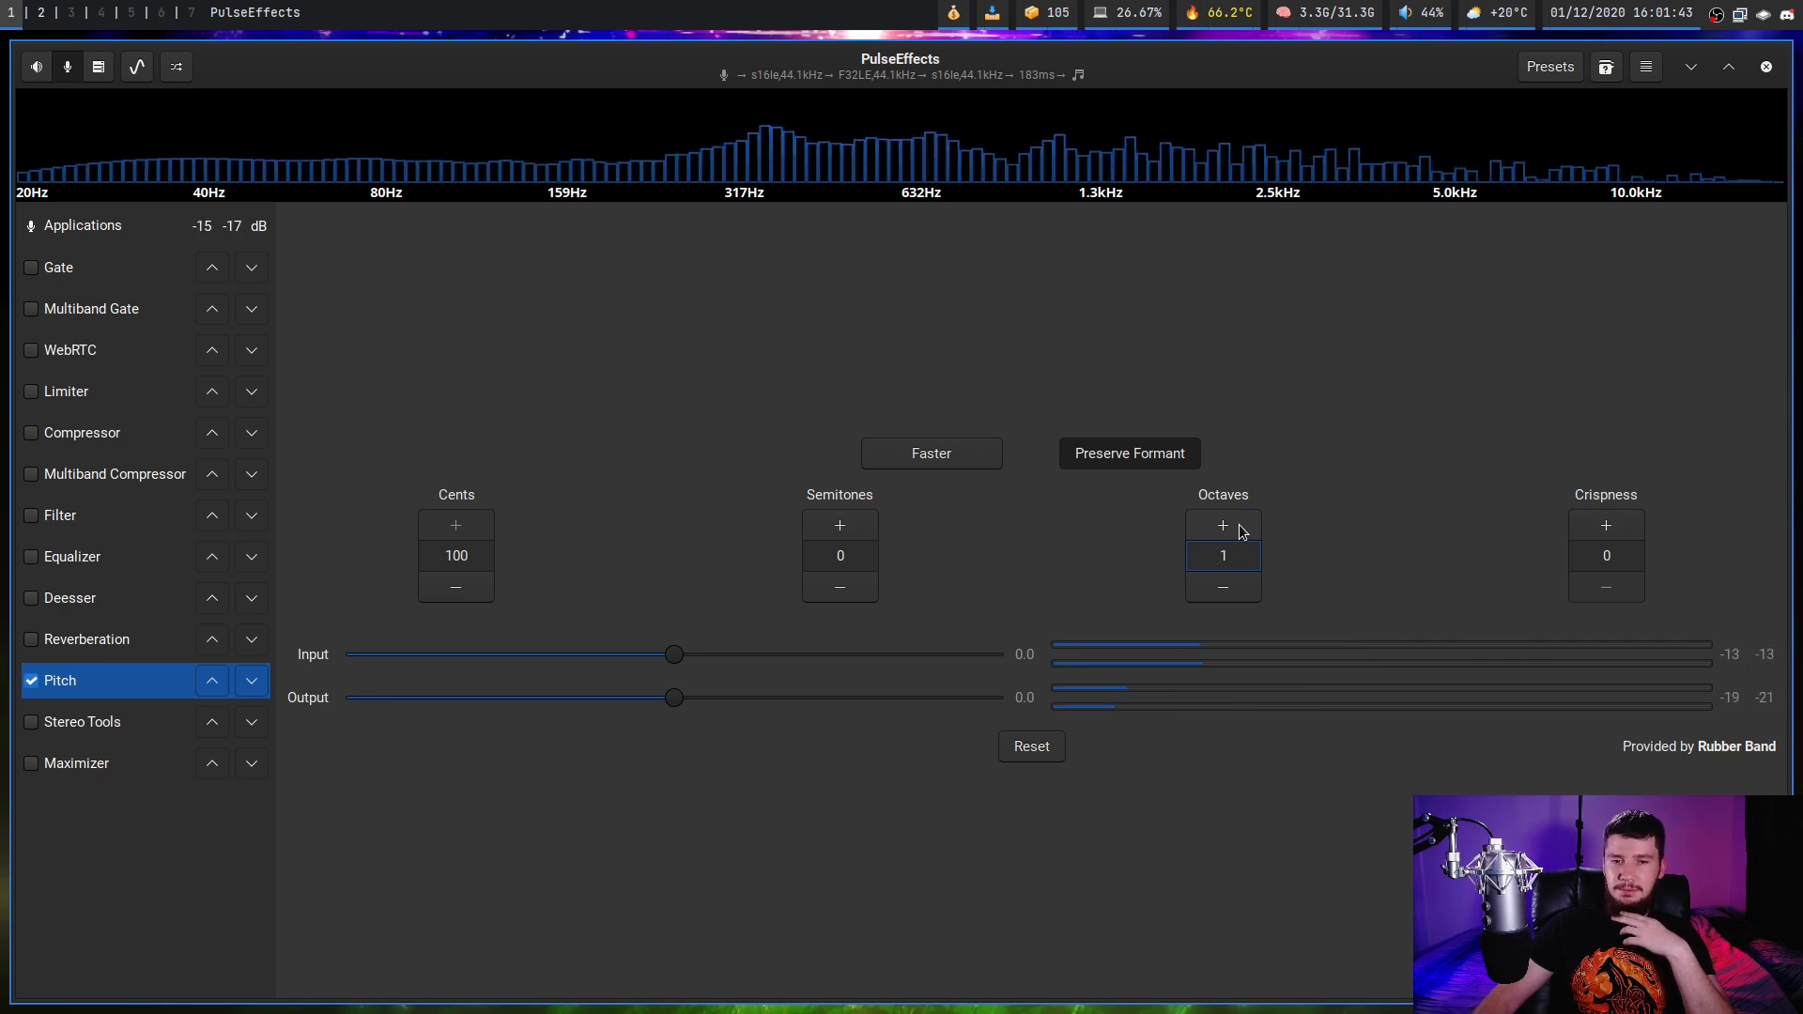
{"action": "left_click", "coordinate": [1223, 524]}
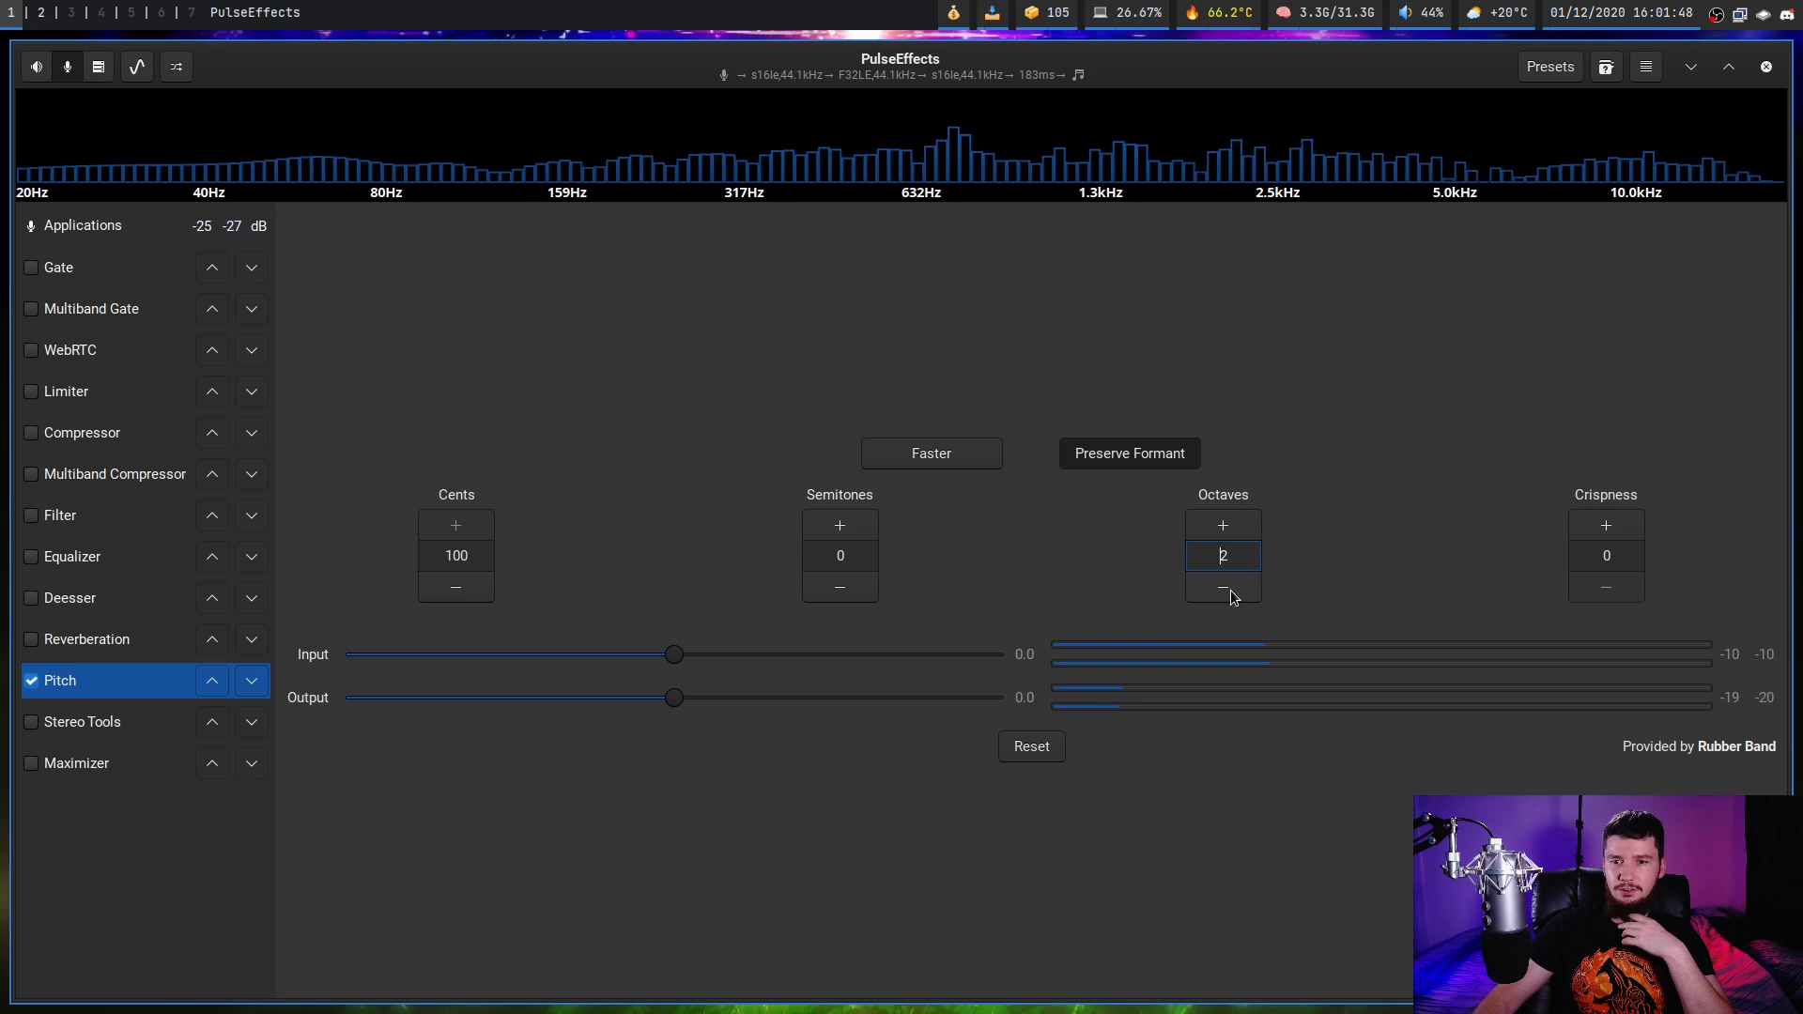
{"action": "left_click", "coordinate": [1223, 588]}
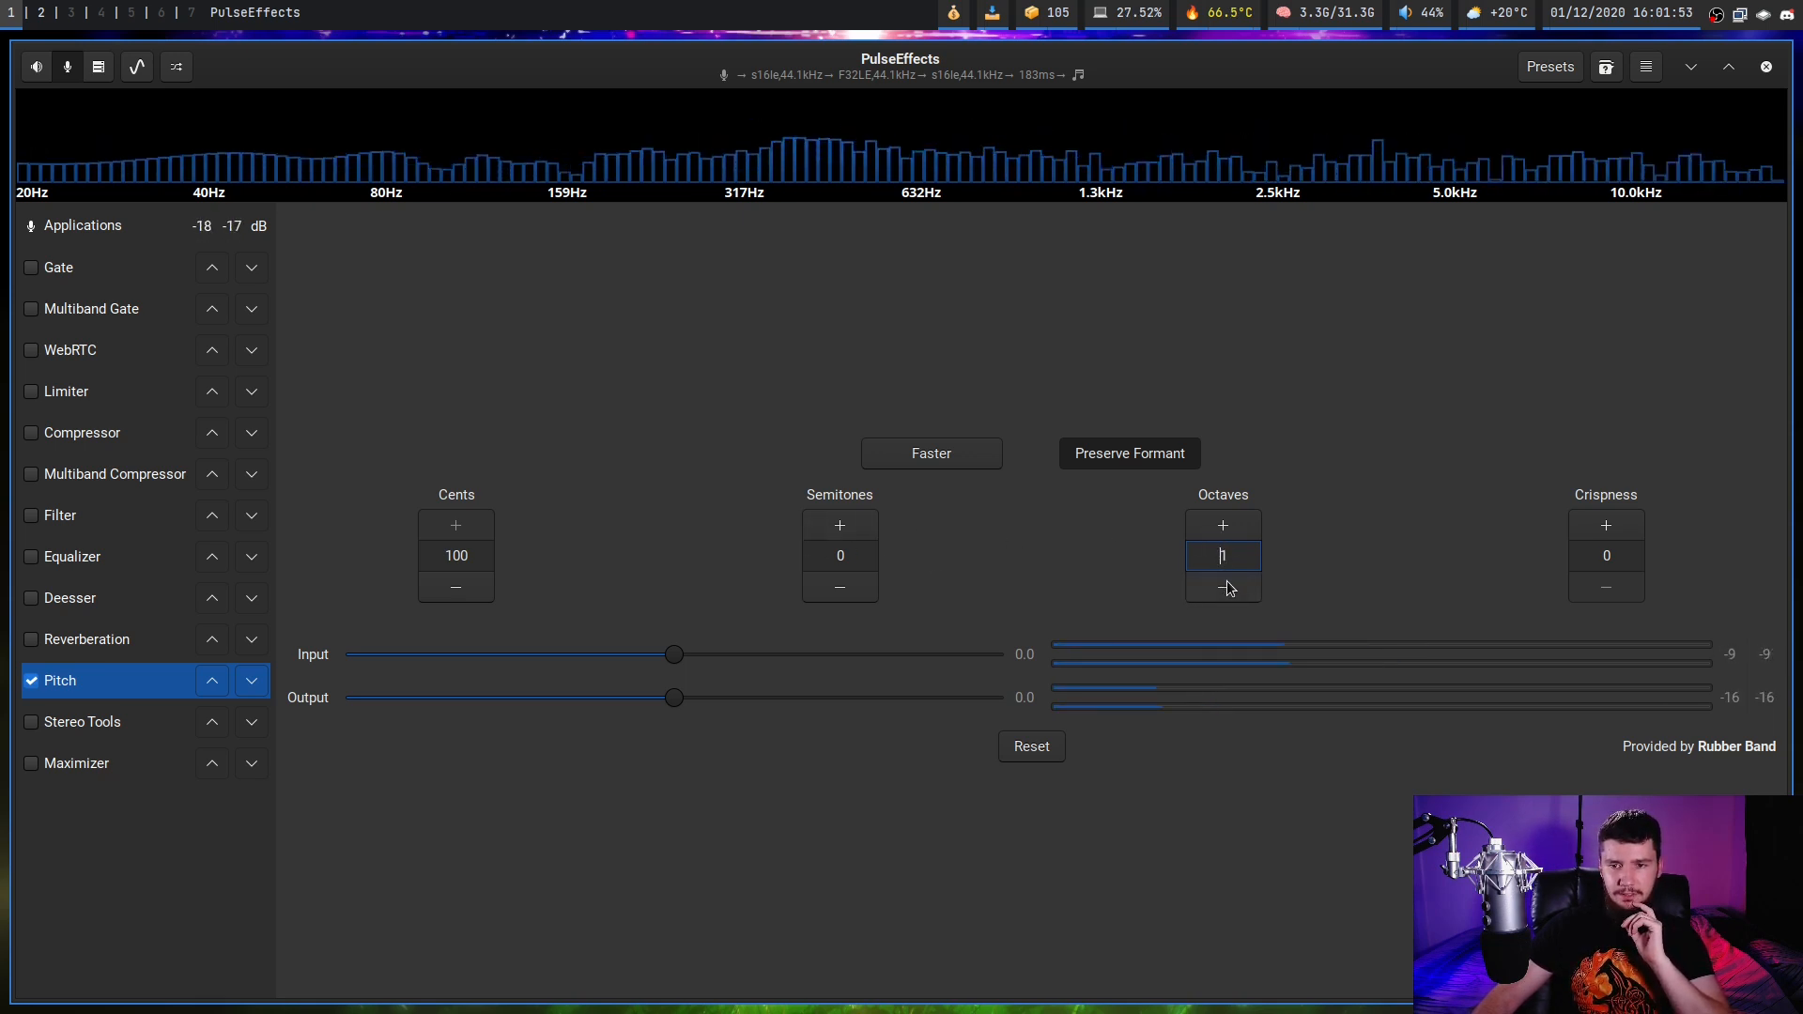
{"action": "left_click", "coordinate": [1223, 586]}
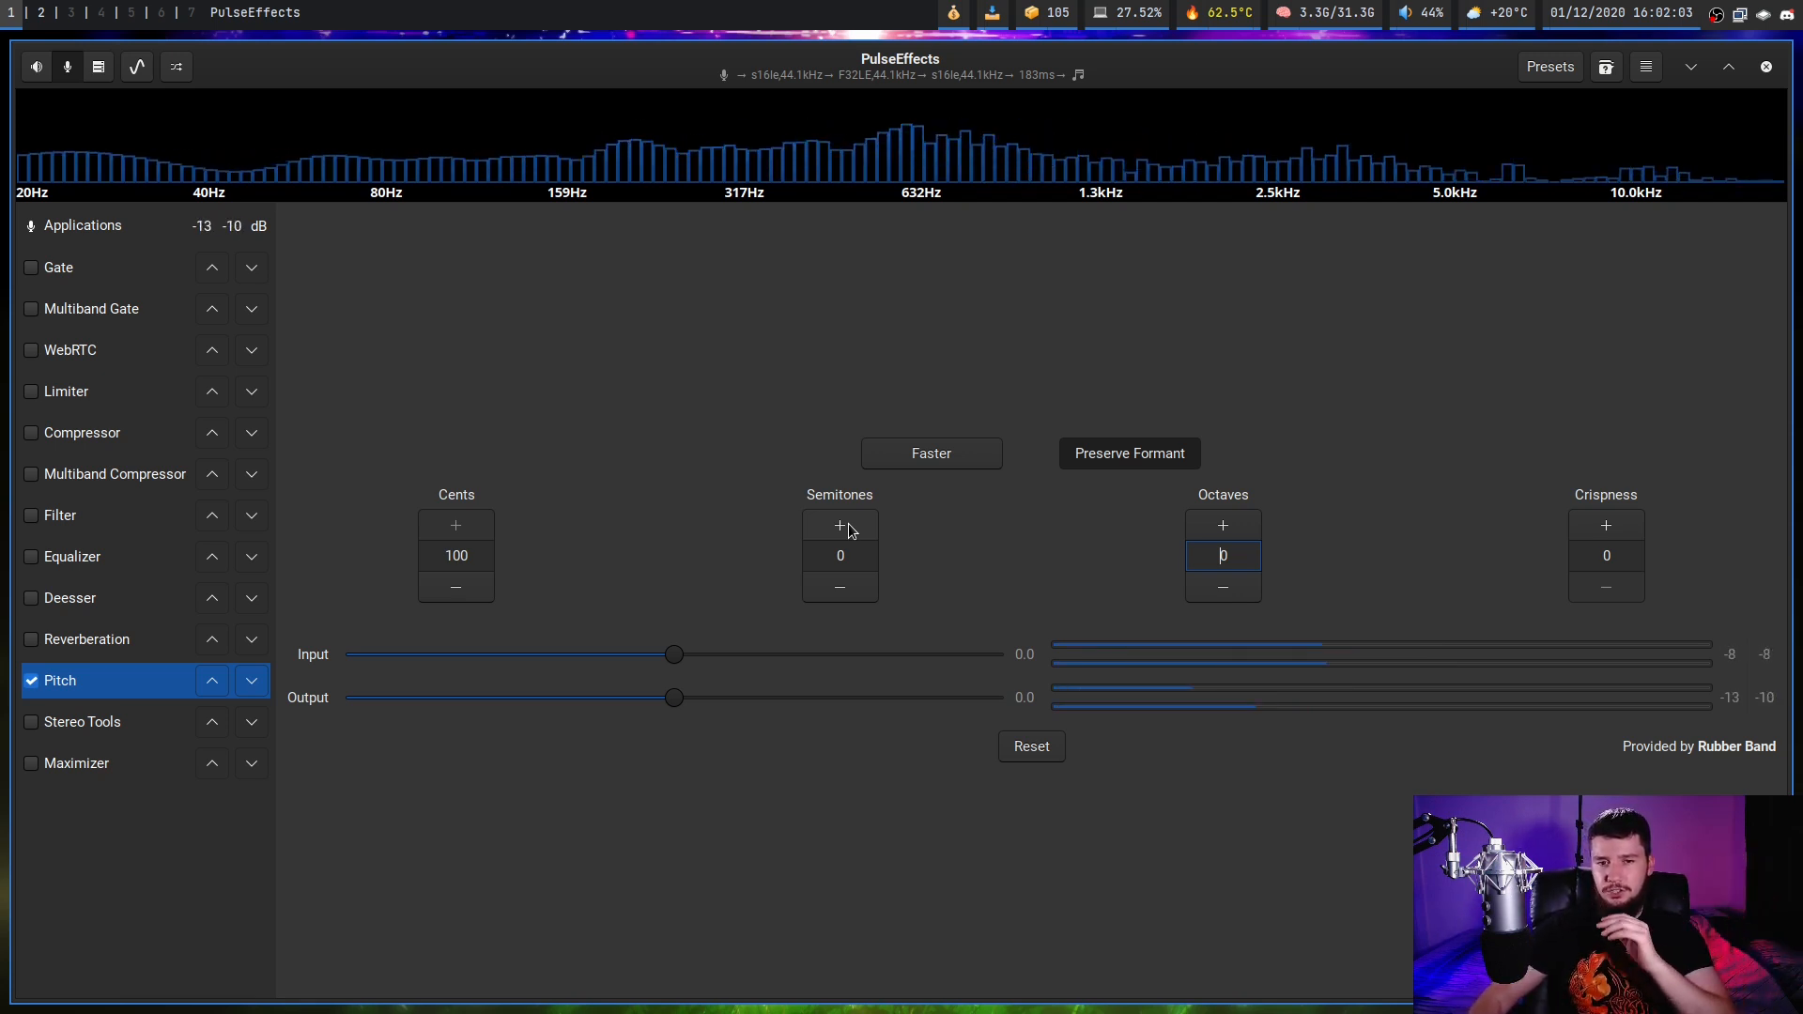
Raise Semitones to 6 and switch the Pitch effect off
{"action": "left_click", "coordinate": [840, 555]}
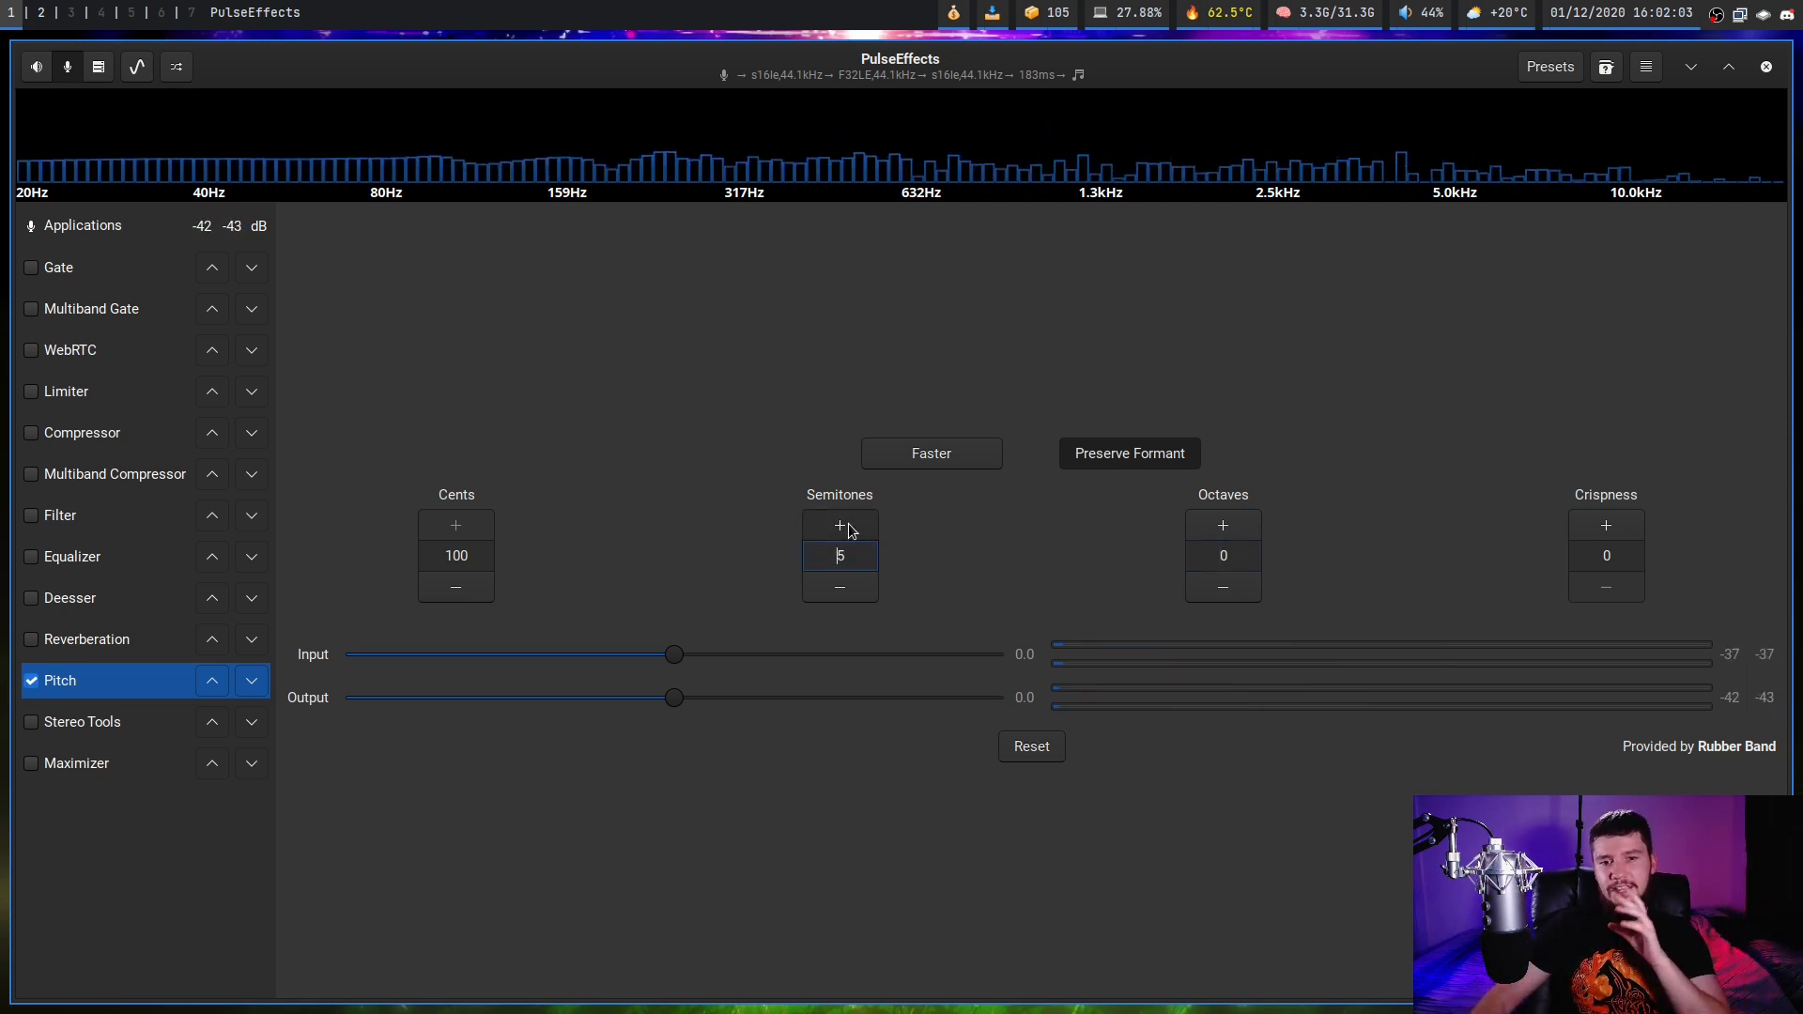
{"action": "left_click", "coordinate": [838, 524]}
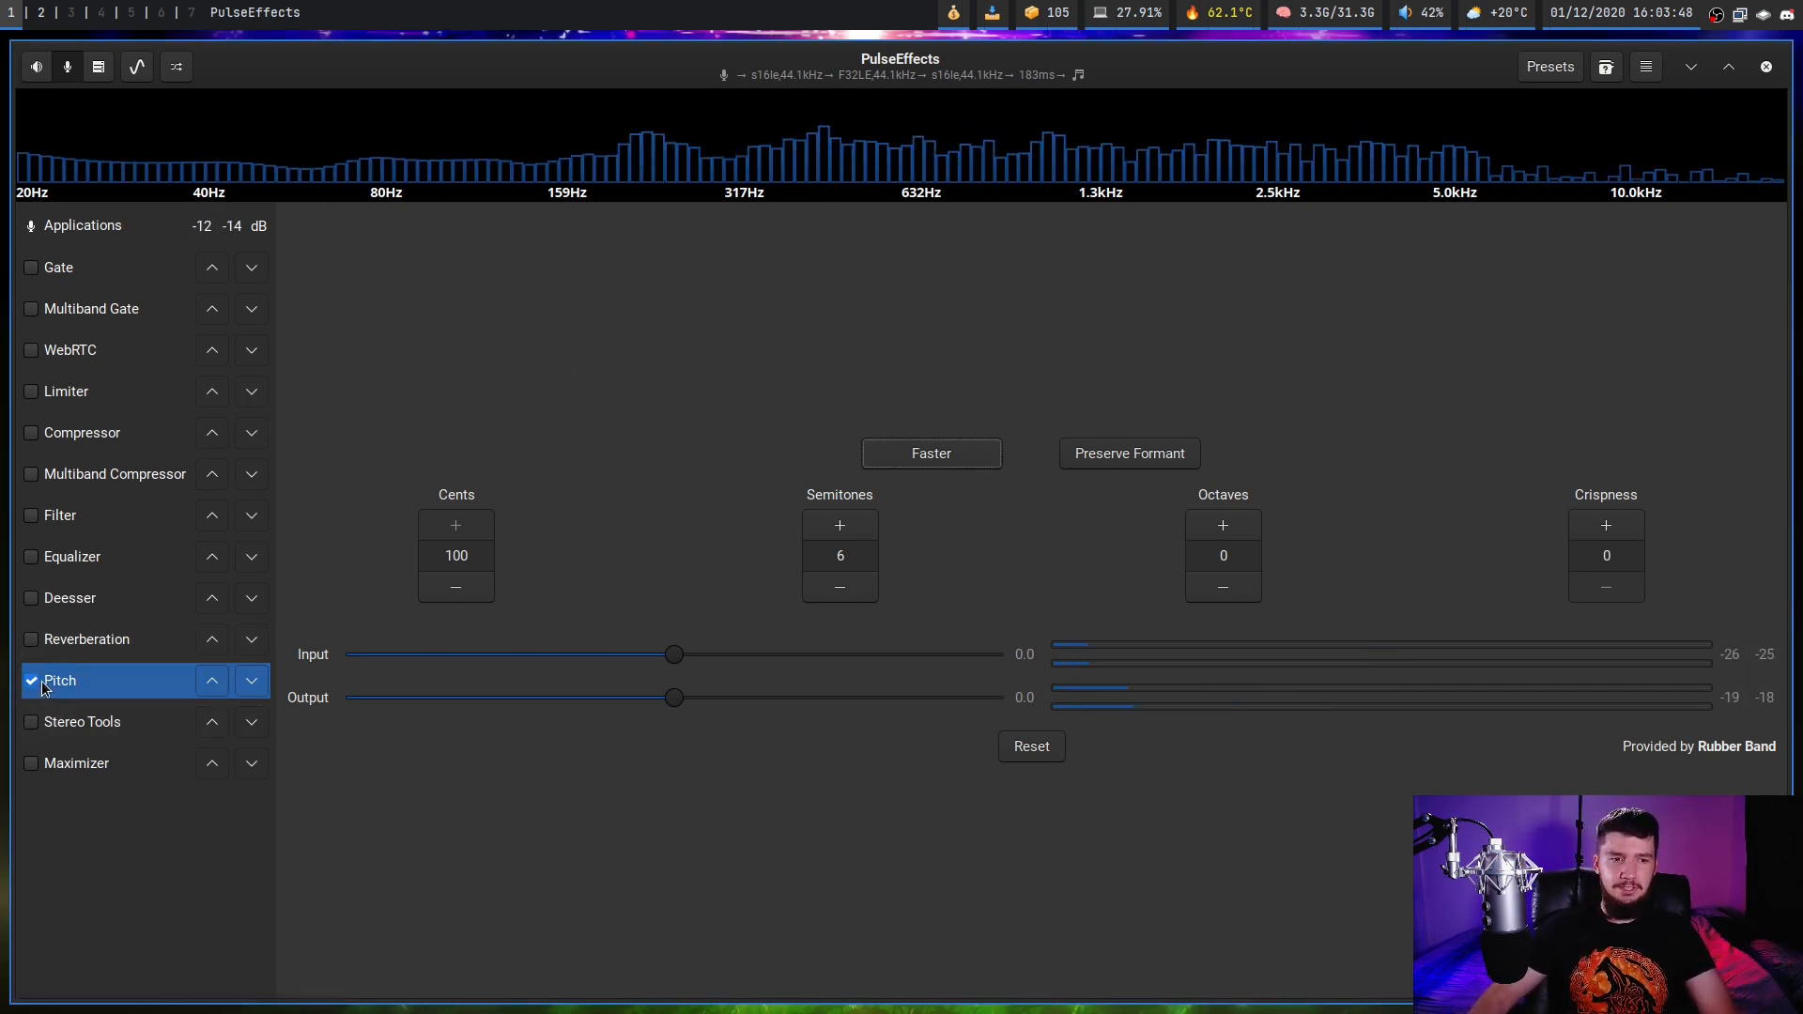
{"action": "left_click", "coordinate": [31, 680]}
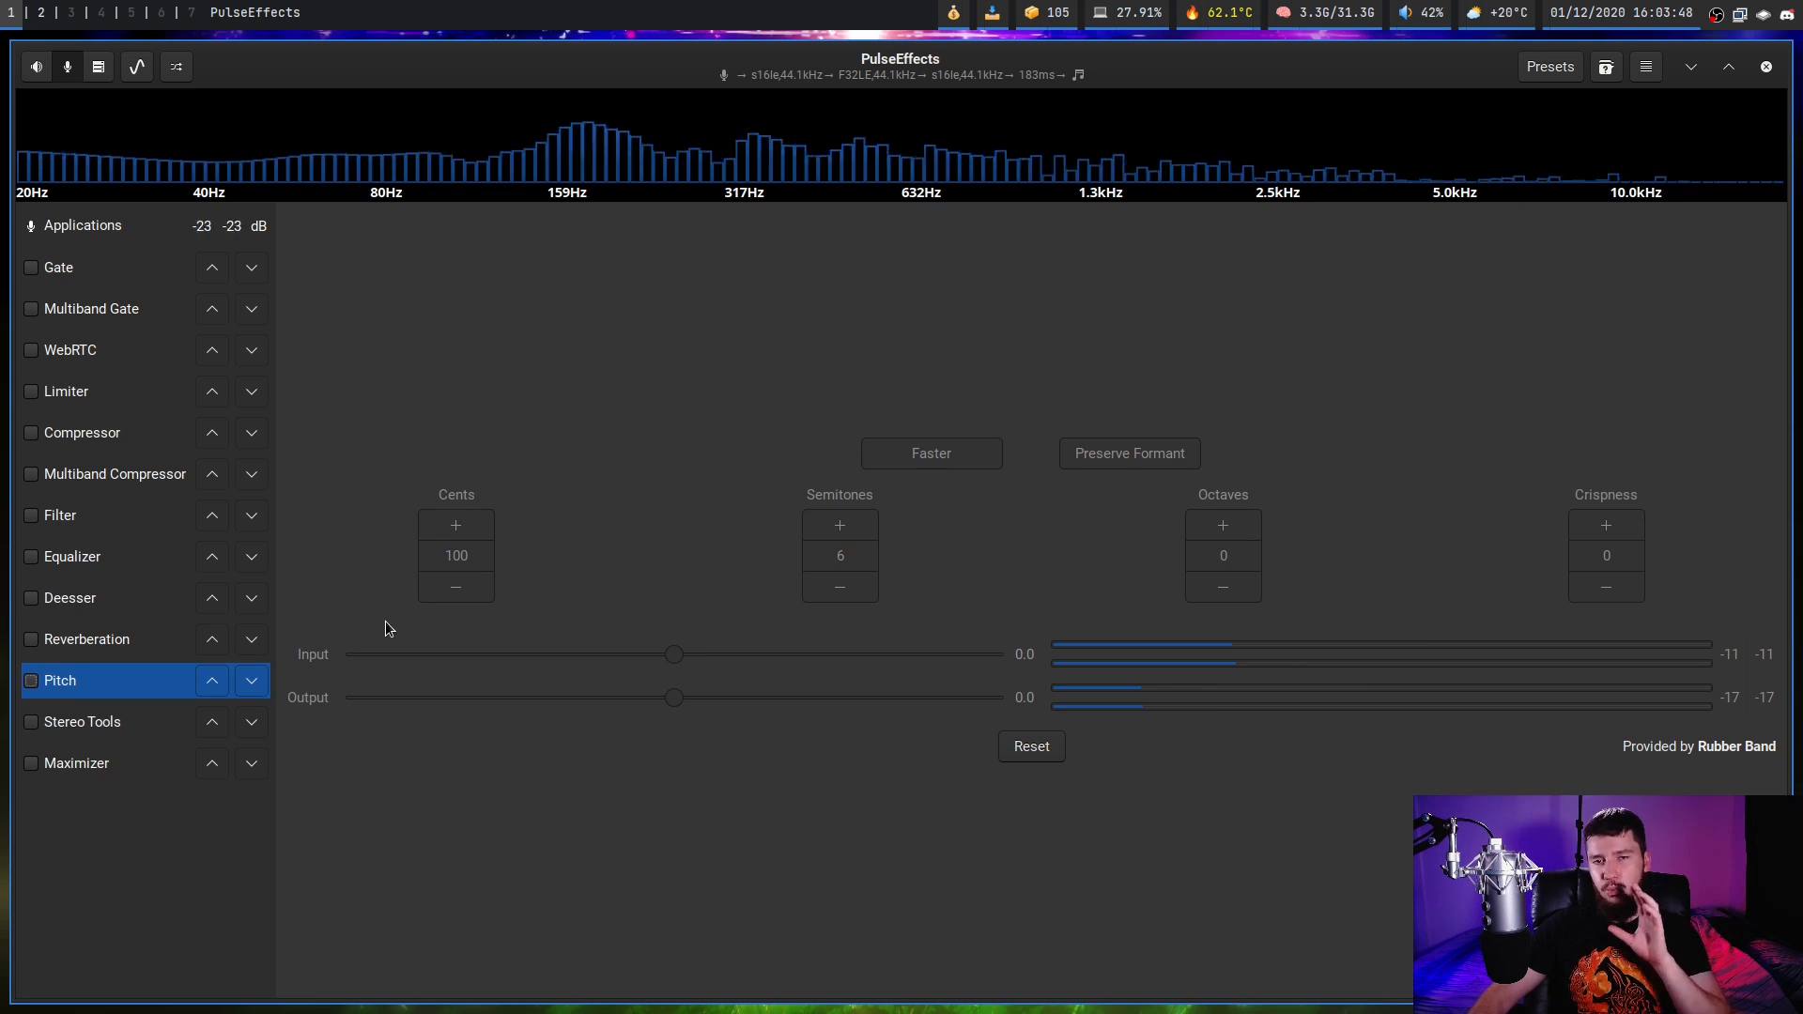